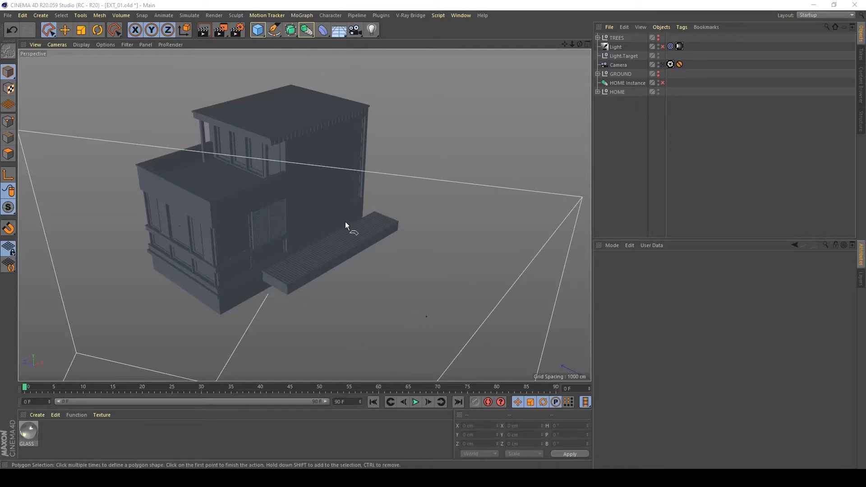
pyautogui.moveTo(422, 178)
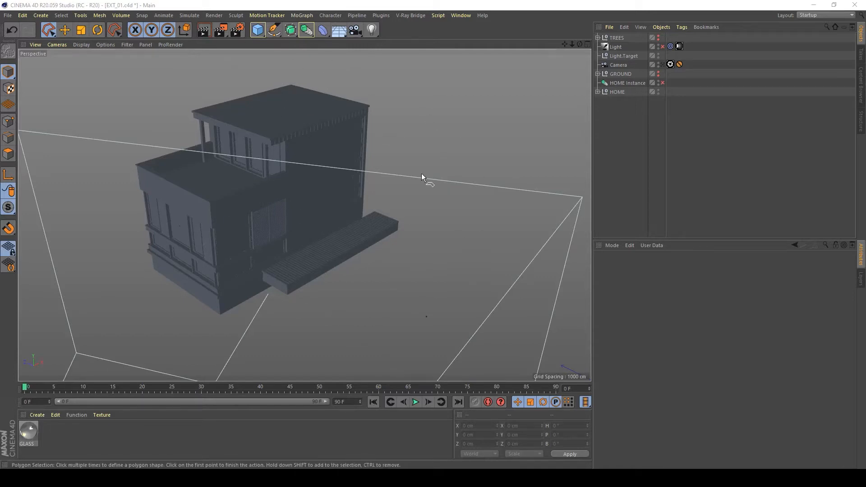
pyautogui.moveTo(451, 258)
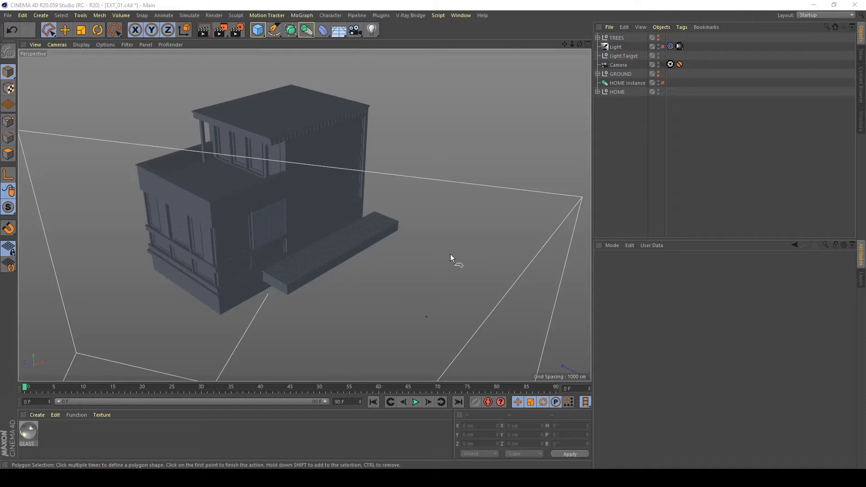
pyautogui.moveTo(326, 304)
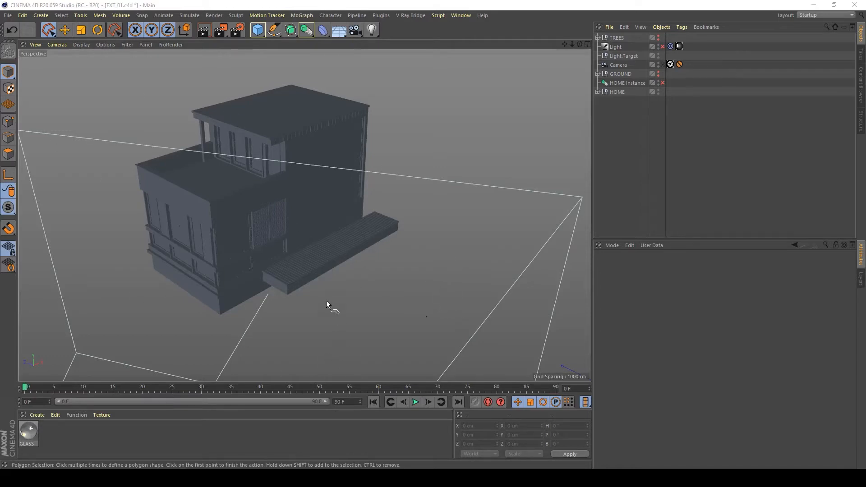
# Orbit the perspective view to inspect the two-storey house from another side.
pyautogui.moveTo(327, 305); pyautogui.dragTo(378, 229)
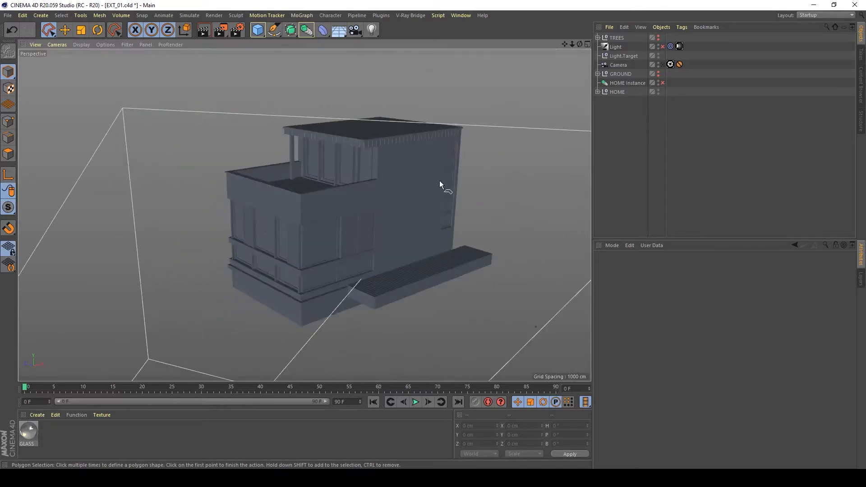
pyautogui.moveTo(538, 433)
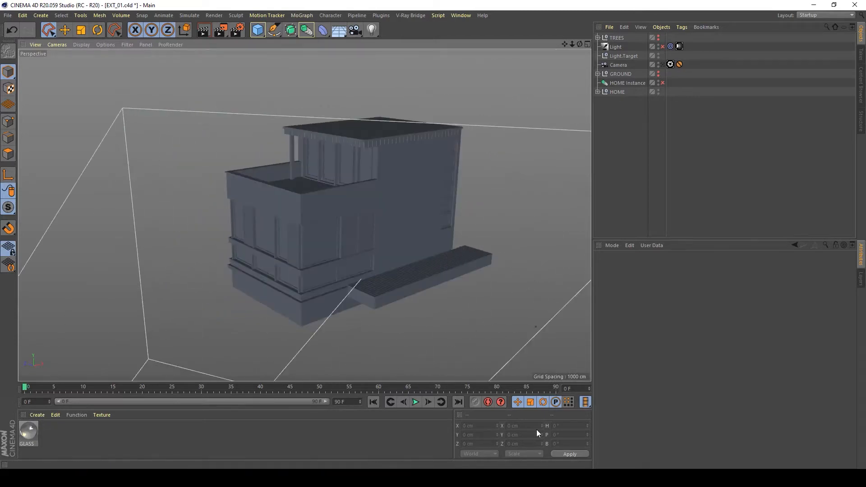
pyautogui.moveTo(713, 39)
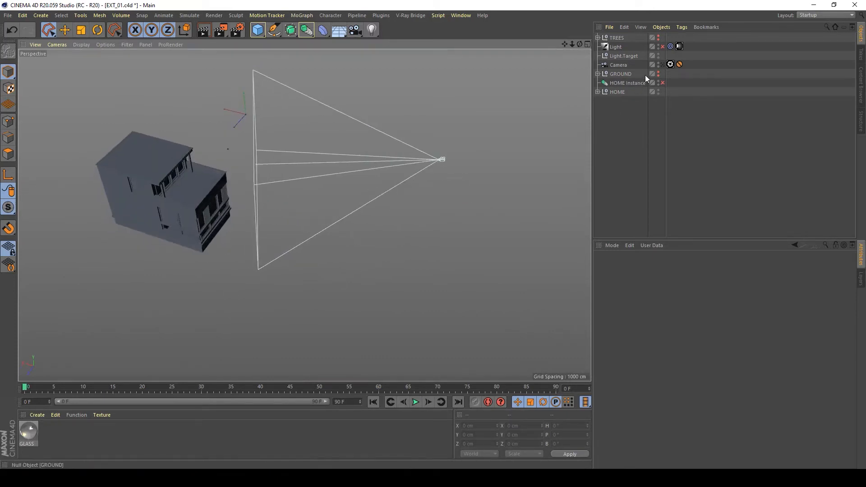
pyautogui.moveTo(645, 76)
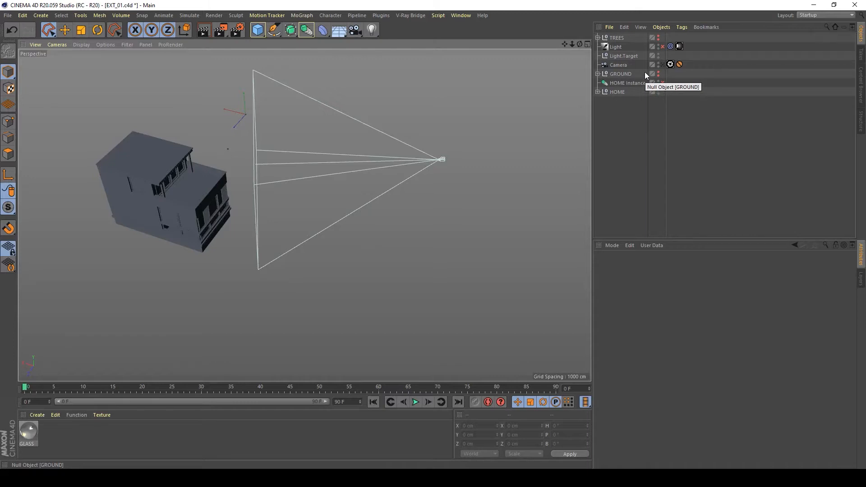
pyautogui.moveTo(666, 67)
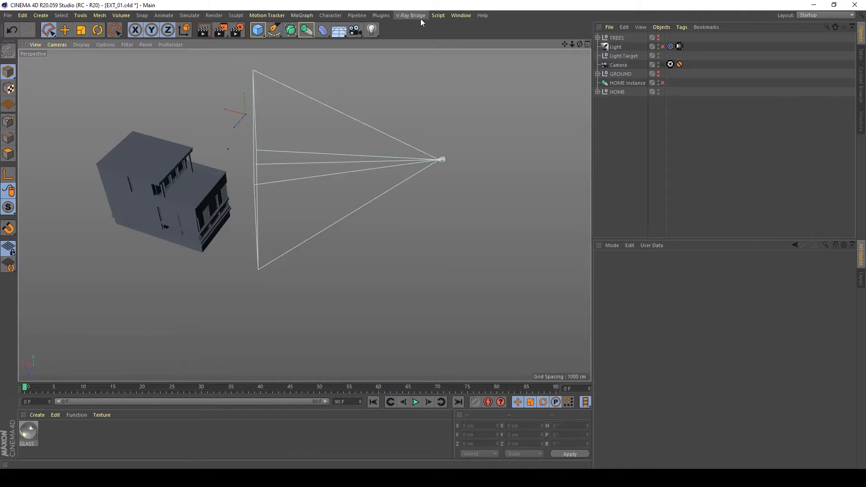
pyautogui.moveTo(432, 24)
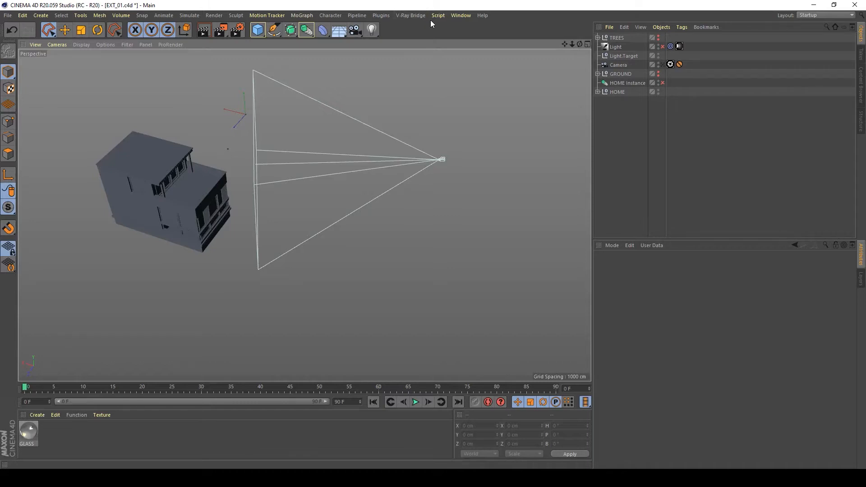
pyautogui.moveTo(415, 23)
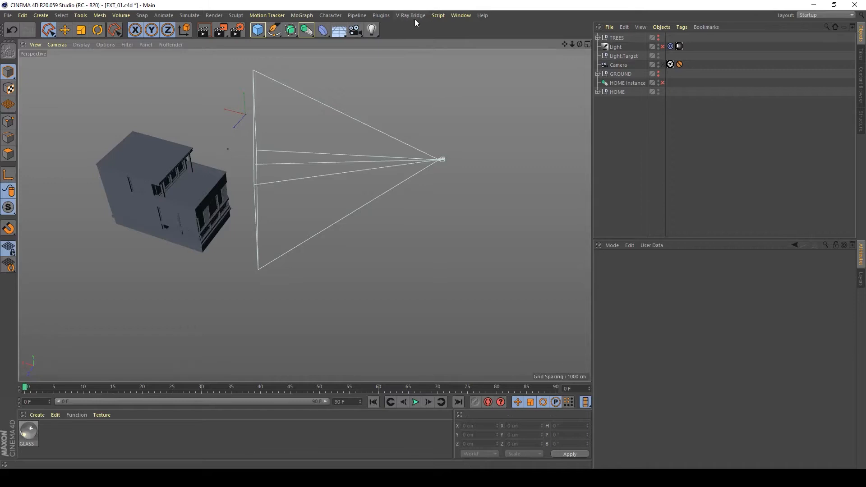
pyautogui.moveTo(410, 14)
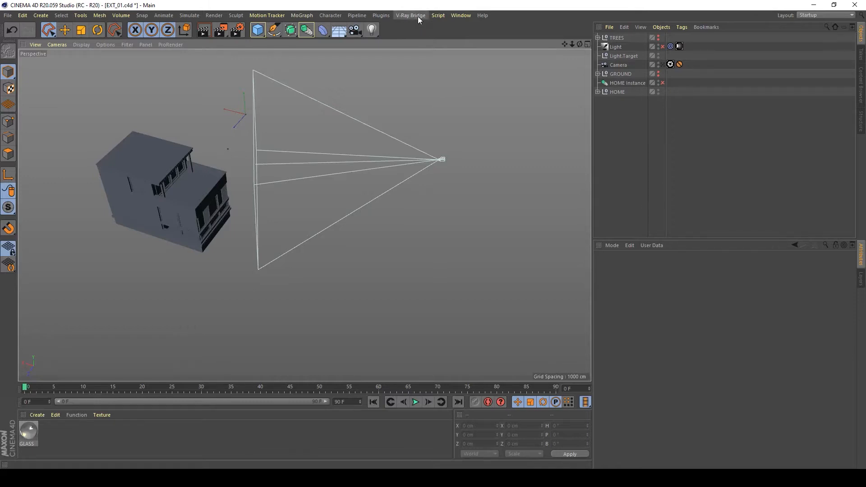
# Create Camera.1 from V-Ray Bridge > Cameras > V-Ray Physical Camera.
pyautogui.click(410, 15)
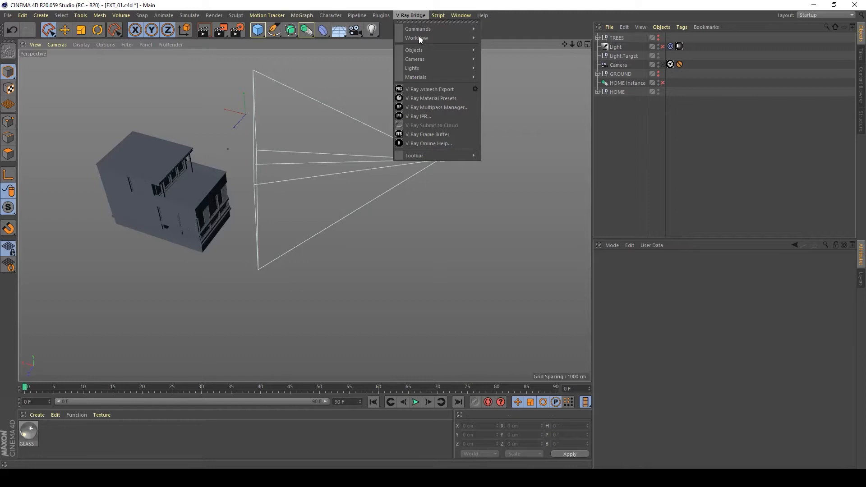
pyautogui.moveTo(415, 59)
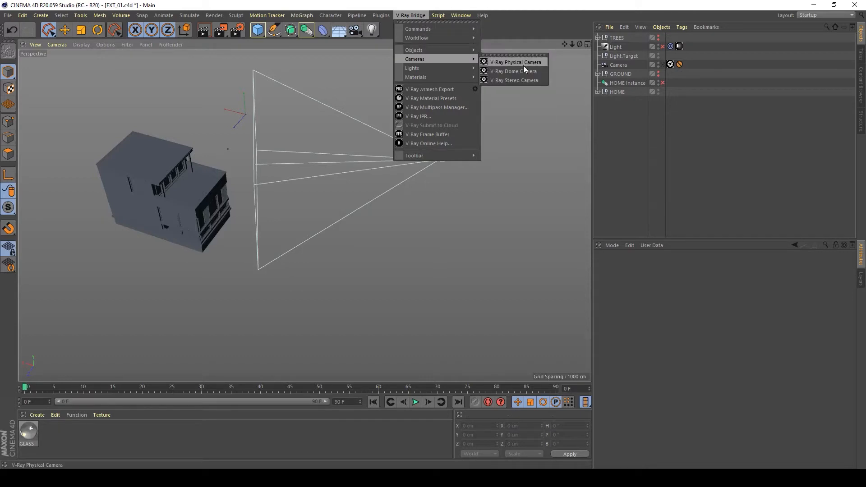
pyautogui.click(515, 61)
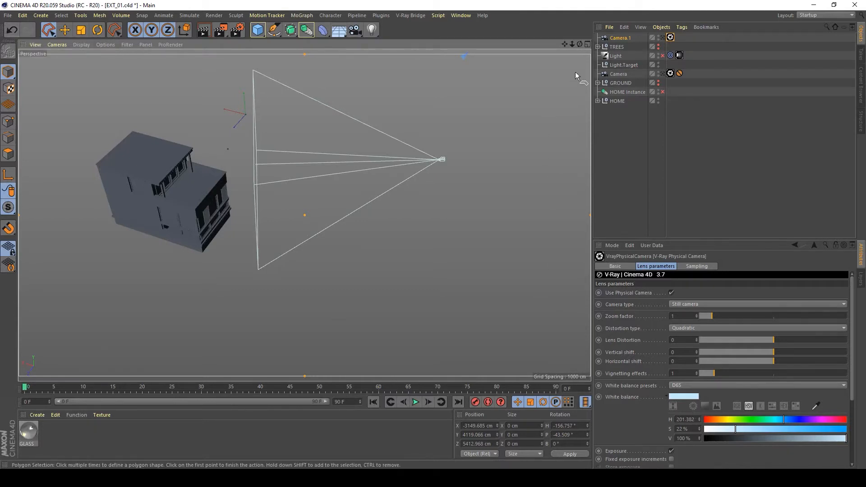
pyautogui.moveTo(10, 49)
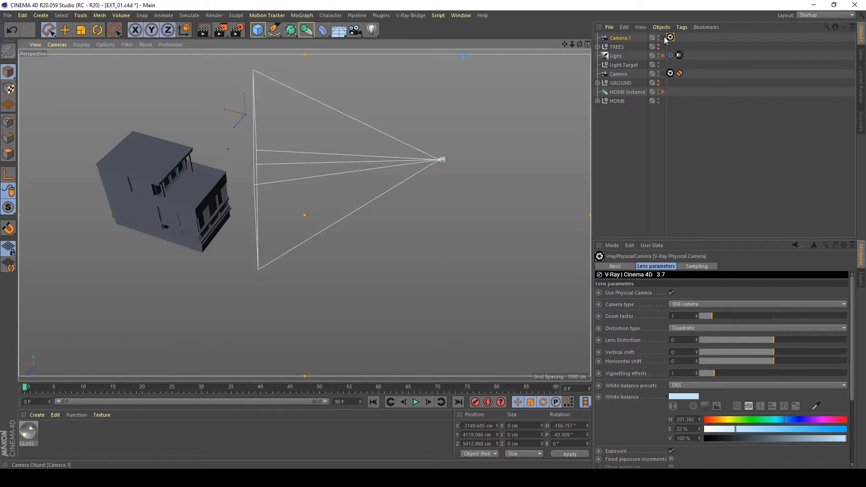
pyautogui.moveTo(647, 81)
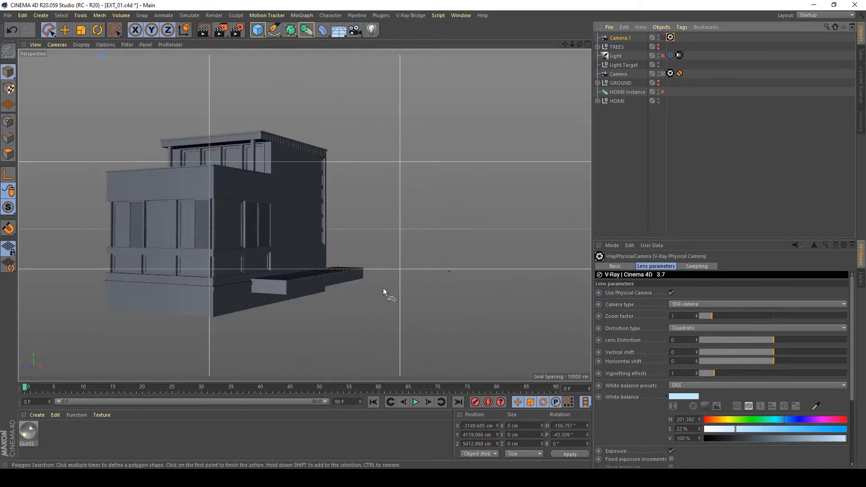
pyautogui.moveTo(139, 138)
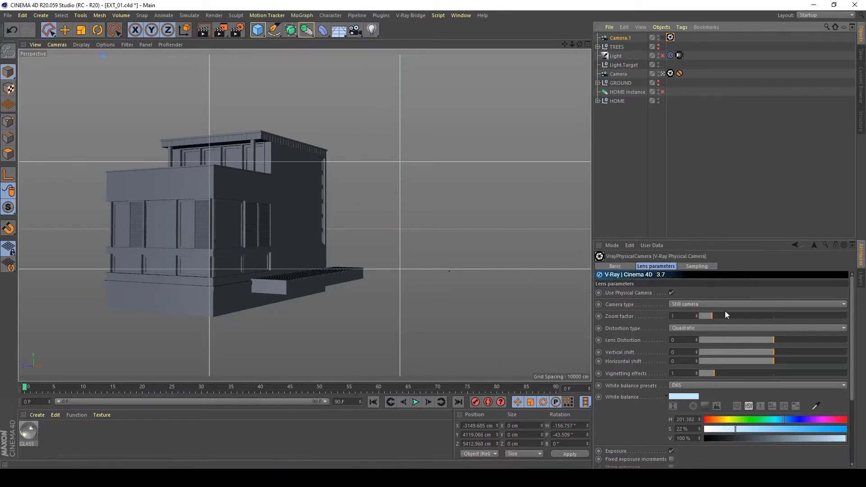
# Select the original Camera to show its properties, including the 36 mm focal length.
pyautogui.click(618, 74)
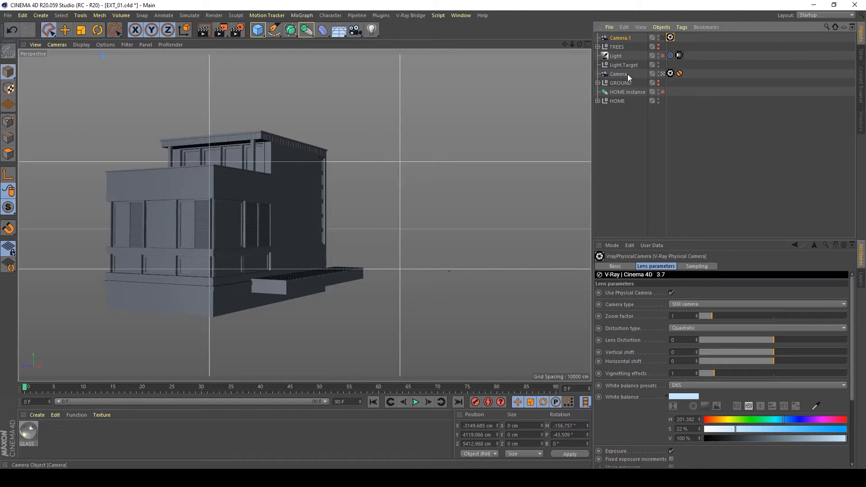
pyautogui.moveTo(620, 74)
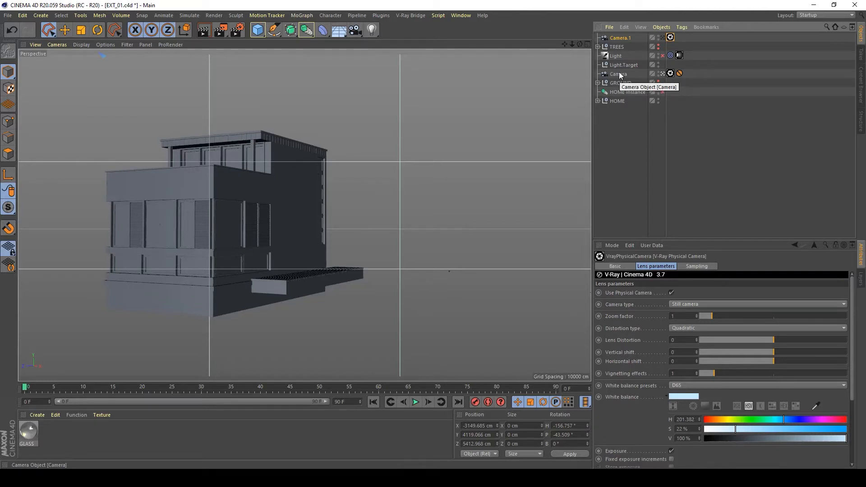
pyautogui.click(618, 74)
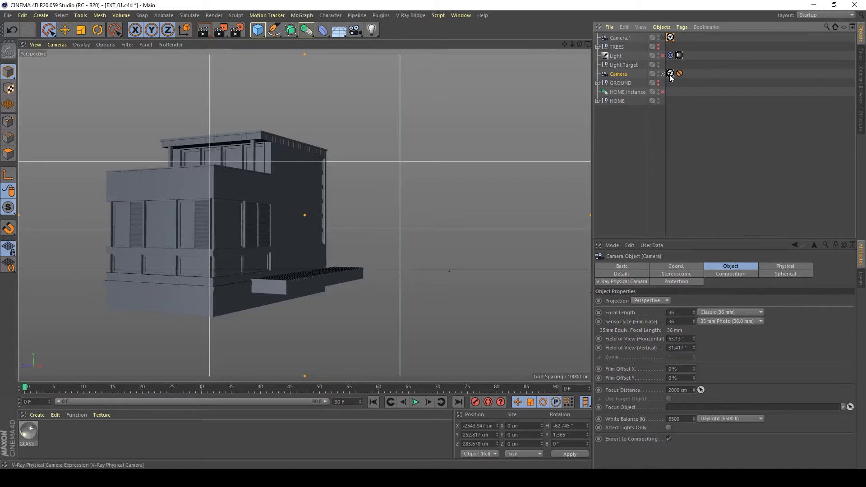
pyautogui.click(669, 73)
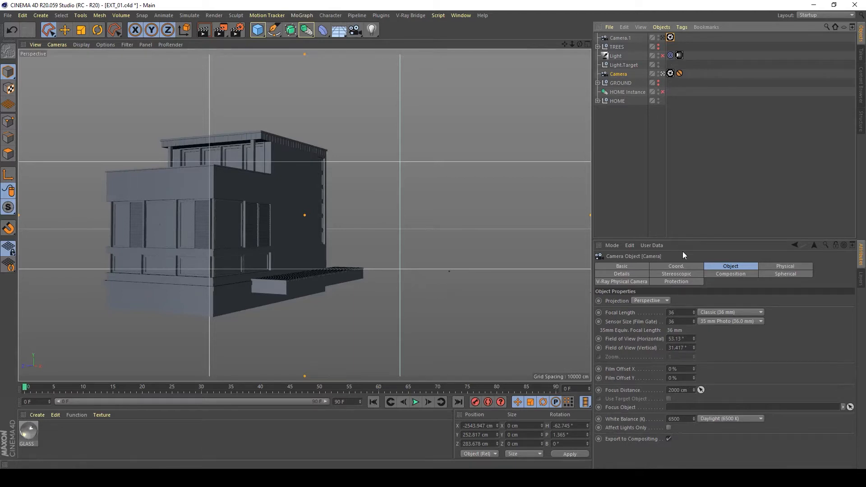
pyautogui.moveTo(701, 214)
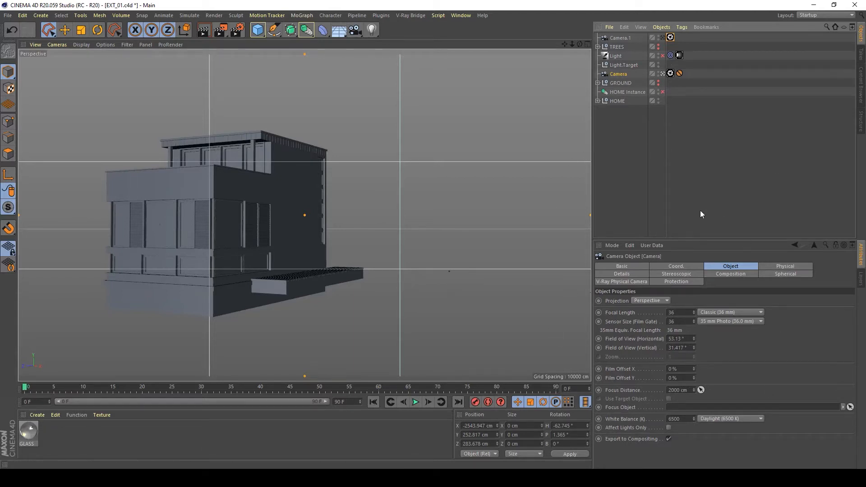
pyautogui.moveTo(826, 316)
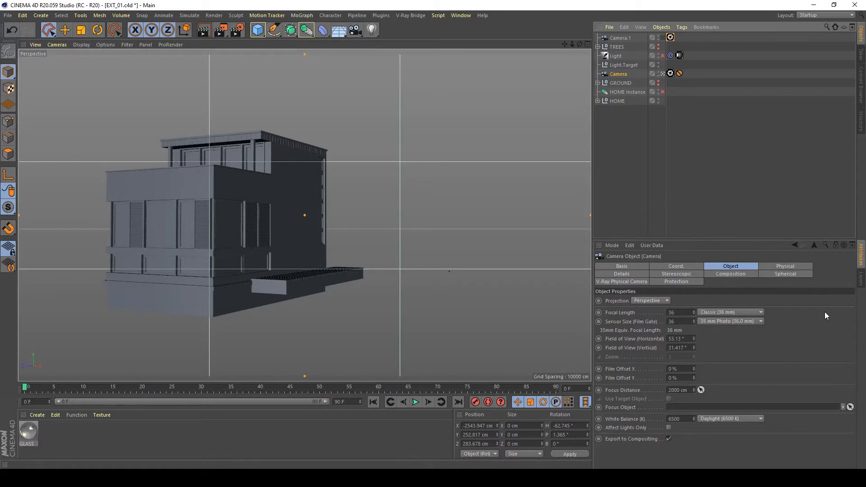
pyautogui.moveTo(664, 180)
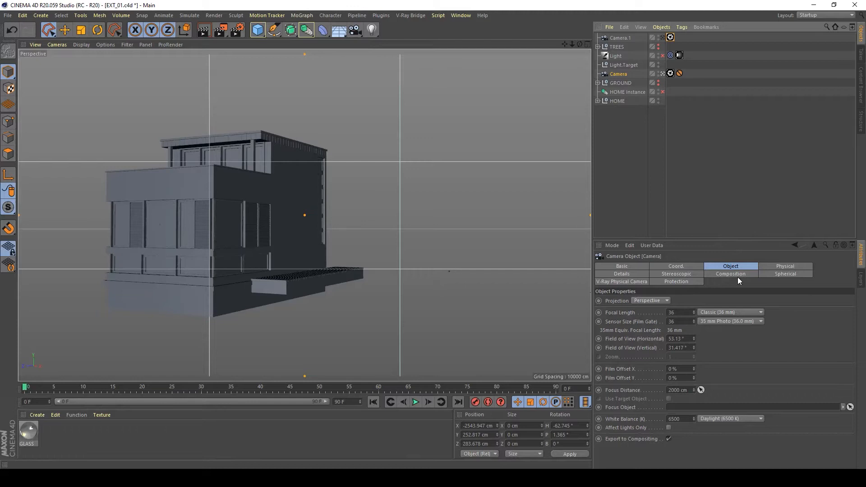
# Enable the Camera's composition helpers with grid and triangle guides overlaying the view.
pyautogui.click(730, 273)
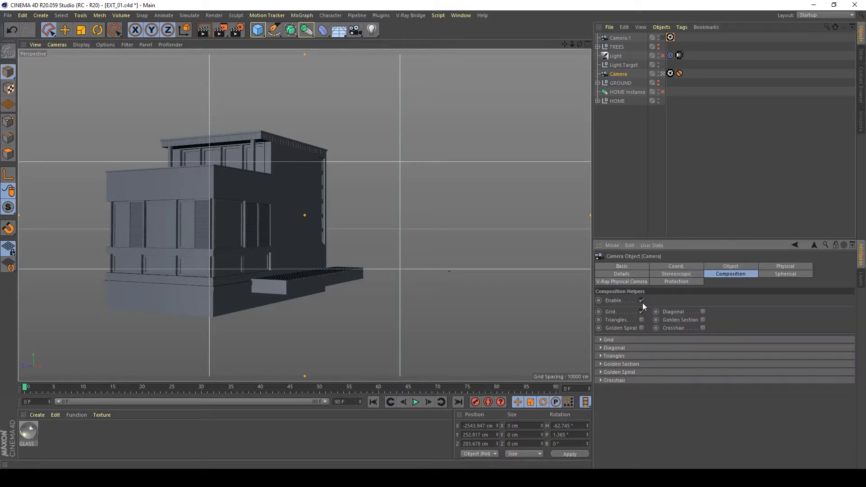
pyautogui.click(641, 300)
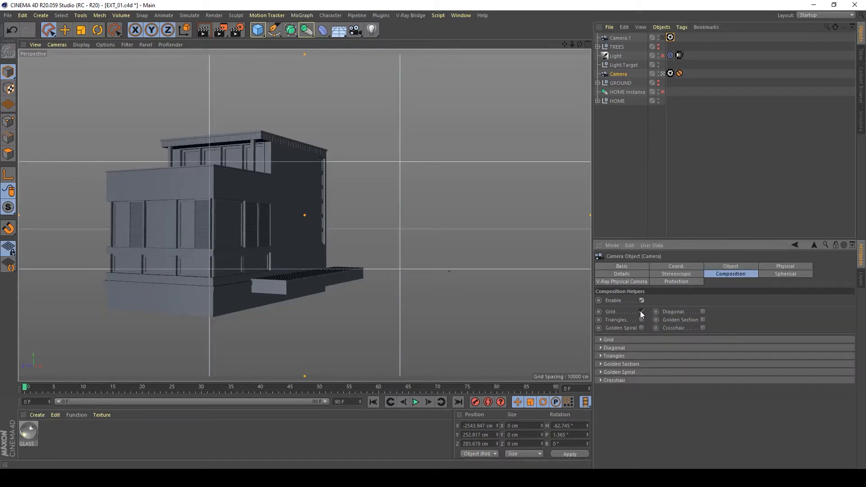
pyautogui.click(641, 311)
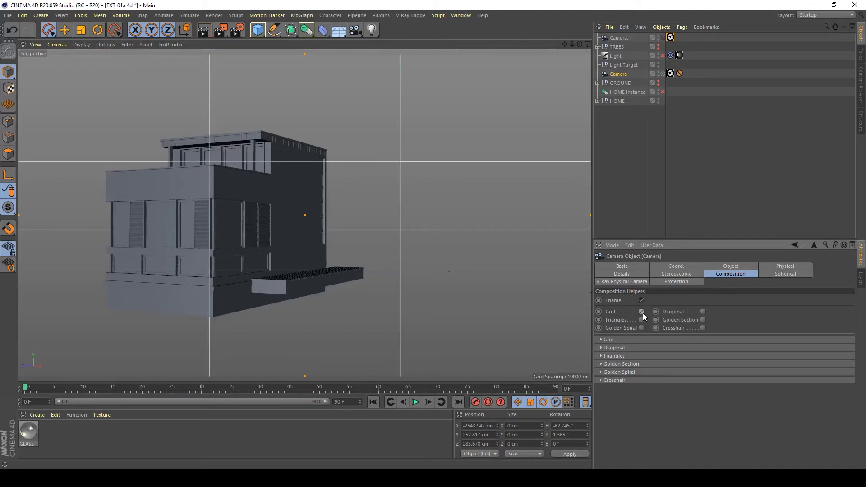
pyautogui.click(700, 311)
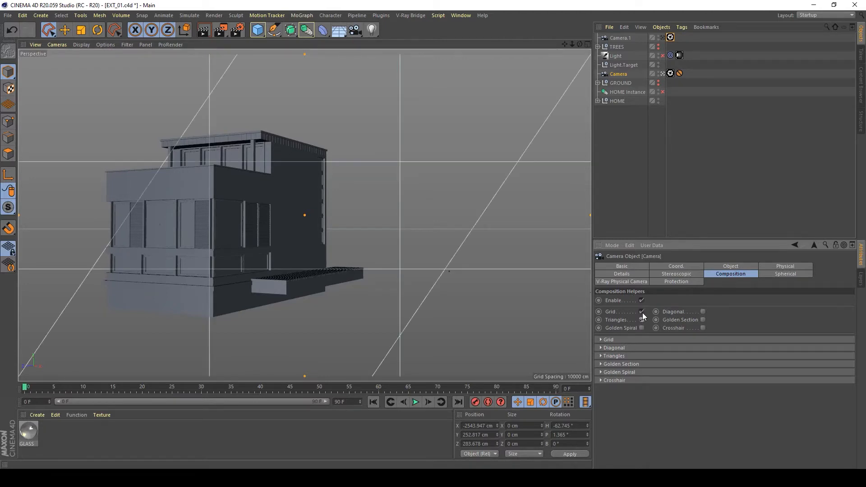
pyautogui.click(640, 312)
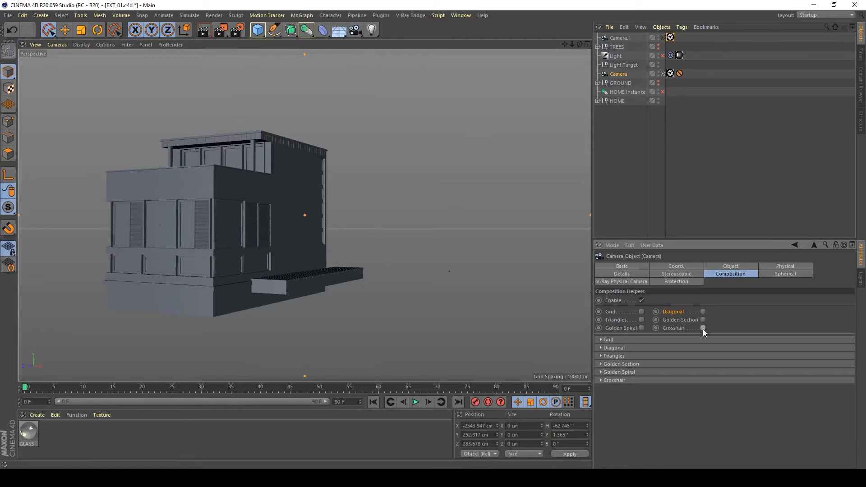
pyautogui.click(640, 312)
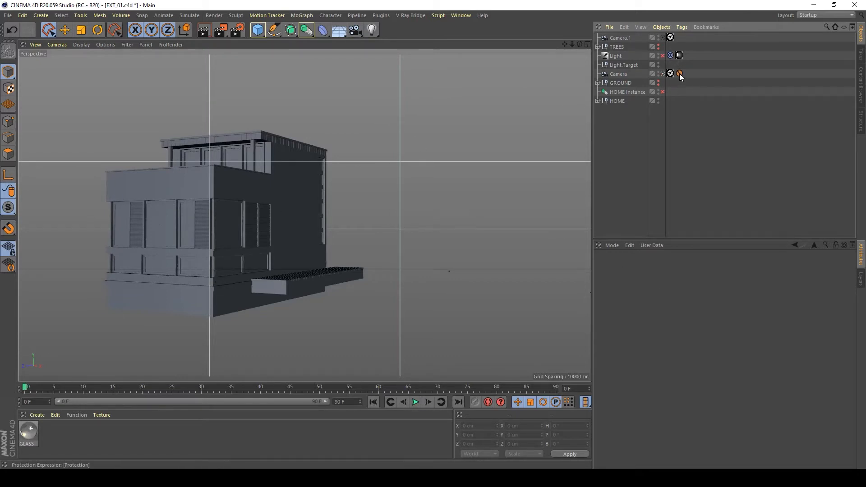
# Bring up Camera.1's tag menu and orbit to see its frustum around the house.
pyautogui.click(681, 74)
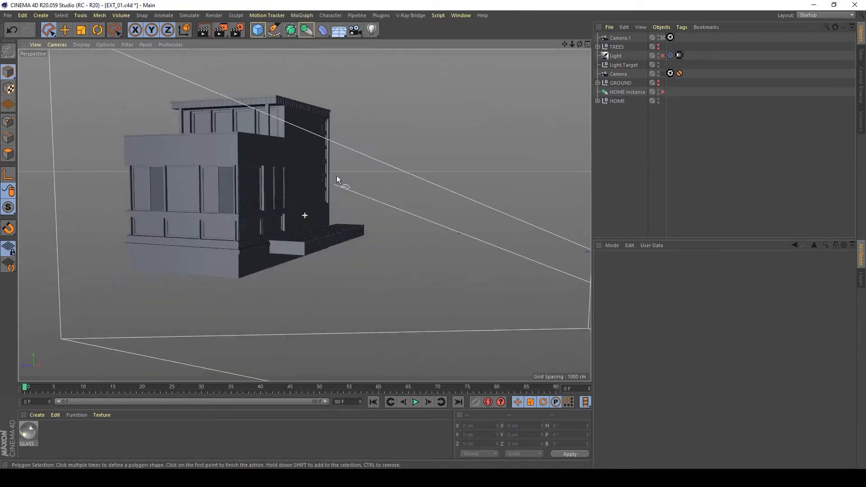
pyautogui.moveTo(337, 180); pyautogui.dragTo(307, 198)
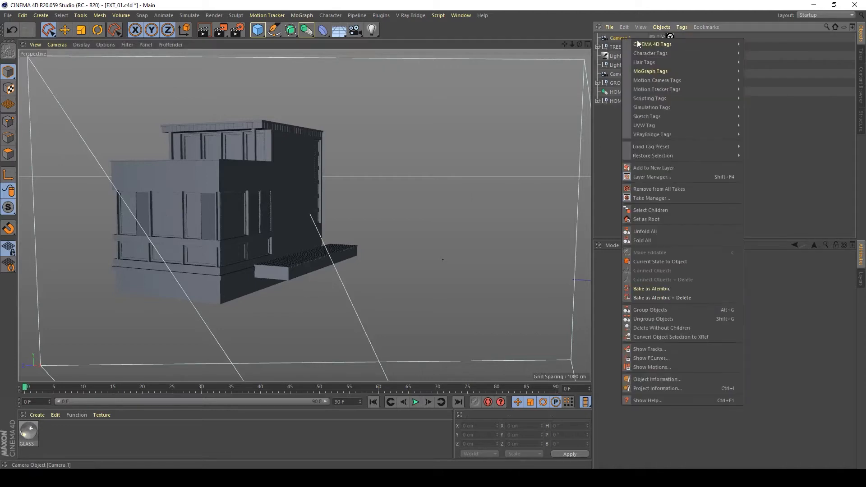
pyautogui.moveTo(654, 44)
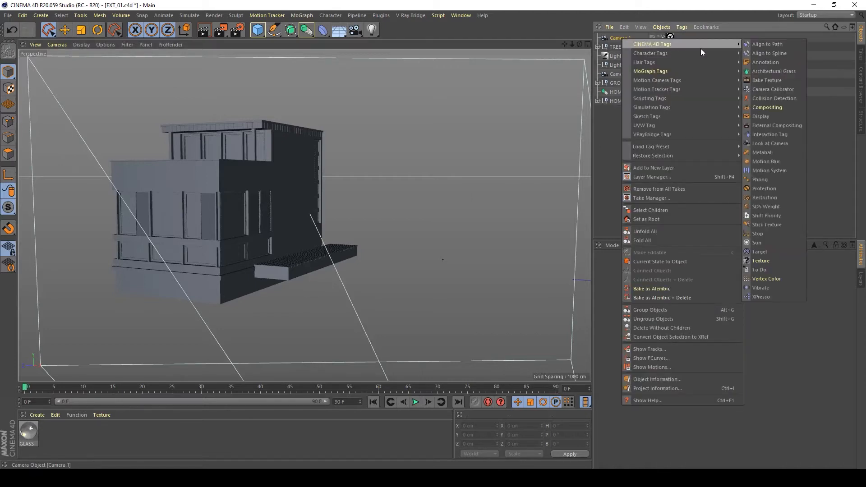
# Add a Protection tag to Camera.1, locking its position, scale and rotation.
pyautogui.click(765, 189)
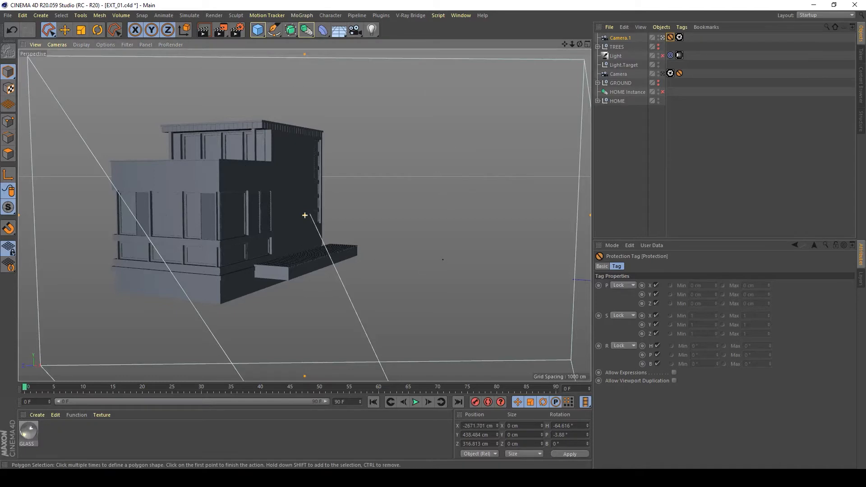
pyautogui.moveTo(99, 227)
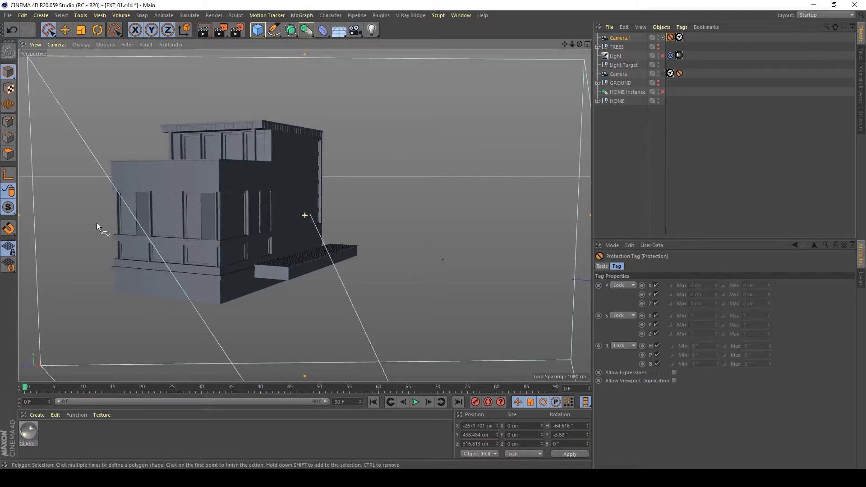
pyautogui.moveTo(229, 123)
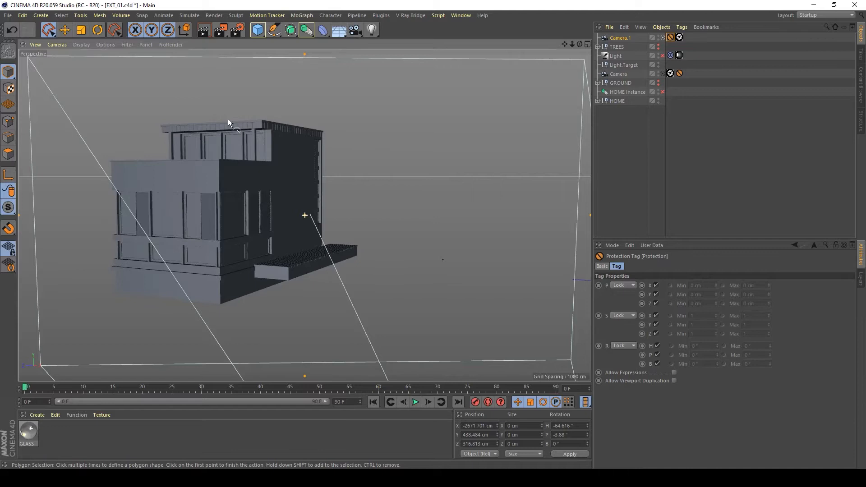
pyautogui.moveTo(377, 292)
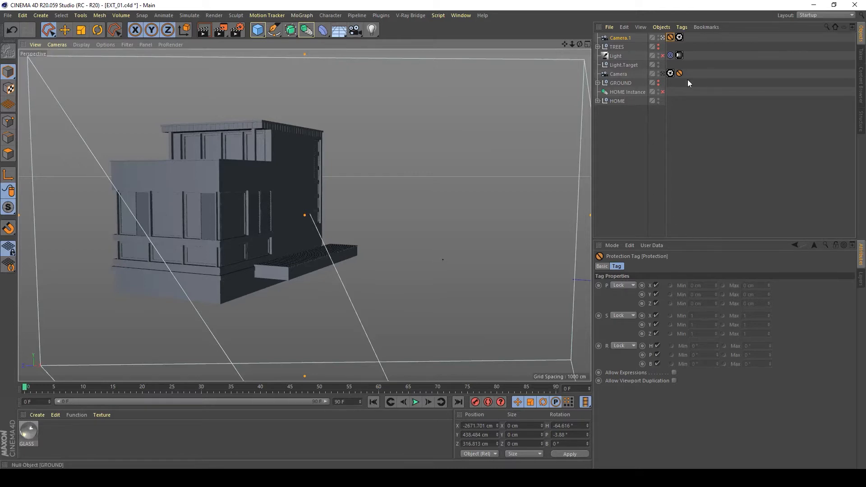
pyautogui.moveTo(619, 37)
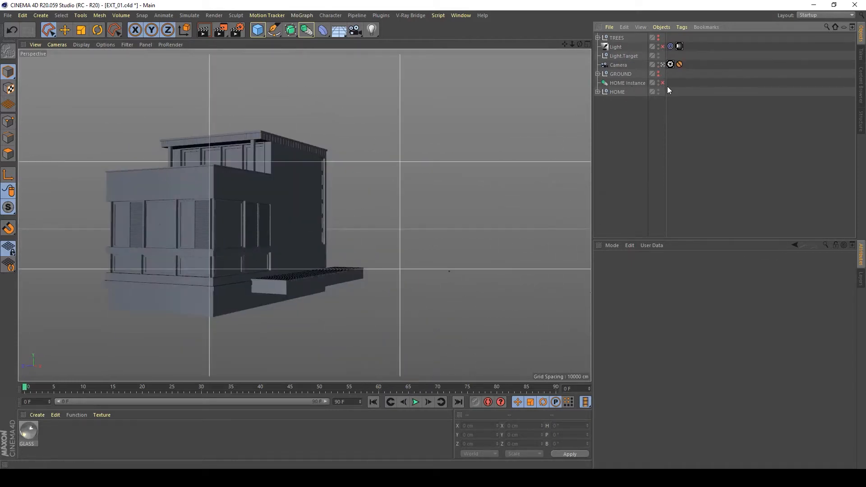
# Enable the HOME Instance in the Object Manager to reveal a second house copy.
pyautogui.click(662, 83)
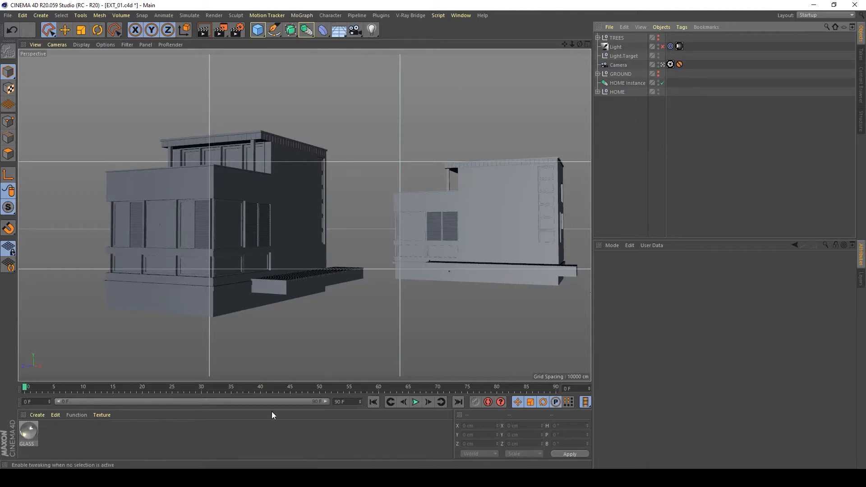
pyautogui.moveTo(483, 228)
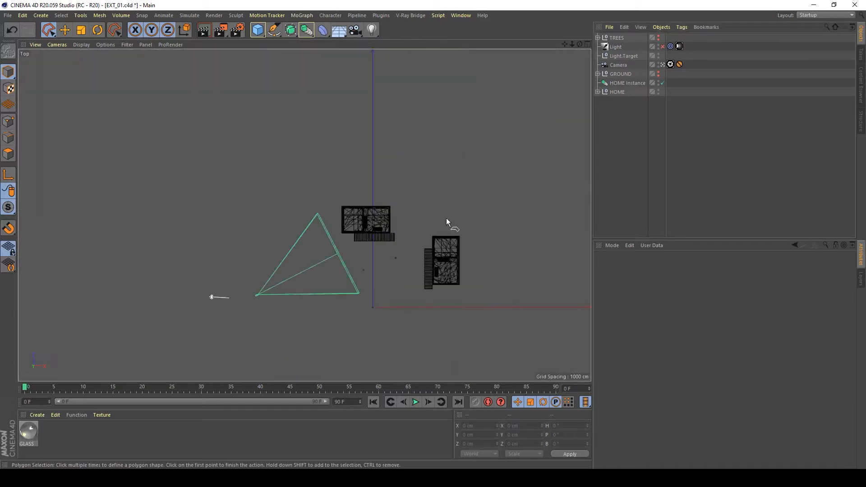
pyautogui.moveTo(440, 239)
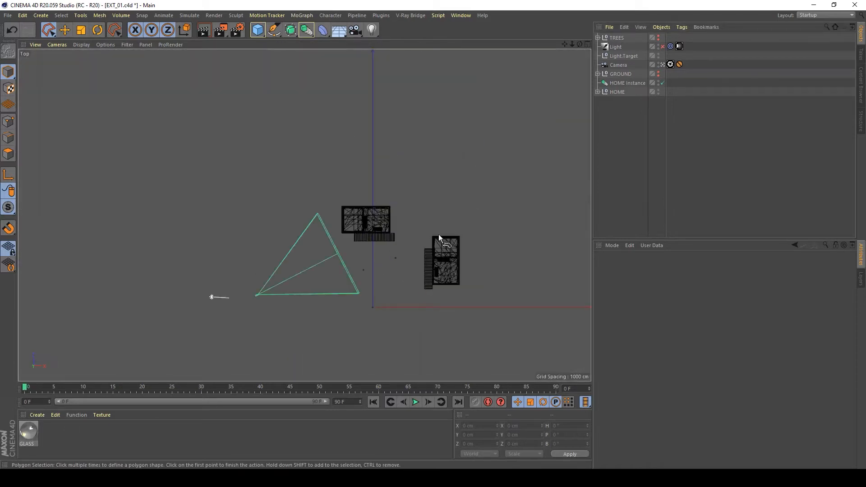
pyautogui.moveTo(323, 292)
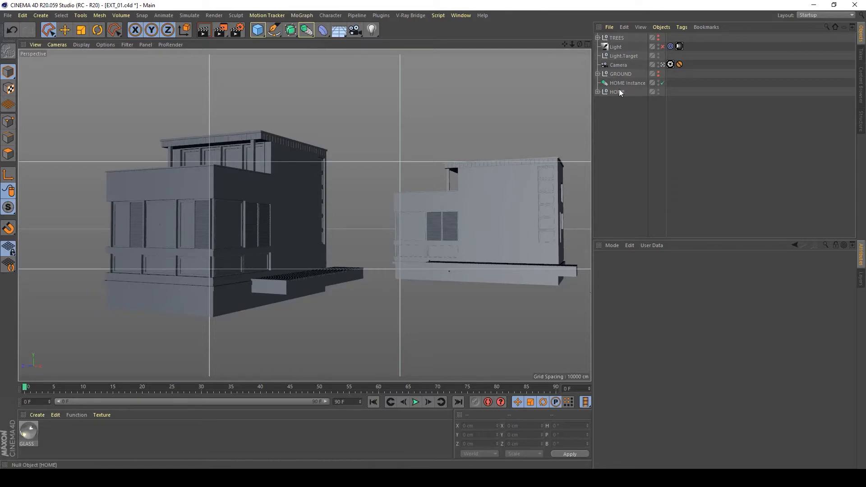
pyautogui.click(617, 92)
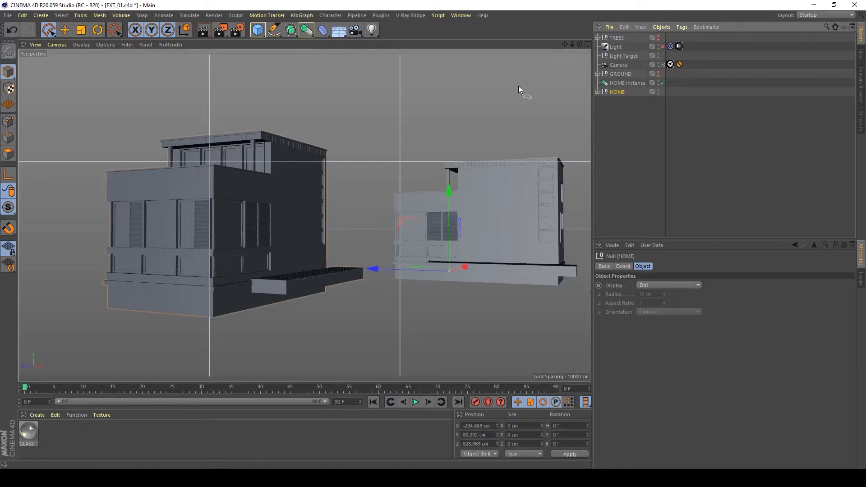
pyautogui.click(598, 92)
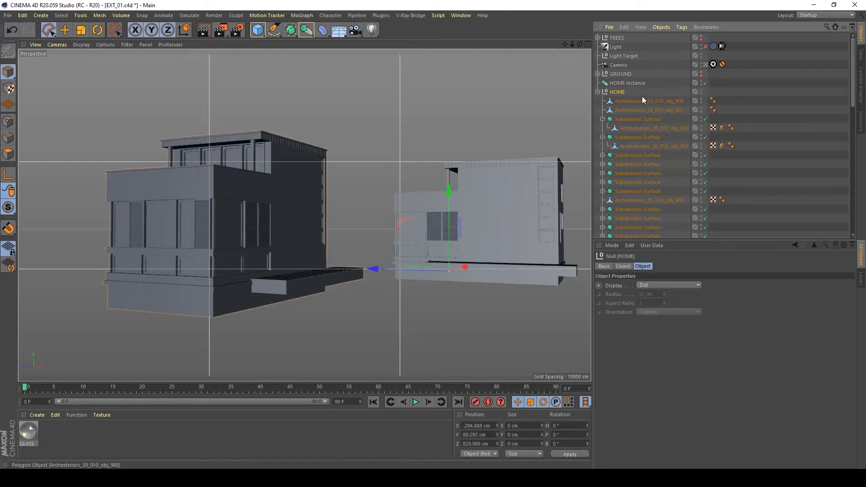
pyautogui.scroll(-3)
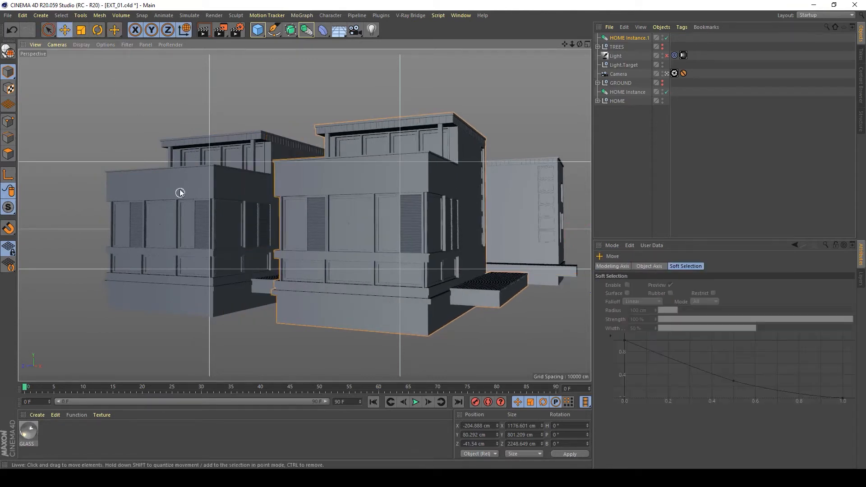
pyautogui.click(617, 101)
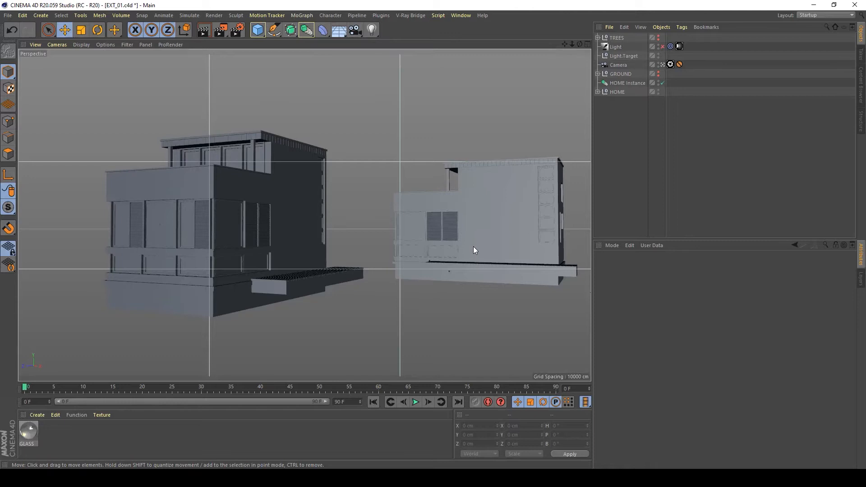
pyautogui.moveTo(508, 143)
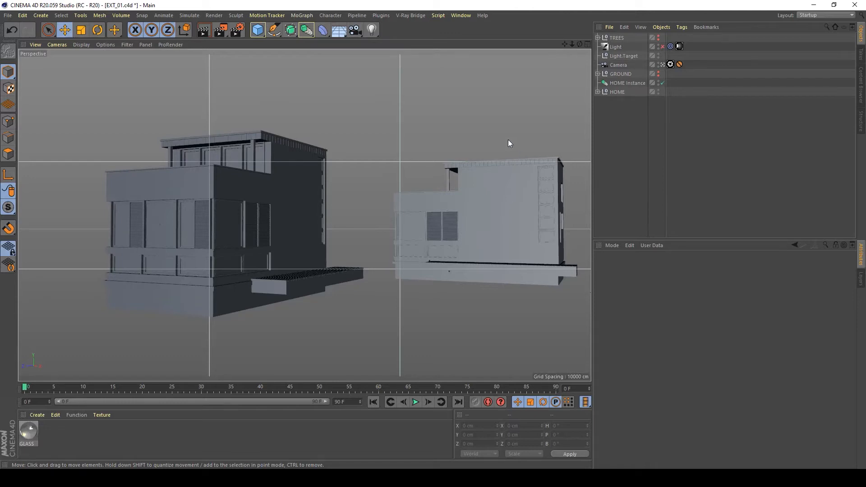
pyautogui.moveTo(462, 245)
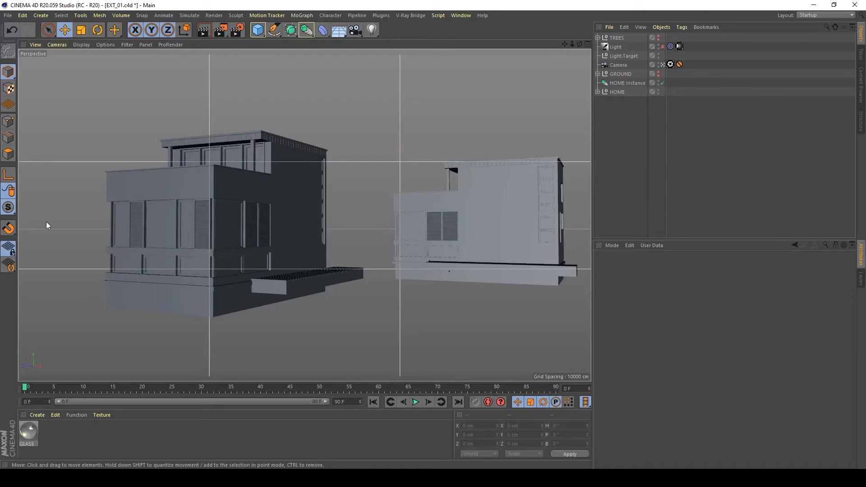
pyautogui.moveTo(439, 129)
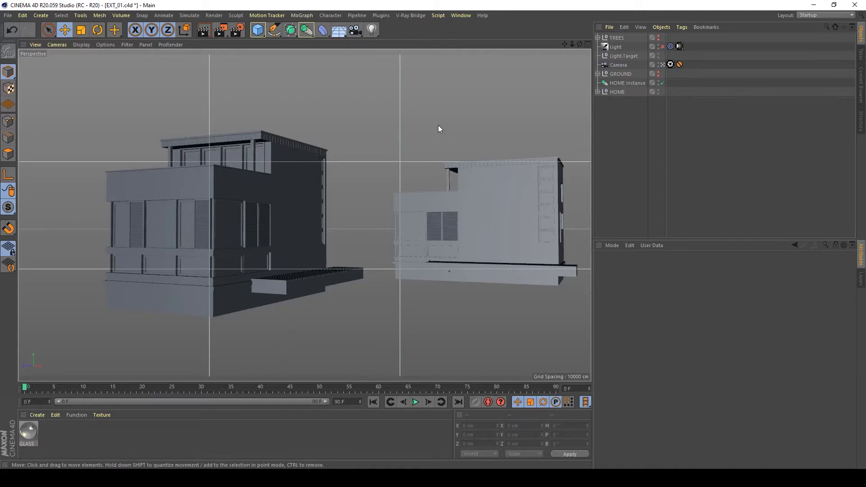
pyautogui.moveTo(559, 197)
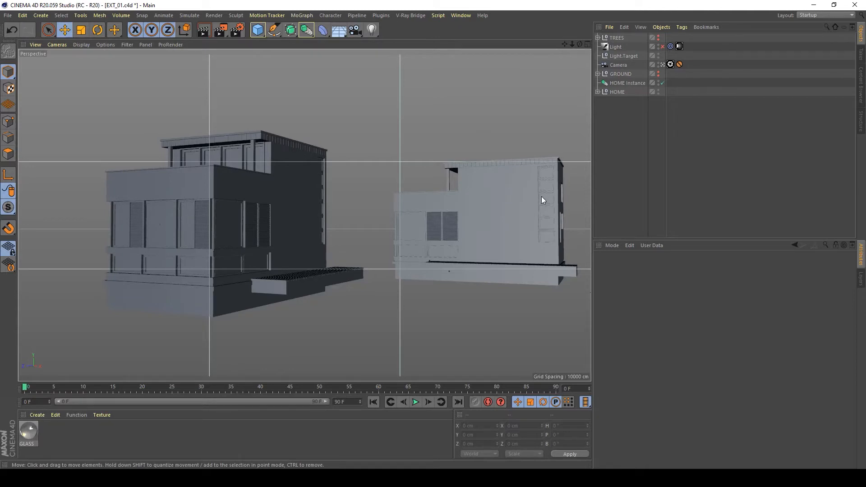
pyautogui.moveTo(661, 314)
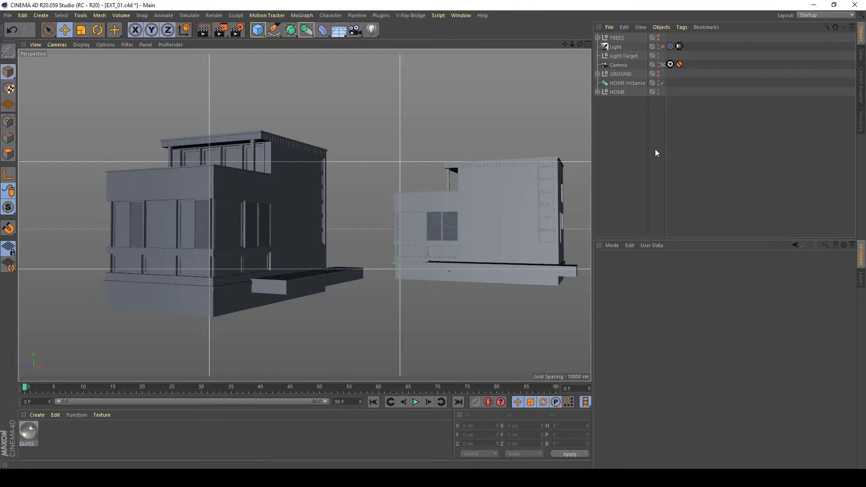
pyautogui.moveTo(723, 89)
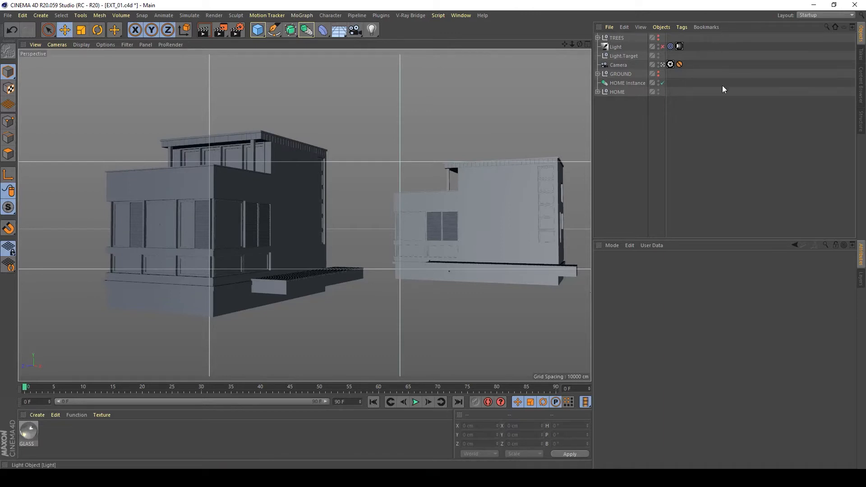
# Expand GROUND, show its layers, and open the ground Displacer's noise shader settings.
pyautogui.click(598, 74)
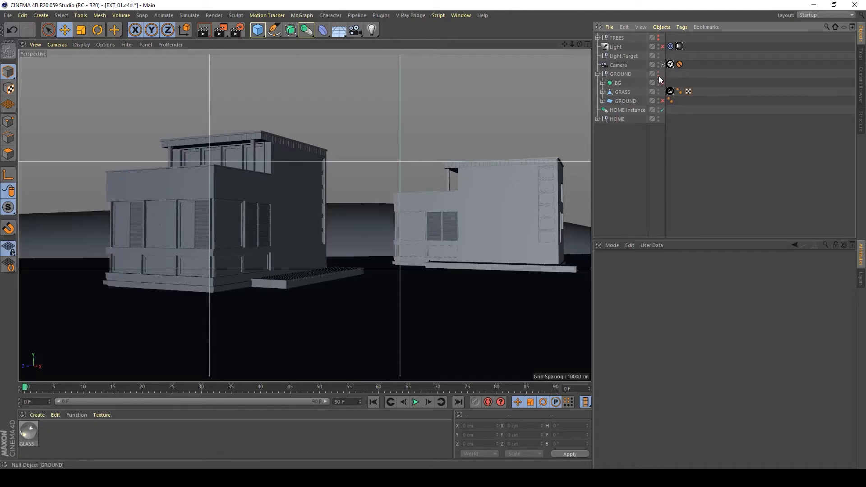
pyautogui.click(625, 100)
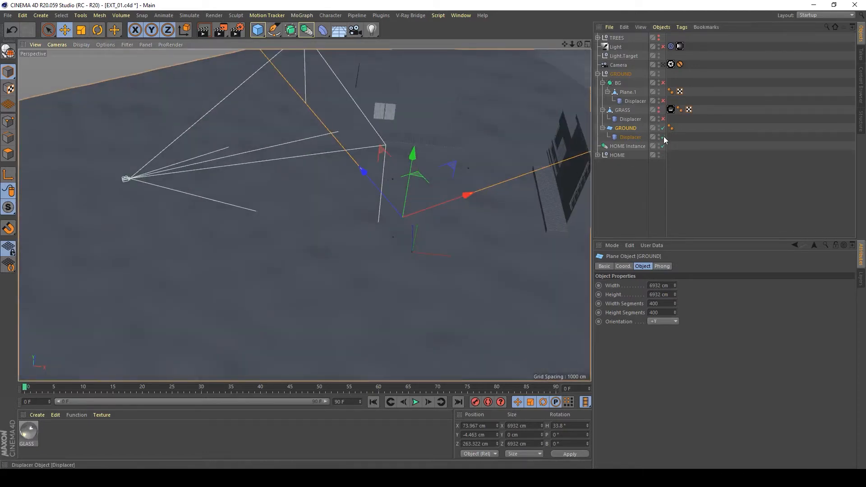
pyautogui.click(628, 145)
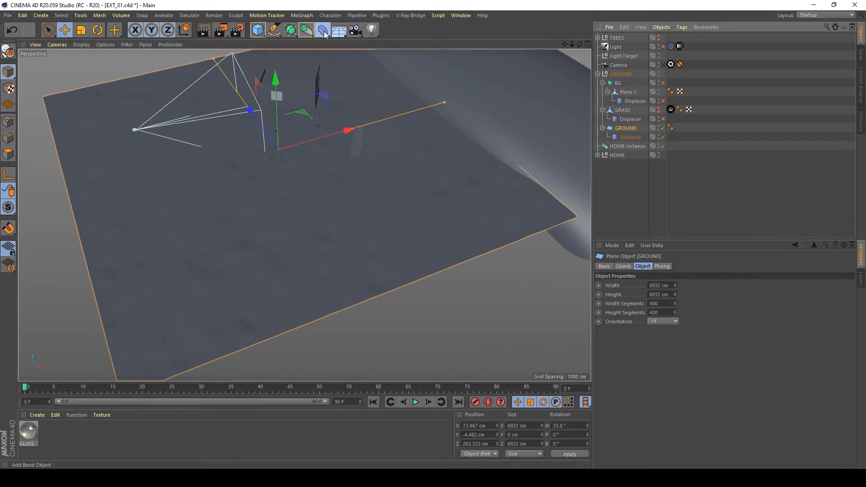
pyautogui.click(305, 30)
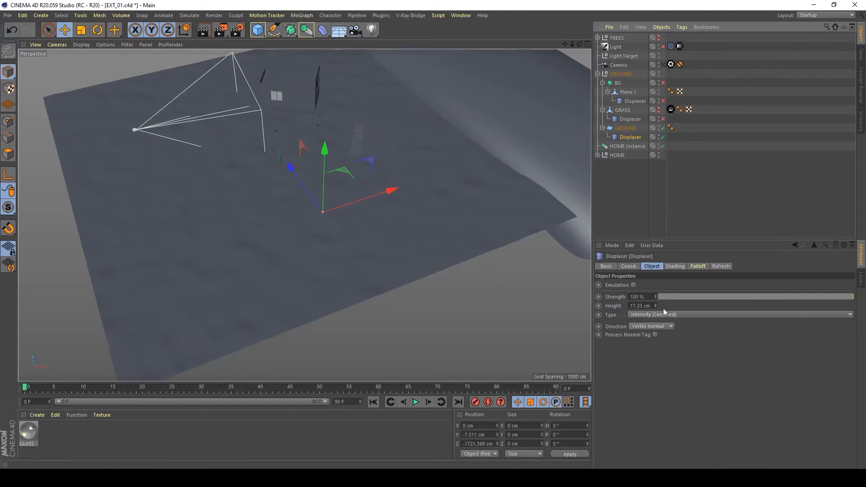
pyautogui.moveTo(618, 300)
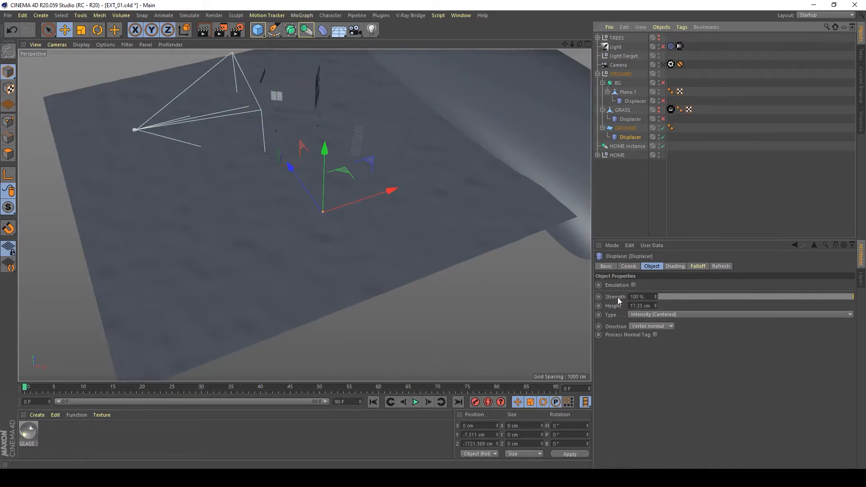
pyautogui.click(674, 266)
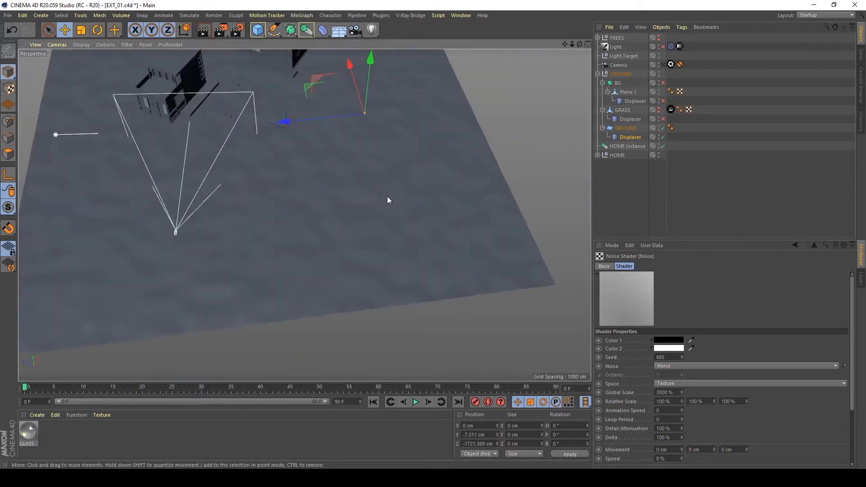
pyautogui.moveTo(195, 68)
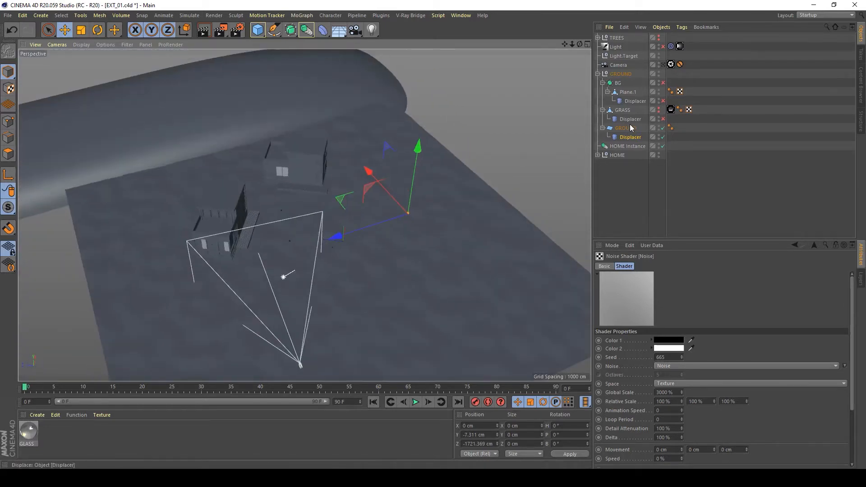
# Make GRASS visible, zoom to the grass edge, then select the GROUND plane.
pyautogui.click(622, 109)
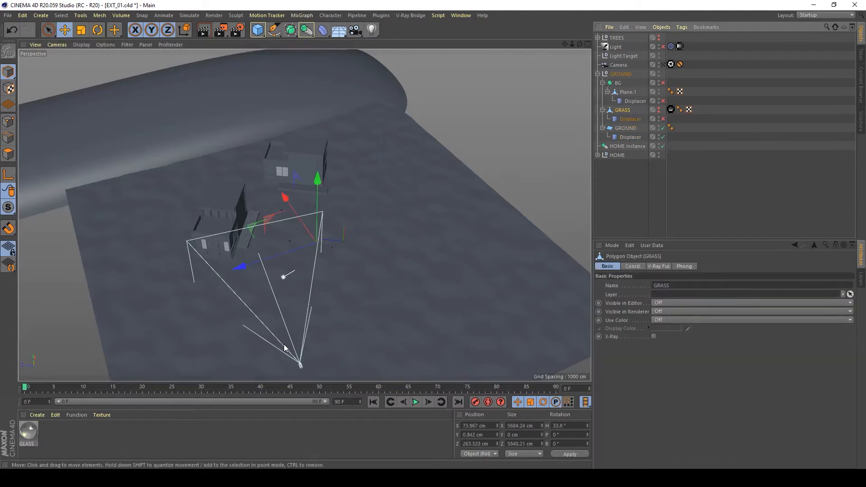
pyautogui.click(653, 110)
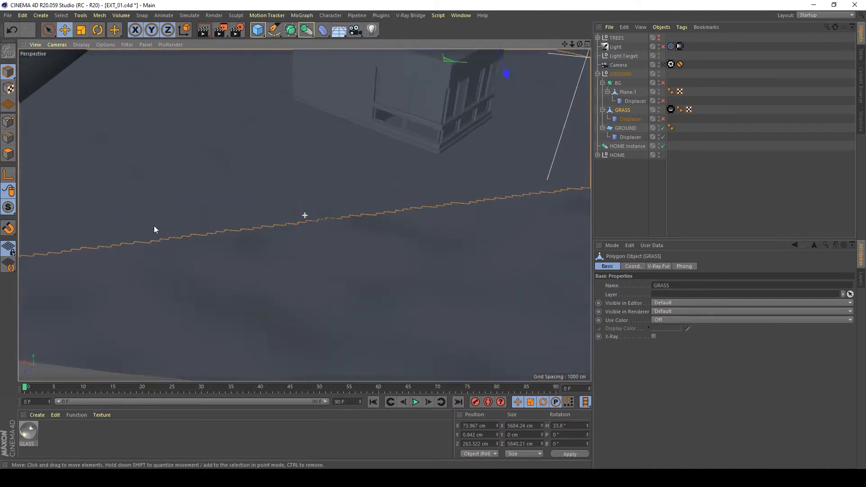
pyautogui.moveTo(155, 229); pyautogui.dragTo(338, 268)
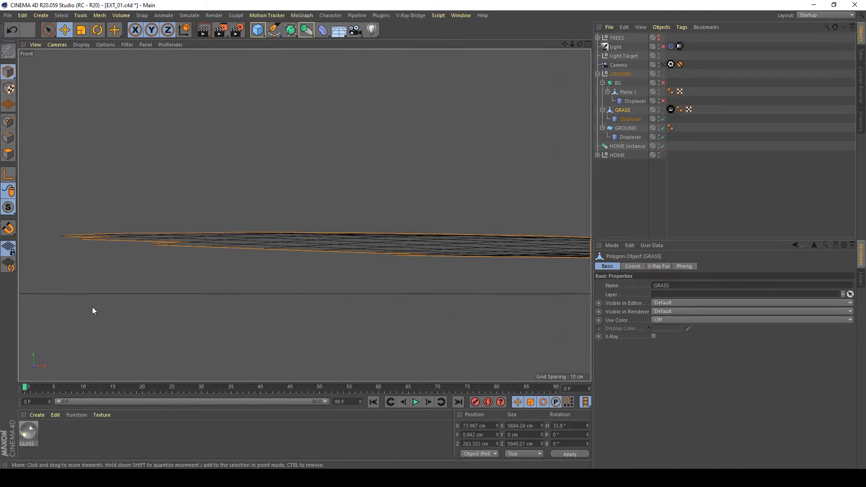
pyautogui.click(625, 128)
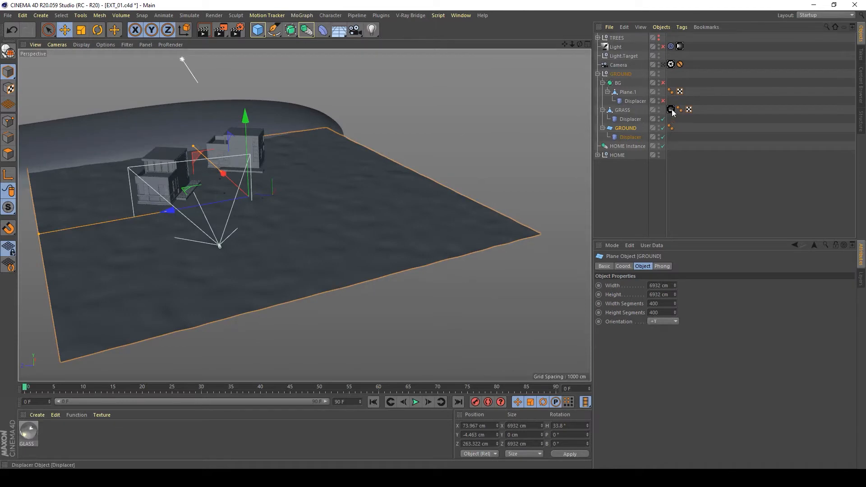
pyautogui.moveTo(671, 109)
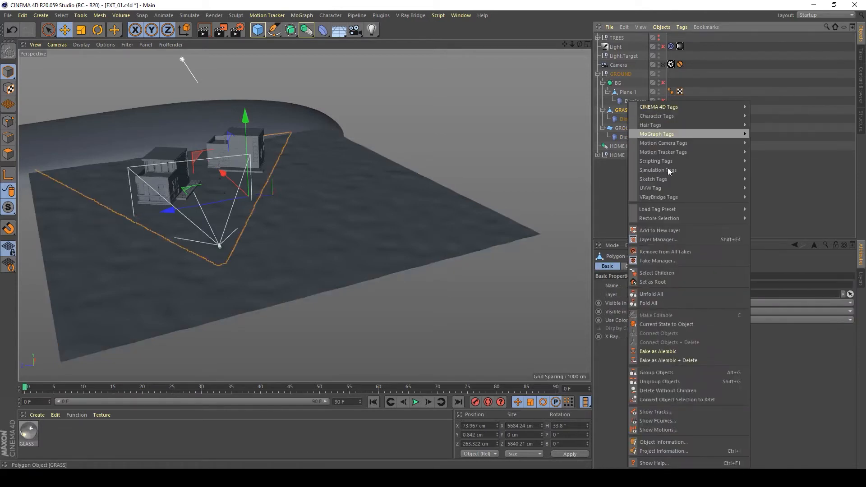
pyautogui.moveTo(658, 197)
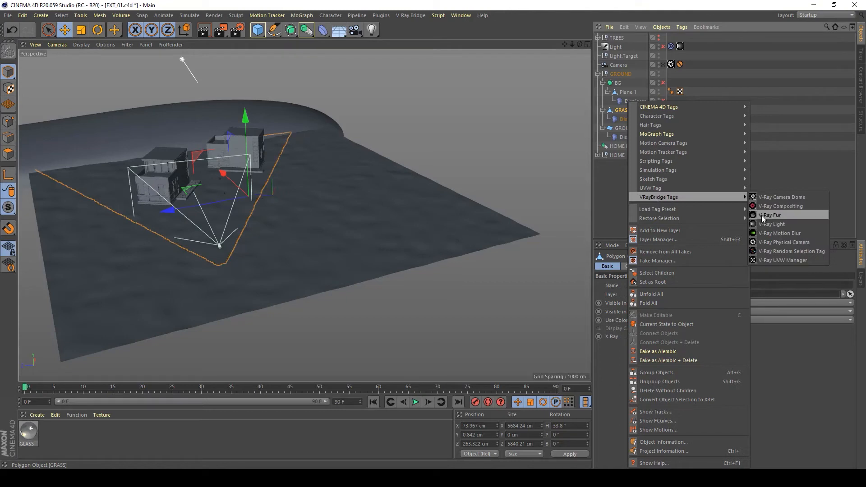
# Add a V-Ray Fur tag to GRASS and show its fur properties (length 15, thickness 0.2).
pyautogui.click(772, 214)
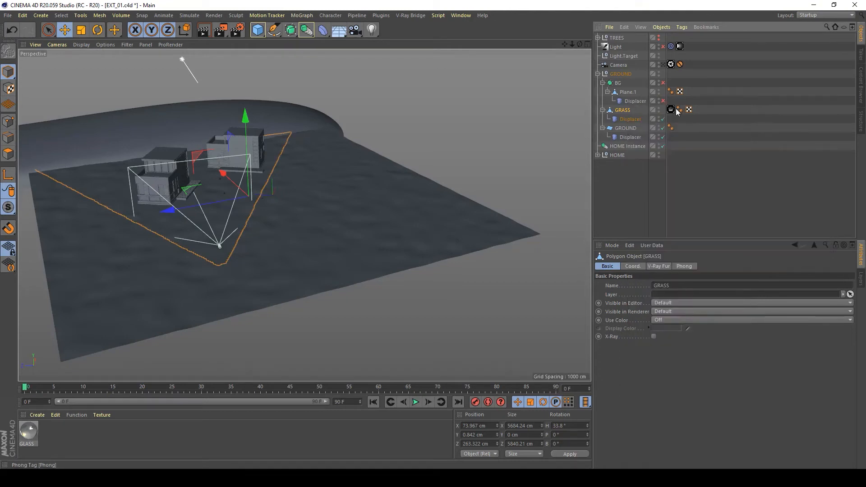
pyautogui.click(688, 110)
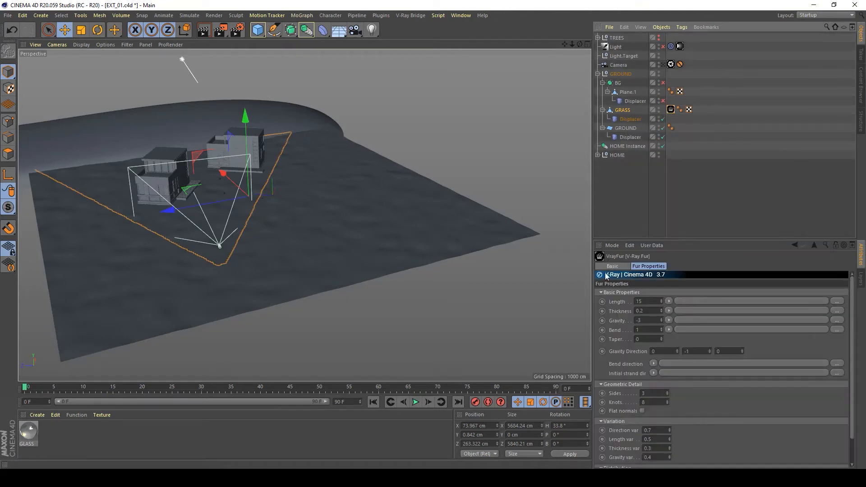
pyautogui.click(635, 275)
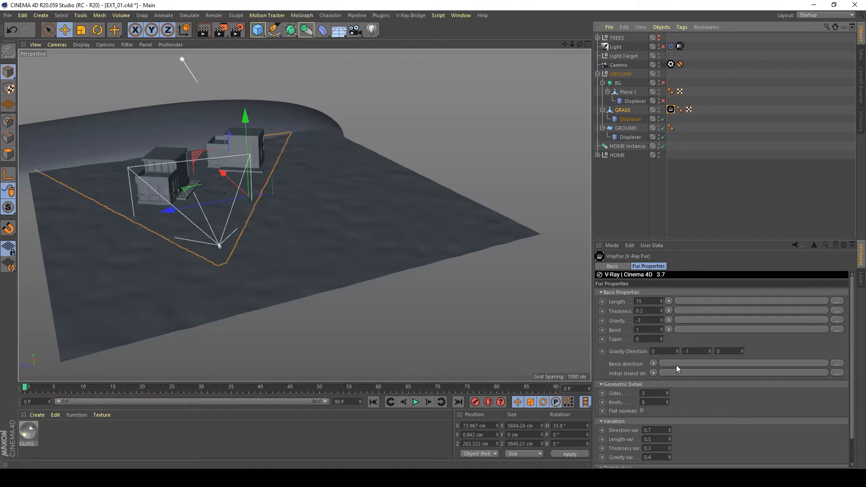
pyautogui.moveTo(677, 295)
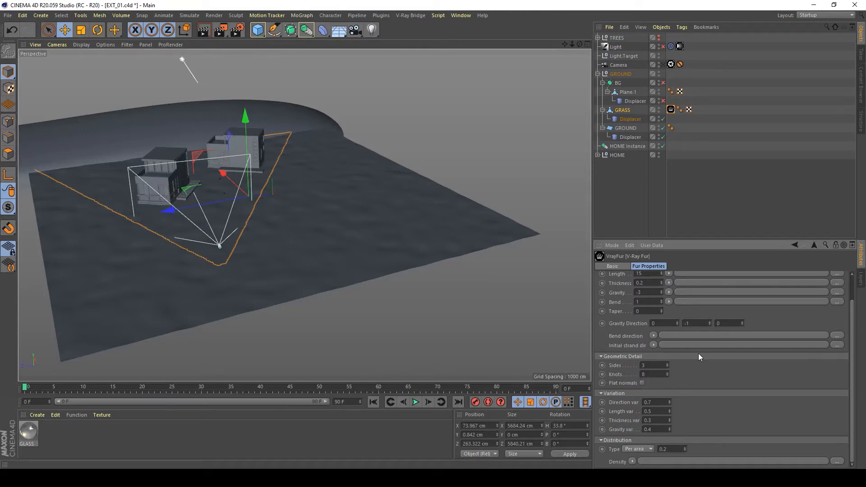
pyautogui.moveTo(623, 400)
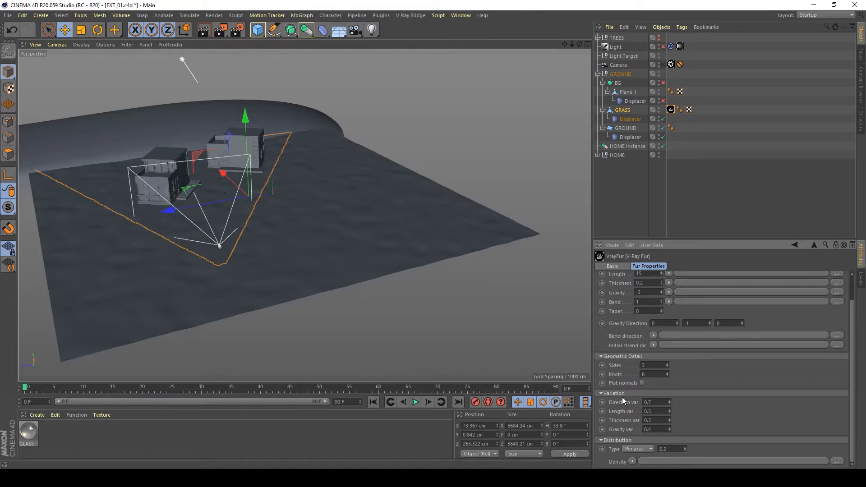
pyautogui.moveTo(676, 418)
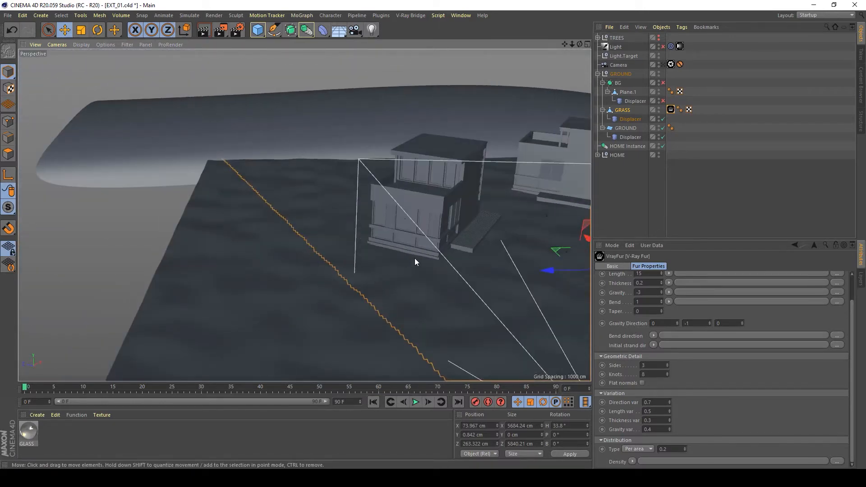
pyautogui.moveTo(458, 137)
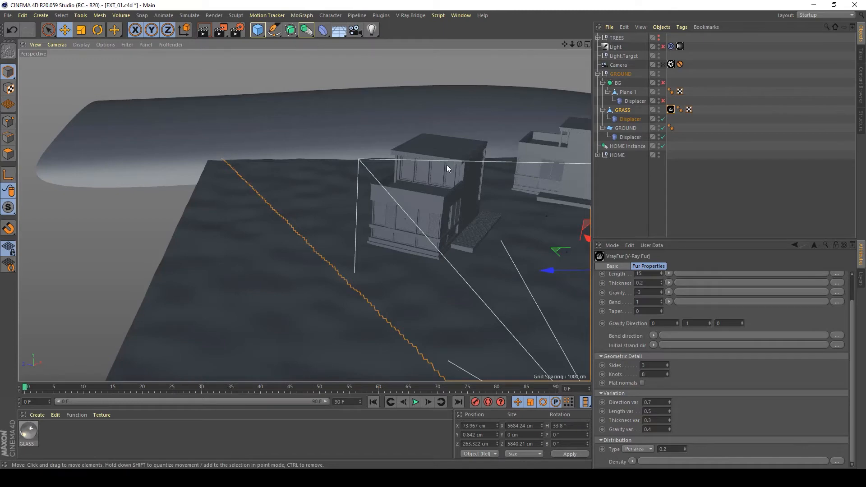
pyautogui.moveTo(448, 168); pyautogui.dragTo(395, 256)
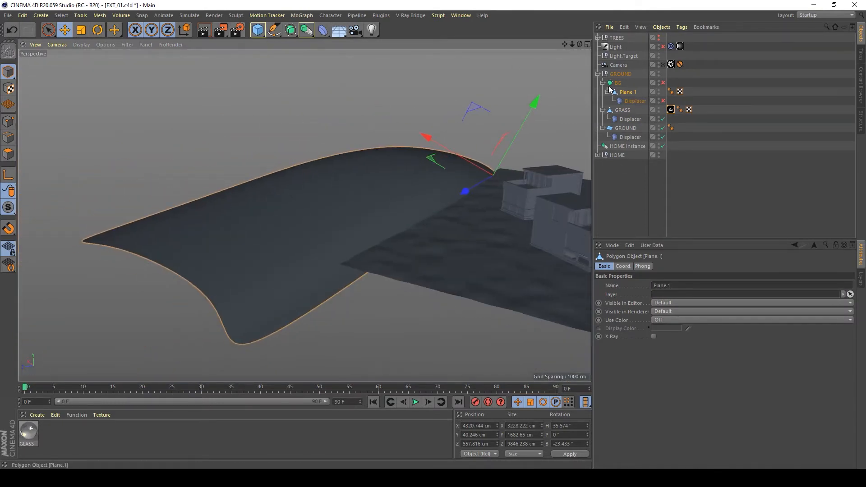
pyautogui.moveTo(627, 91)
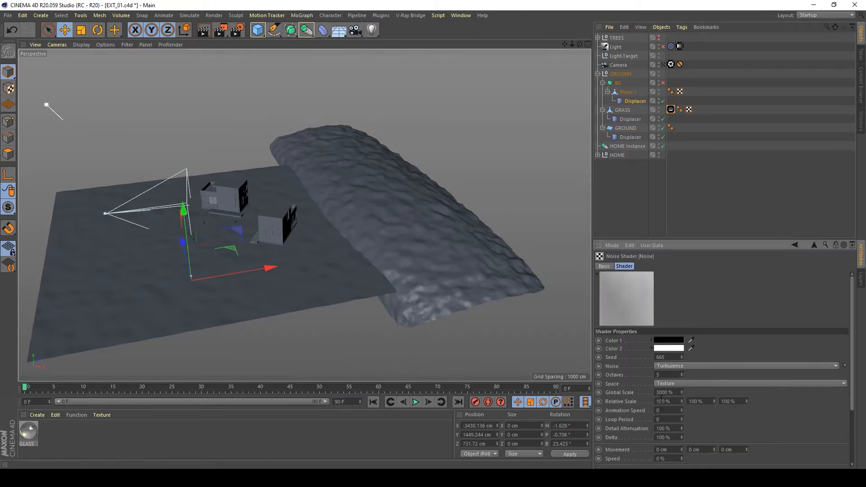
# Select BG's Displacer to open its settings for the turbulence displacement.
pyautogui.click(635, 101)
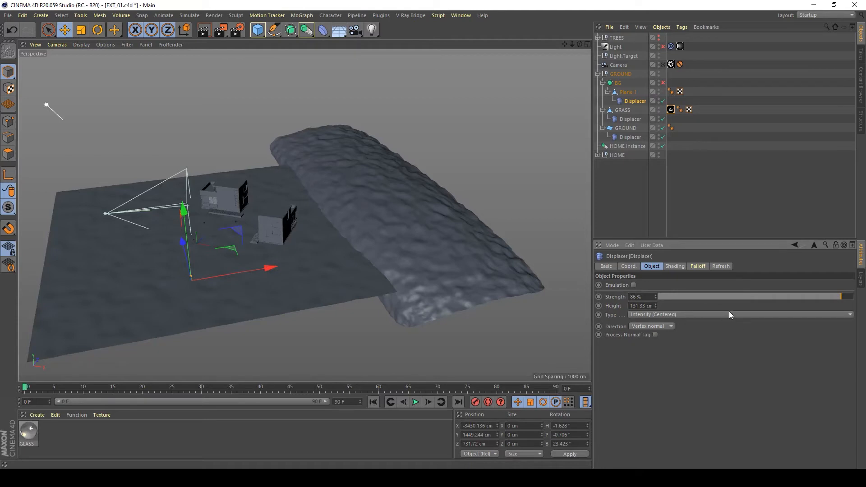
pyautogui.moveTo(748, 278)
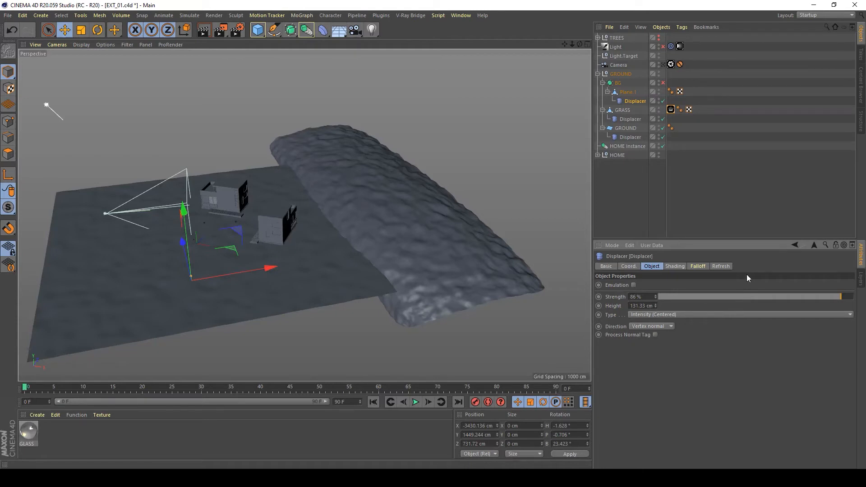
pyautogui.moveTo(738, 335)
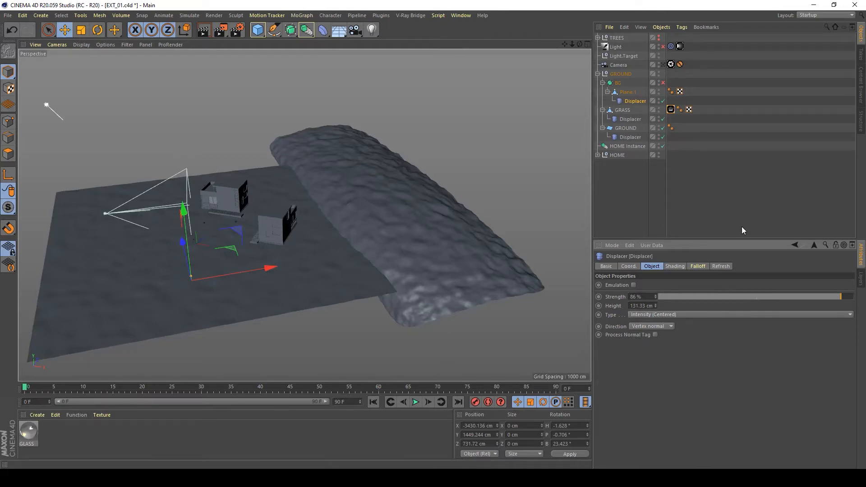
pyautogui.moveTo(805, 325)
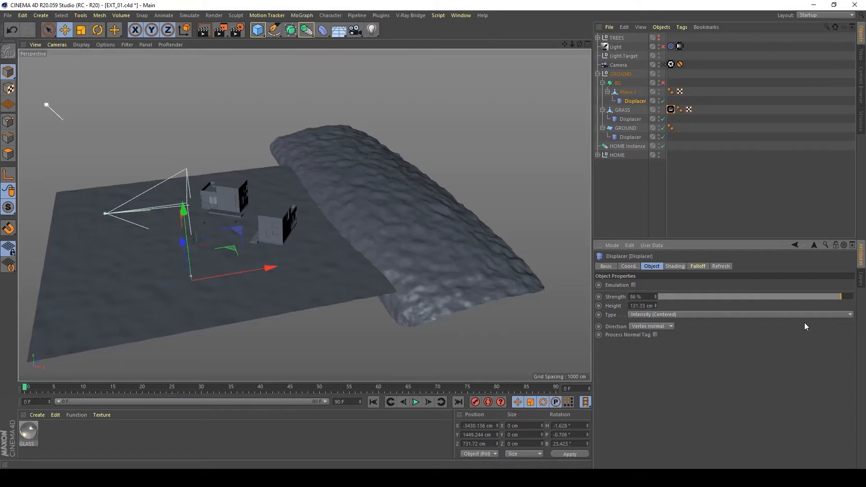
pyautogui.moveTo(821, 253)
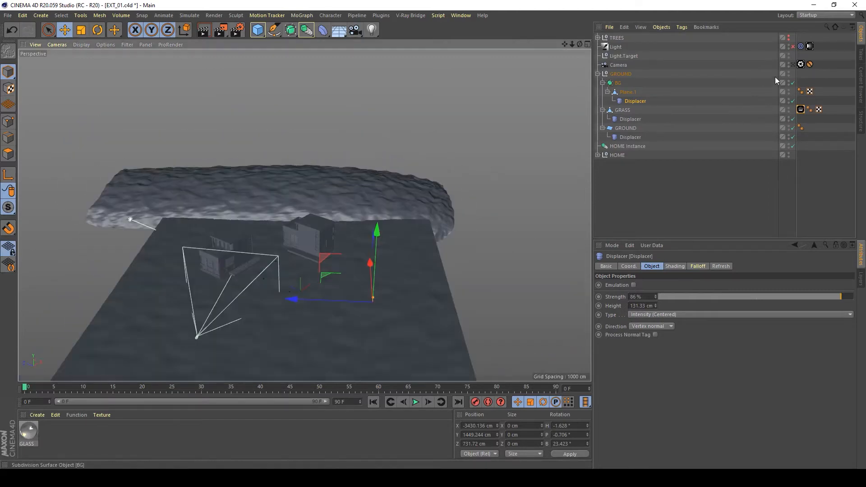
pyautogui.moveTo(800, 65)
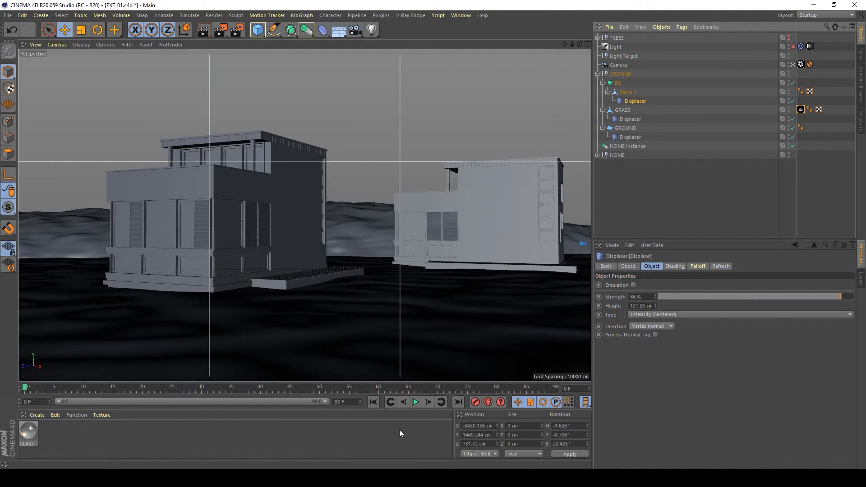
pyautogui.moveTo(203, 30)
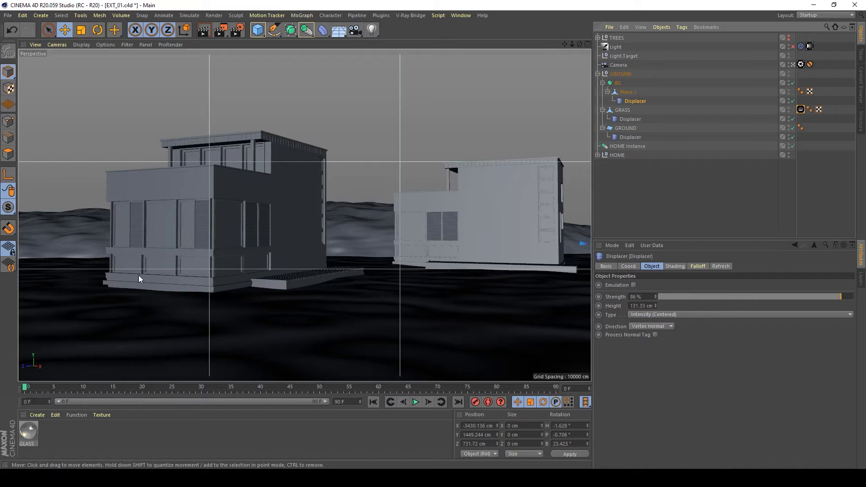
pyautogui.moveTo(565, 250)
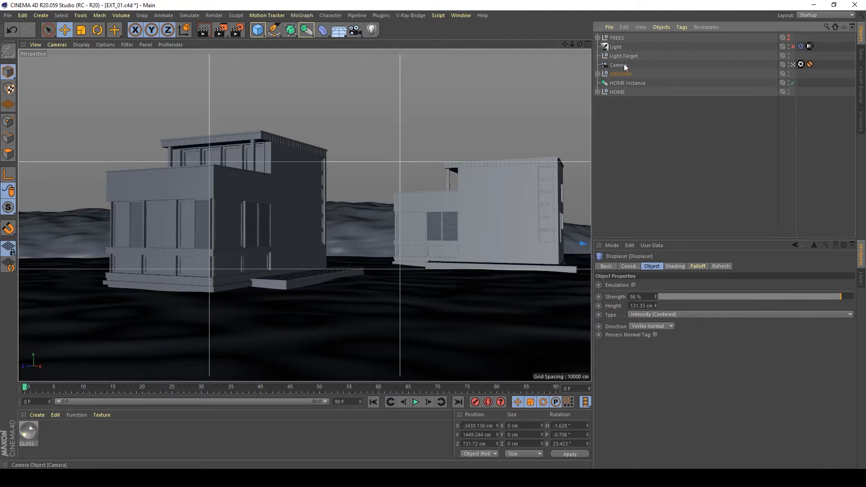
pyautogui.moveTo(617, 64)
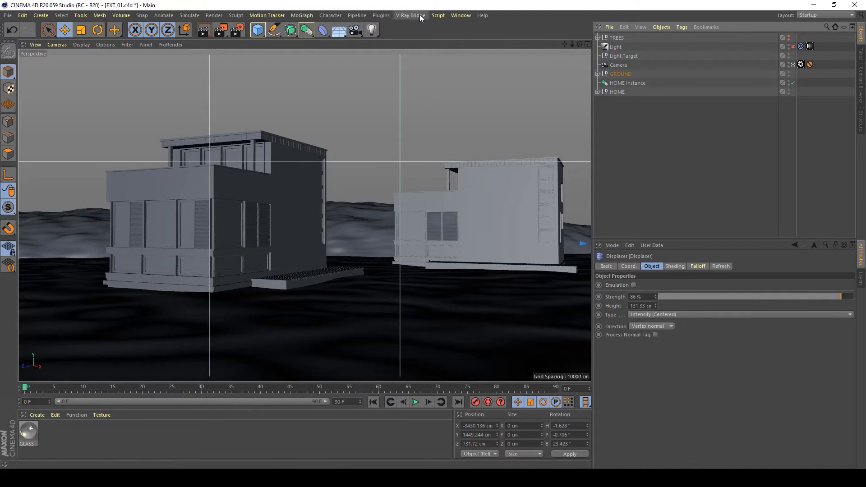
# Add a second V-Ray light and select its Light.1.Target.
pyautogui.click(410, 15)
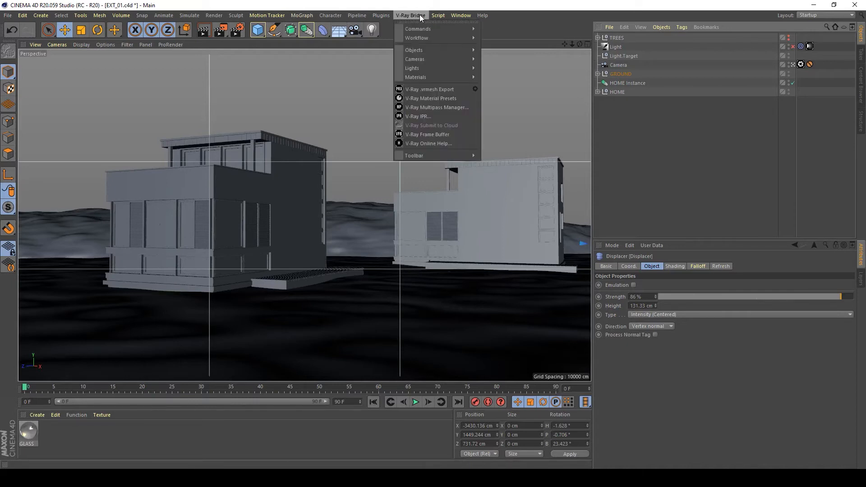
pyautogui.moveTo(411, 67)
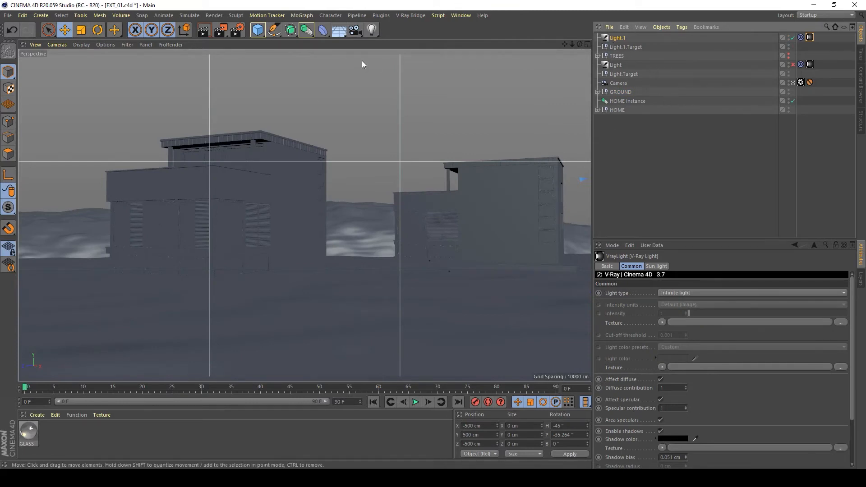
pyautogui.click(617, 37)
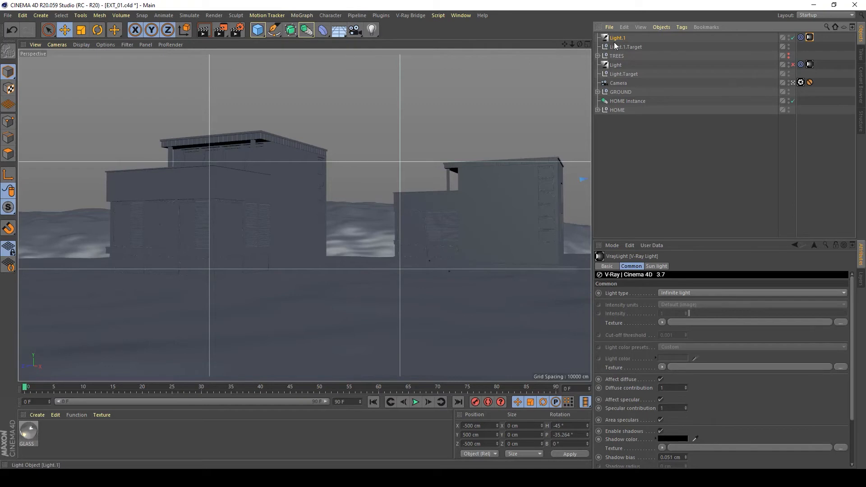
pyautogui.moveTo(614, 45)
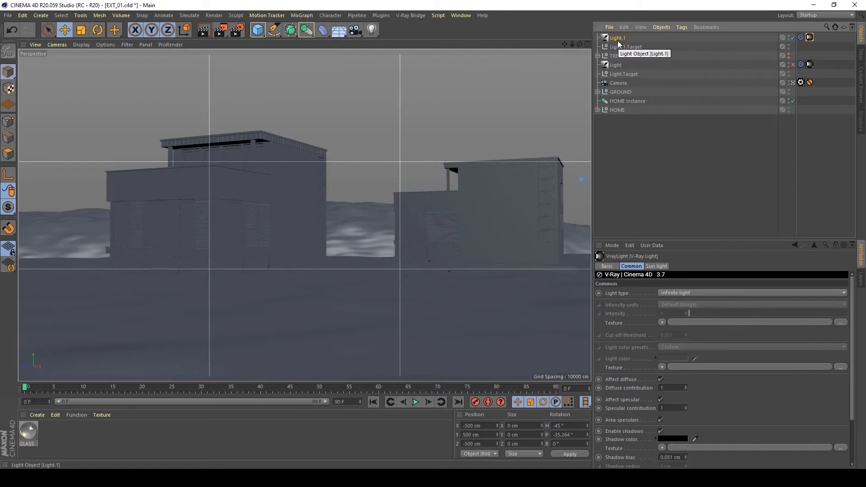
pyautogui.click(624, 46)
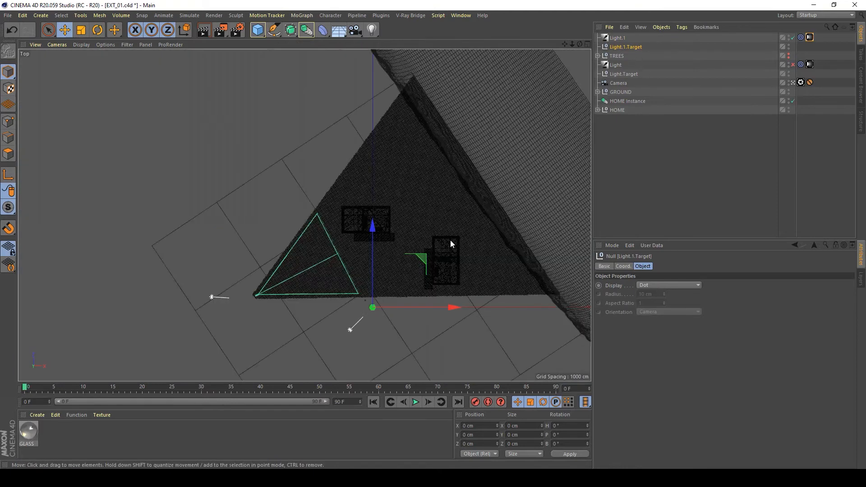
# Drag Light.1.Target sideways, away from the houses and lower, then reselect Light.1.
pyautogui.moveTo(373, 306); pyautogui.dragTo(411, 352)
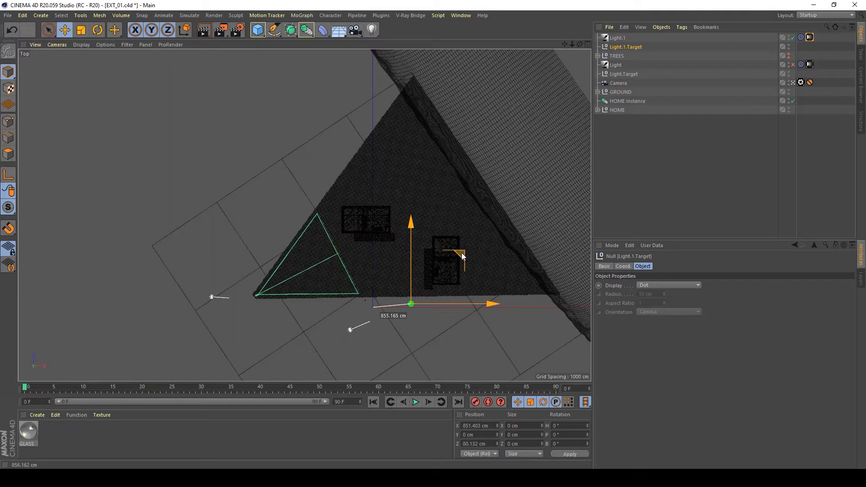
pyautogui.moveTo(452, 256); pyautogui.dragTo(461, 256)
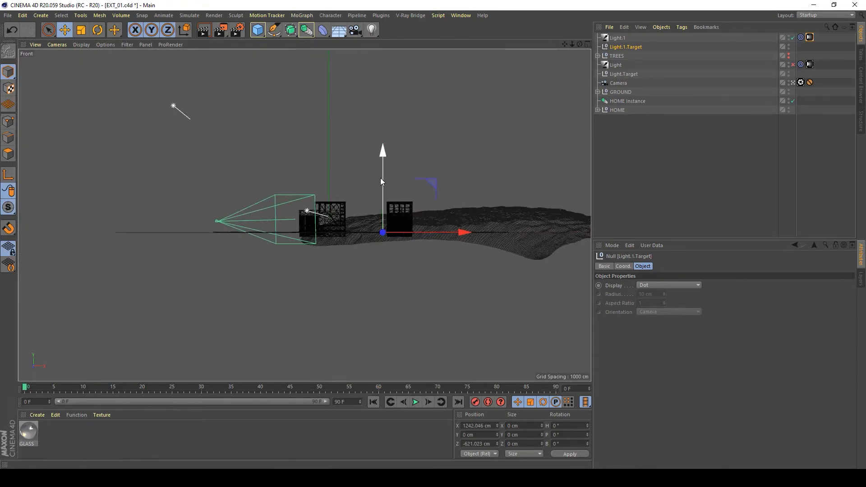
pyautogui.moveTo(382, 148); pyautogui.dragTo(382, 270)
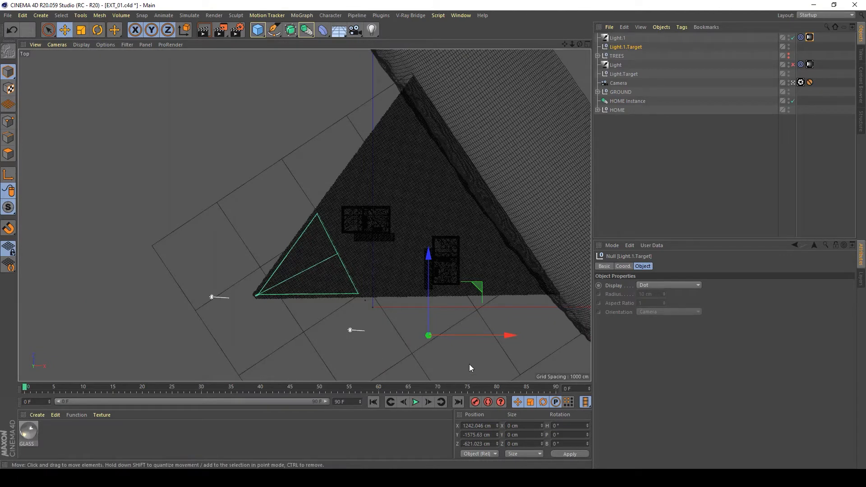
pyautogui.moveTo(146, 114)
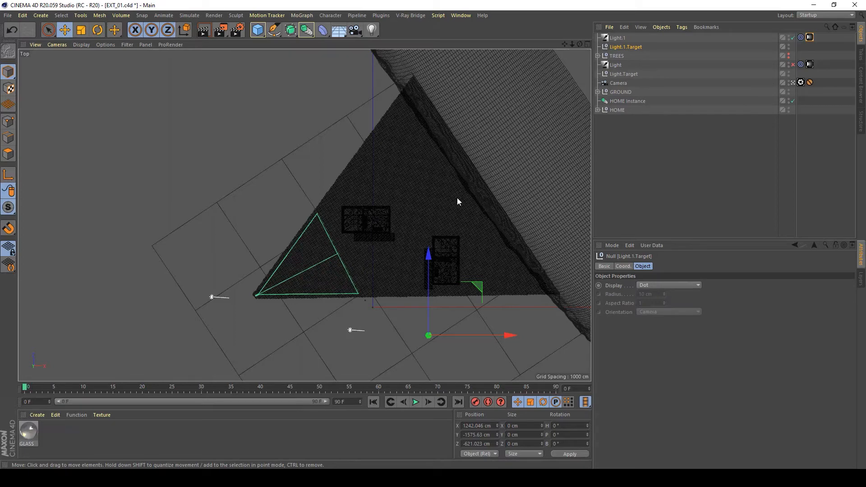
pyautogui.moveTo(451, 182)
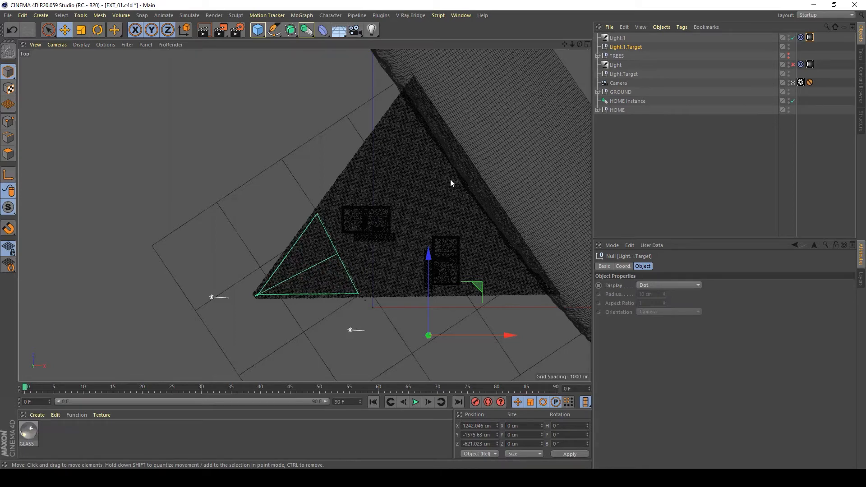
pyautogui.moveTo(450, 167)
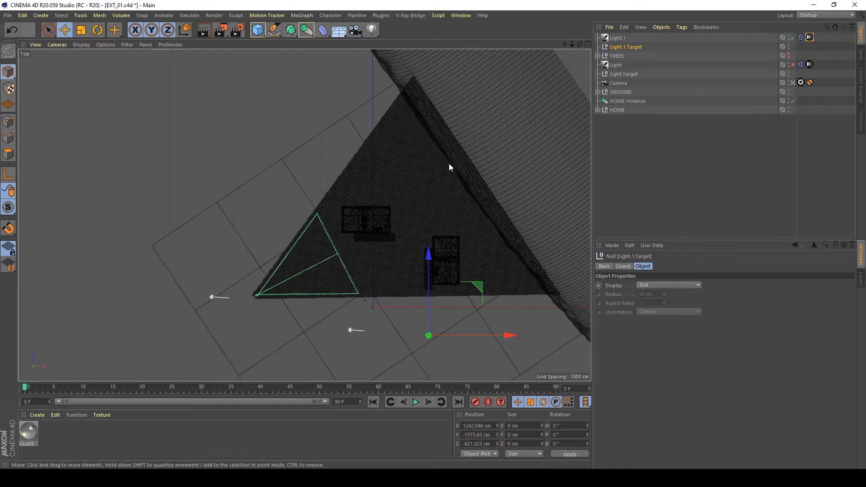
pyautogui.moveTo(448, 174)
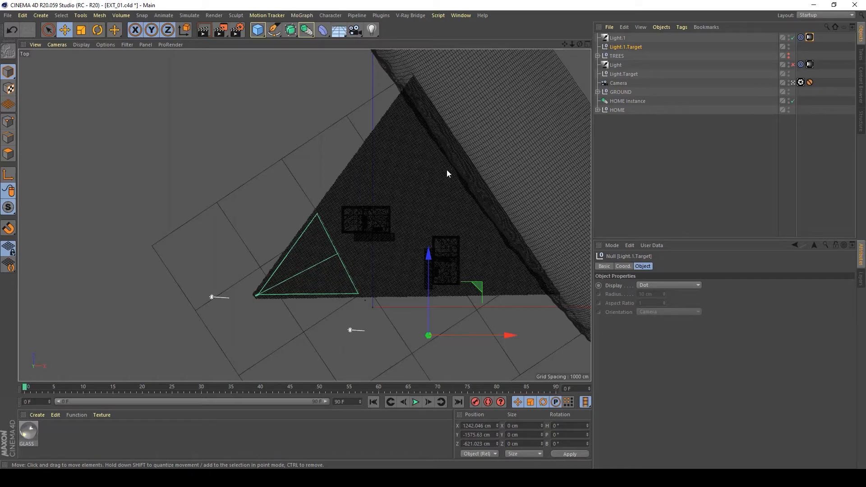
pyautogui.click(617, 37)
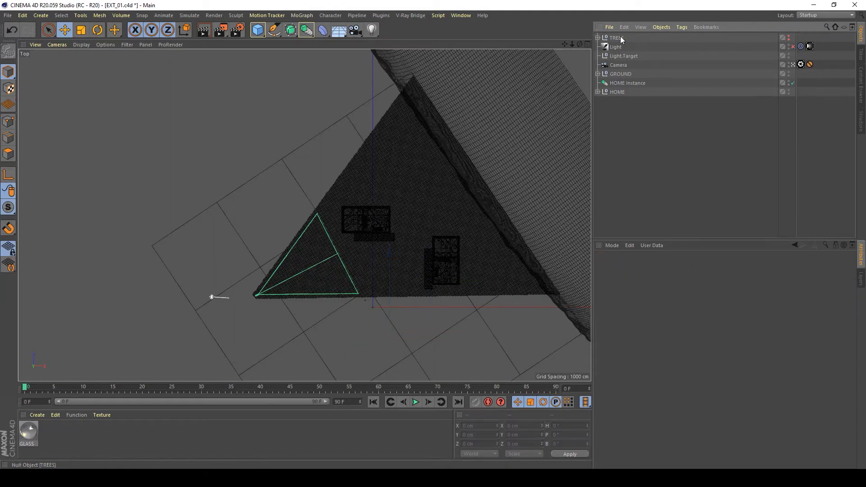
pyautogui.moveTo(623, 56)
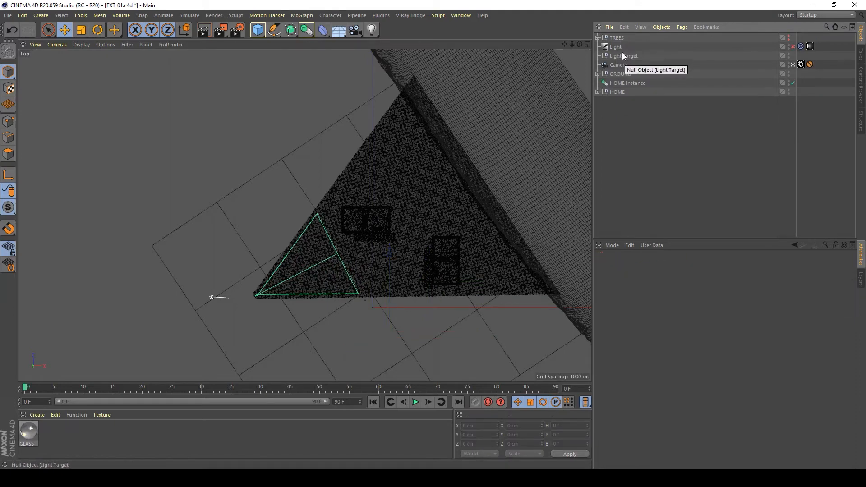
# Inspect the remaining infinite V-Ray Light and its Light.Target at the origin.
pyautogui.click(615, 47)
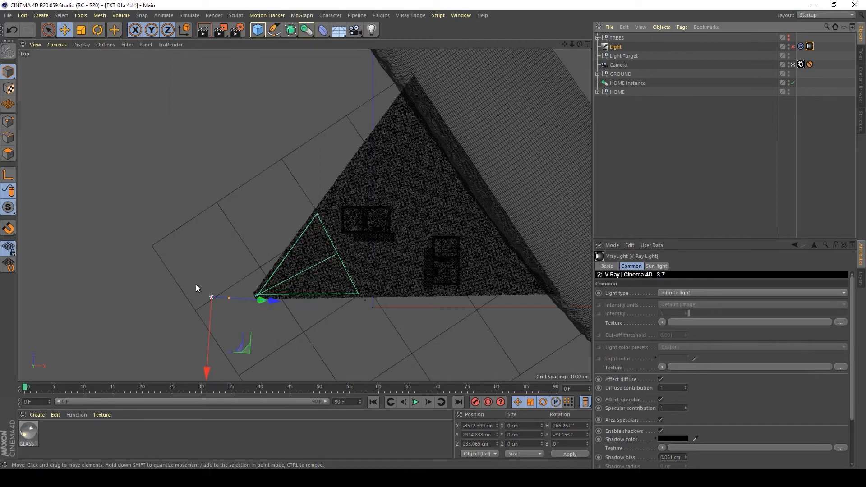
pyautogui.click(622, 55)
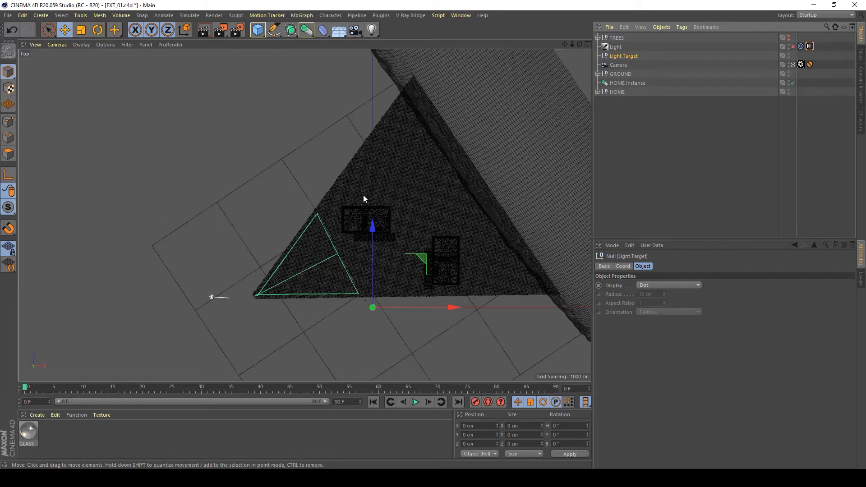
pyautogui.moveTo(395, 248)
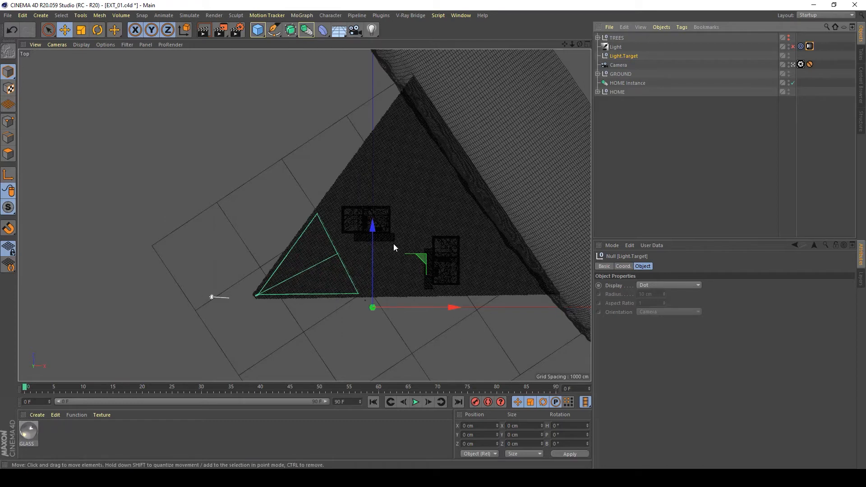
pyautogui.moveTo(402, 220)
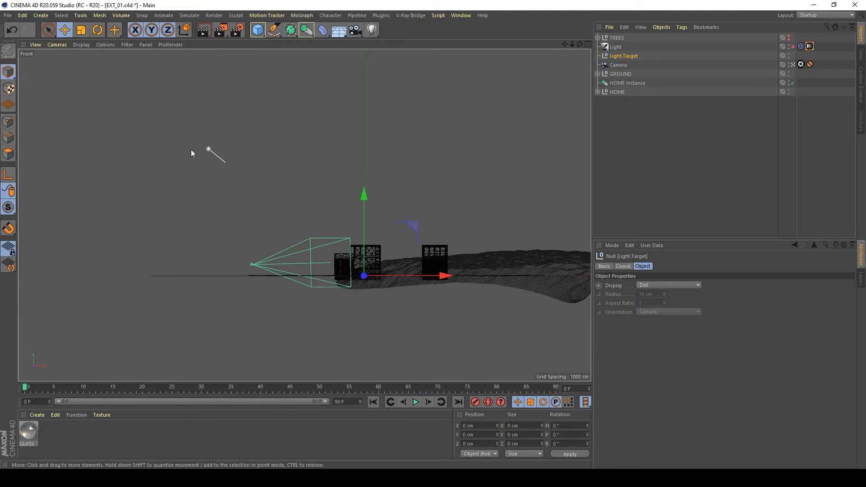
pyautogui.moveTo(240, 174)
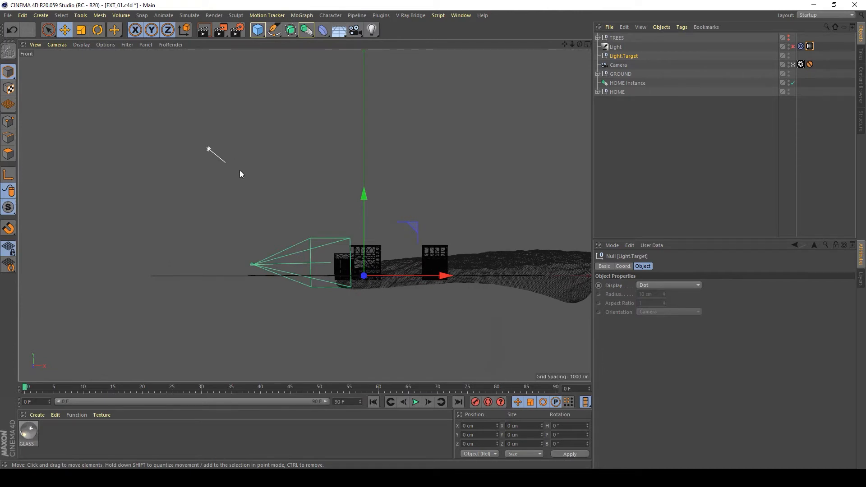
pyautogui.moveTo(184, 146)
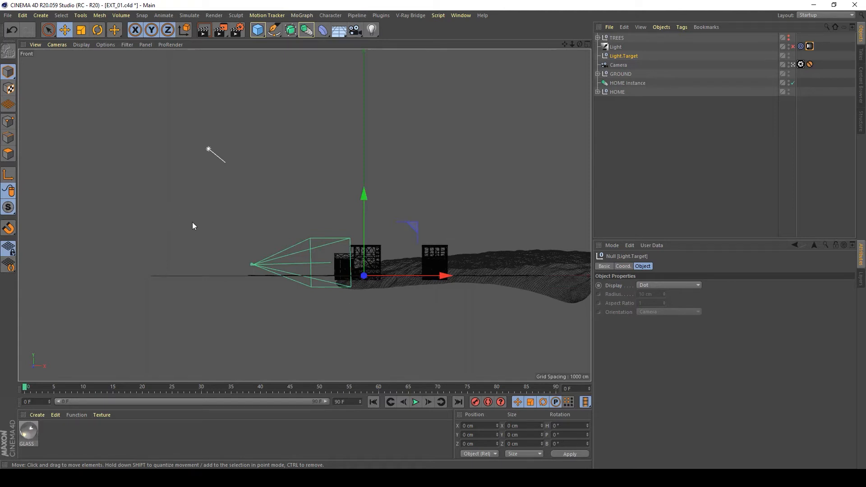
pyautogui.moveTo(293, 175)
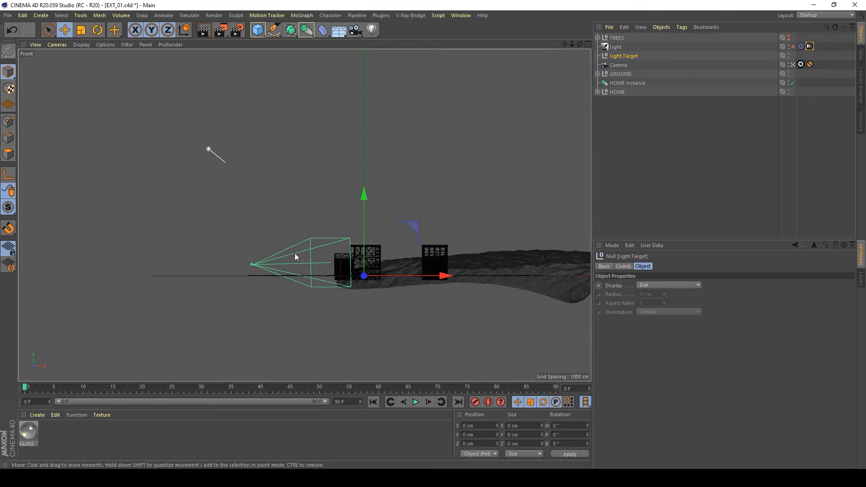
pyautogui.moveTo(295, 258)
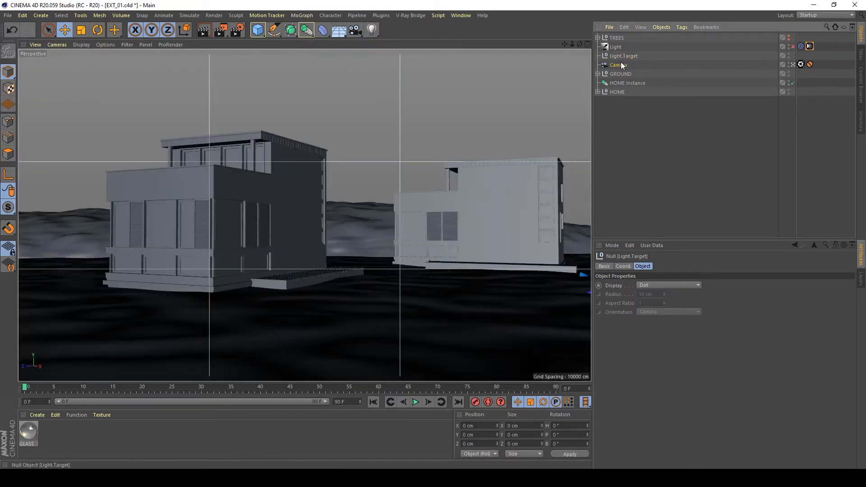
# Review the light's CIE Clear sky sun parameters, then make the Camera active.
pyautogui.click(617, 64)
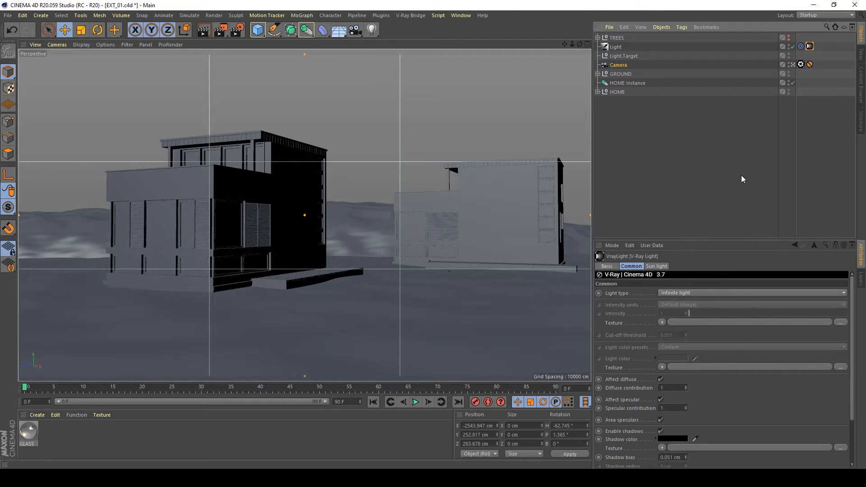
pyautogui.moveTo(772, 233)
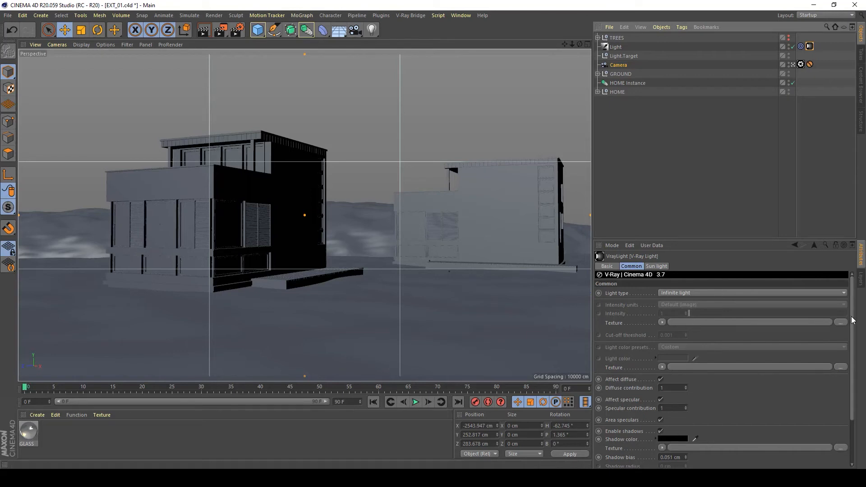
pyautogui.scroll(-3)
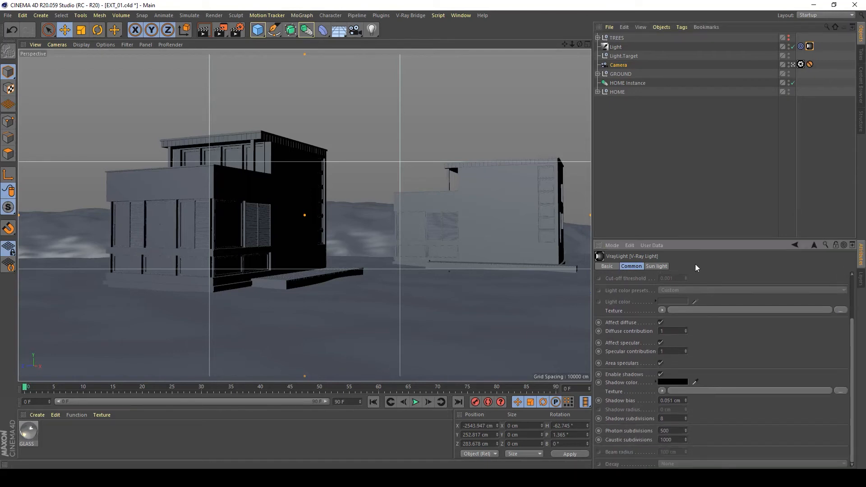
pyautogui.click(657, 266)
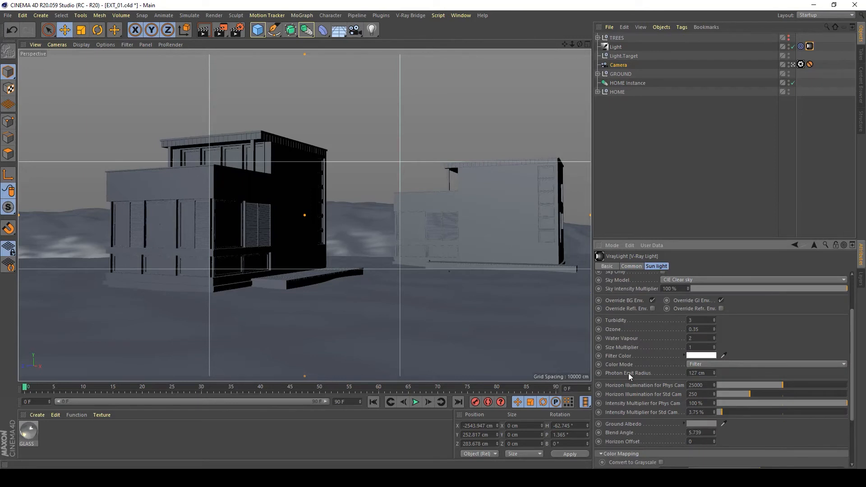
pyautogui.moveTo(742, 424)
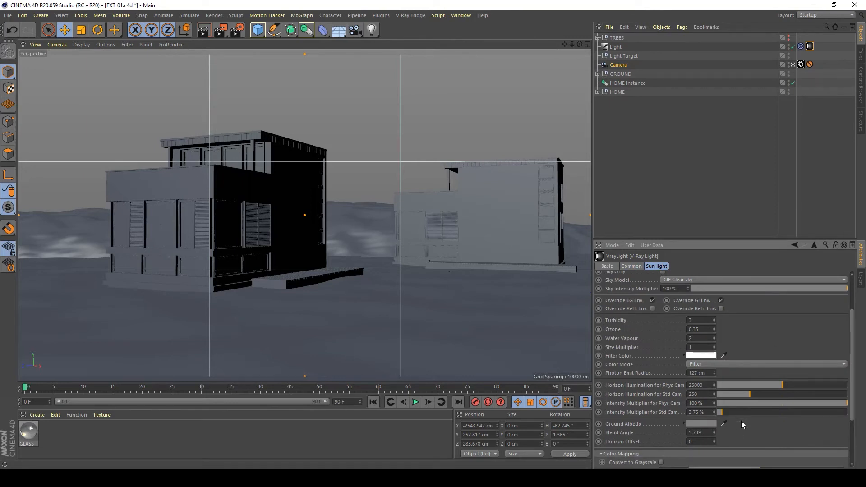
pyautogui.moveTo(645, 315)
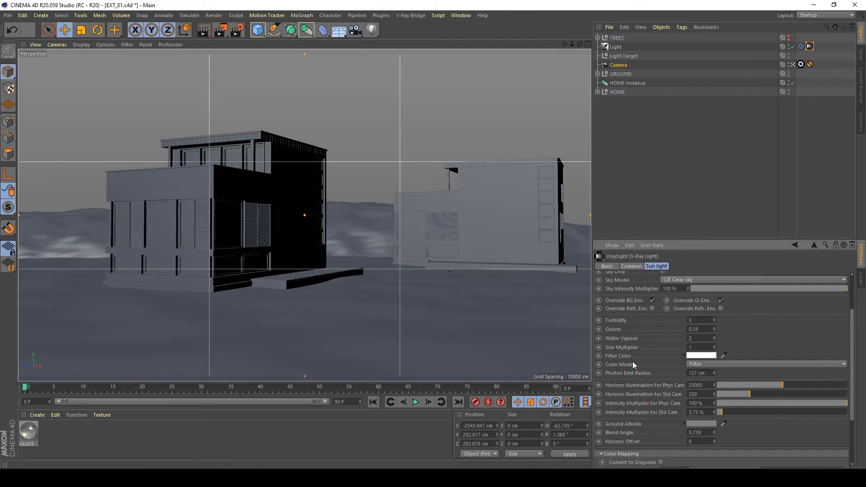
pyautogui.moveTo(678, 362)
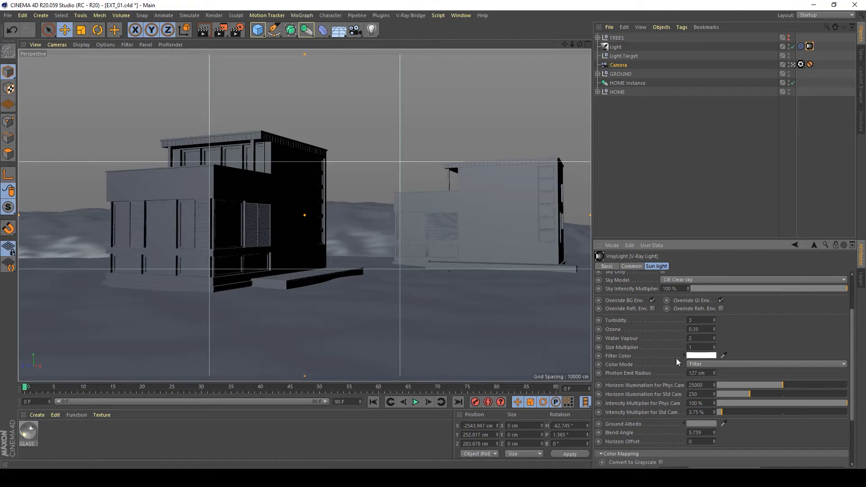
pyautogui.moveTo(682, 226)
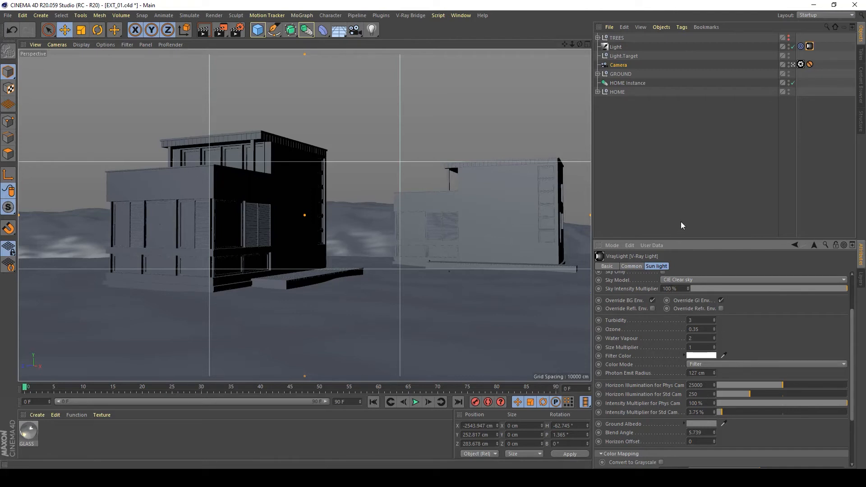
pyautogui.moveTo(673, 199)
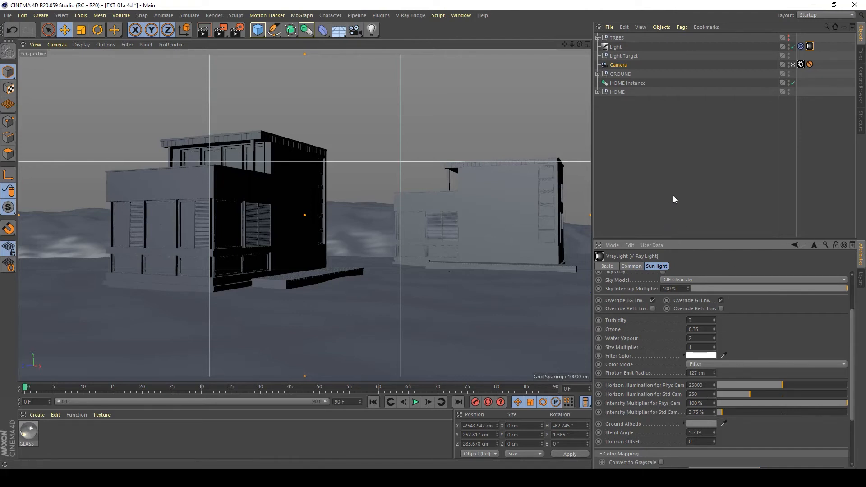
pyautogui.click(617, 65)
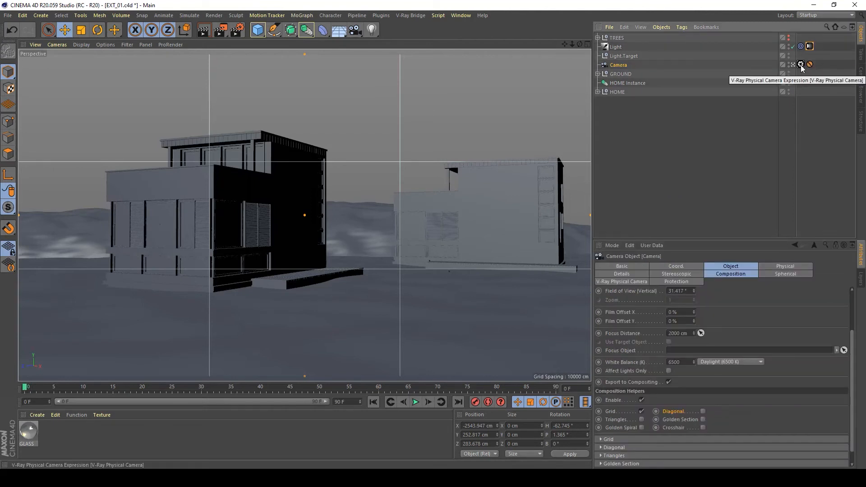
# Show the VrayPhysicalCamera lens settings: D65 white balance, ISO 100, f/8, shutter 200.
pyautogui.click(800, 65)
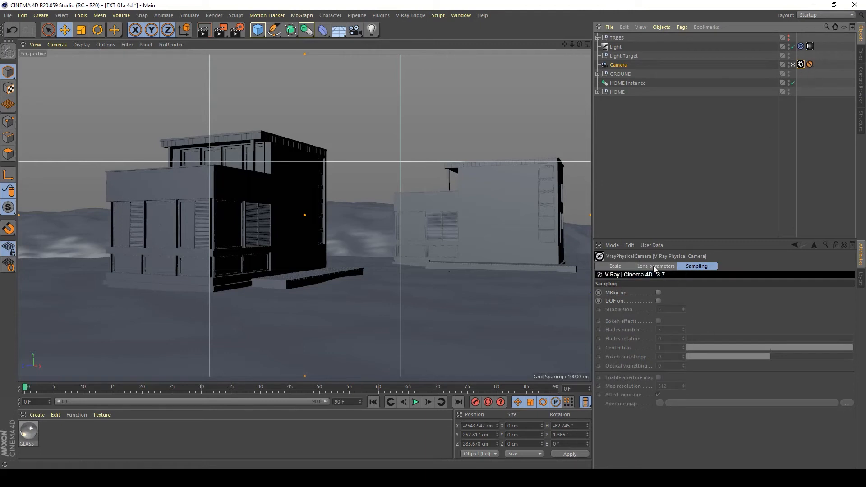
pyautogui.click(655, 266)
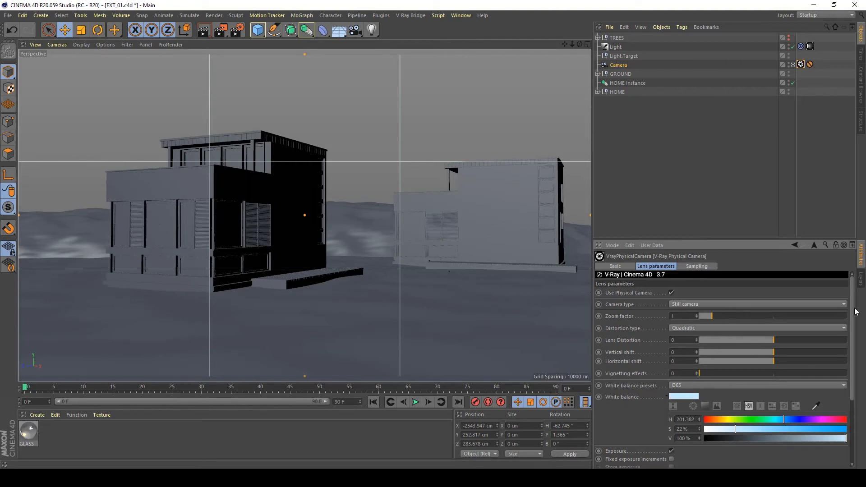
pyautogui.scroll(-3)
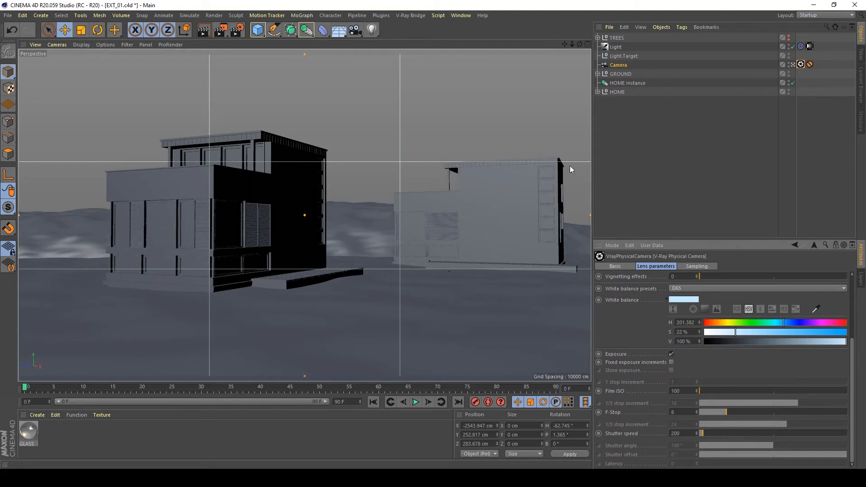
pyautogui.moveTo(408, 109)
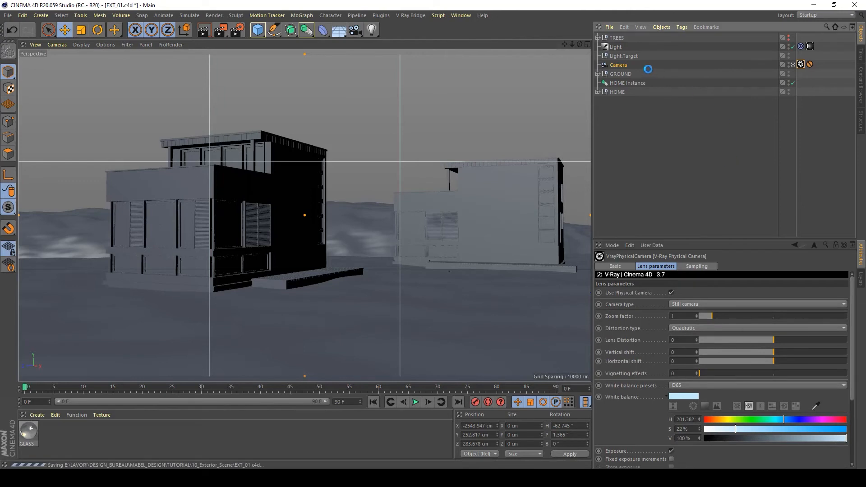
pyautogui.moveTo(615, 47)
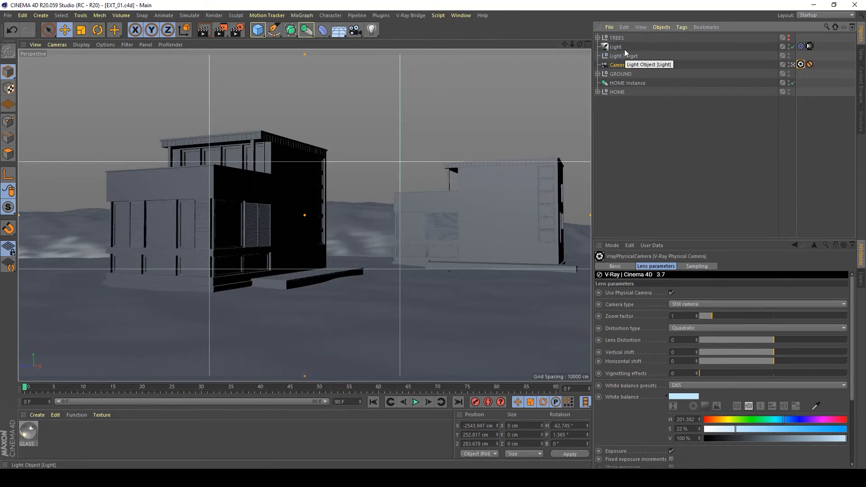
pyautogui.moveTo(664, 308)
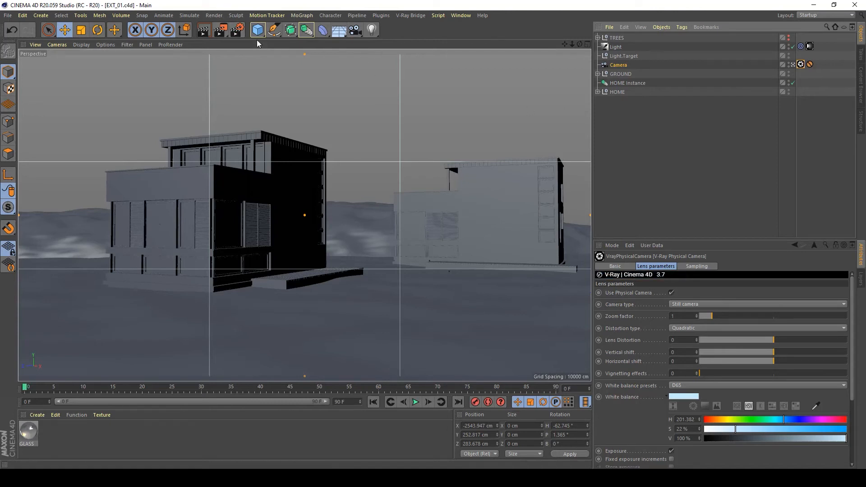
pyautogui.click(236, 30)
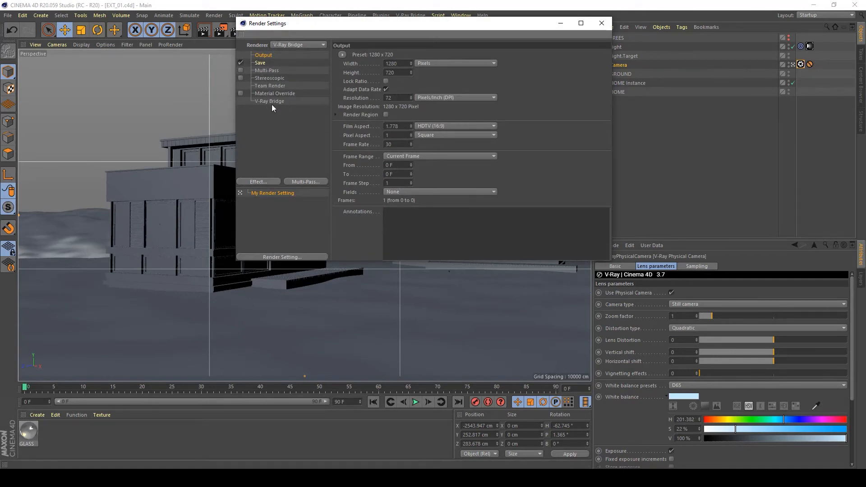
pyautogui.click(270, 101)
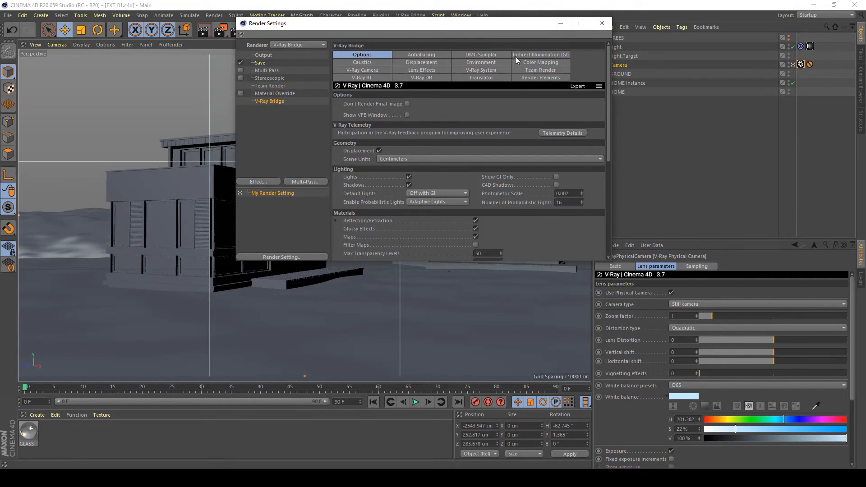
pyautogui.click(480, 61)
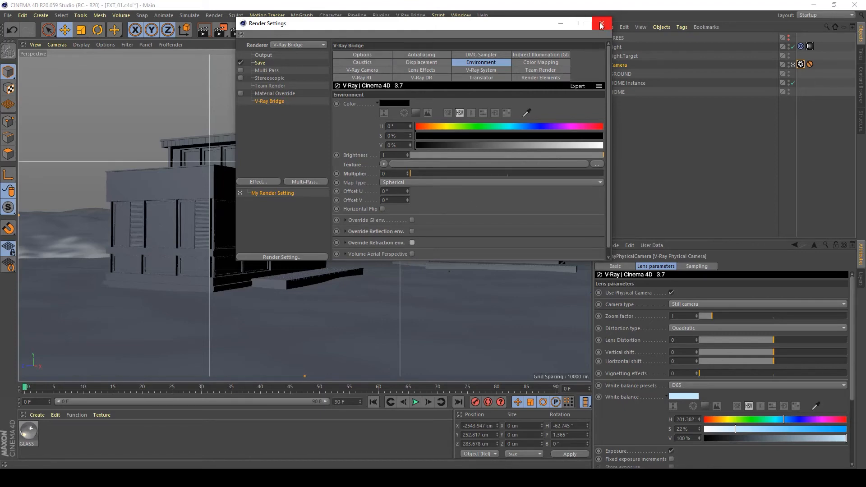
pyautogui.click(600, 23)
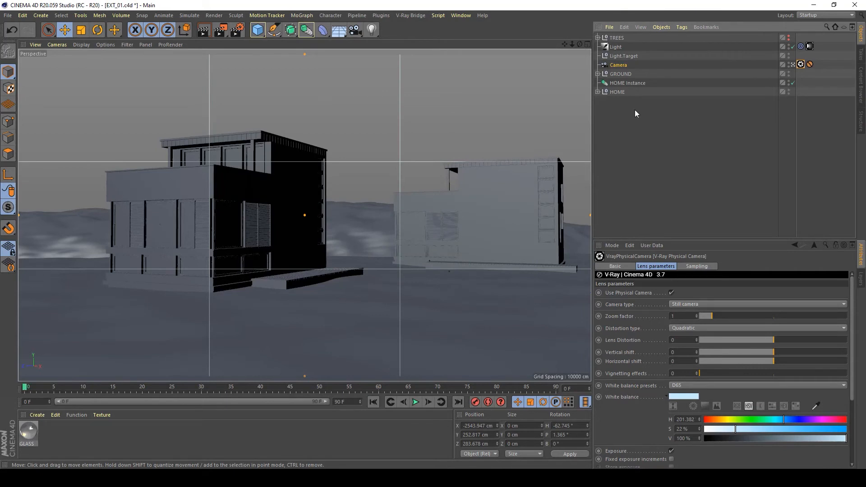
pyautogui.moveTo(550, 61)
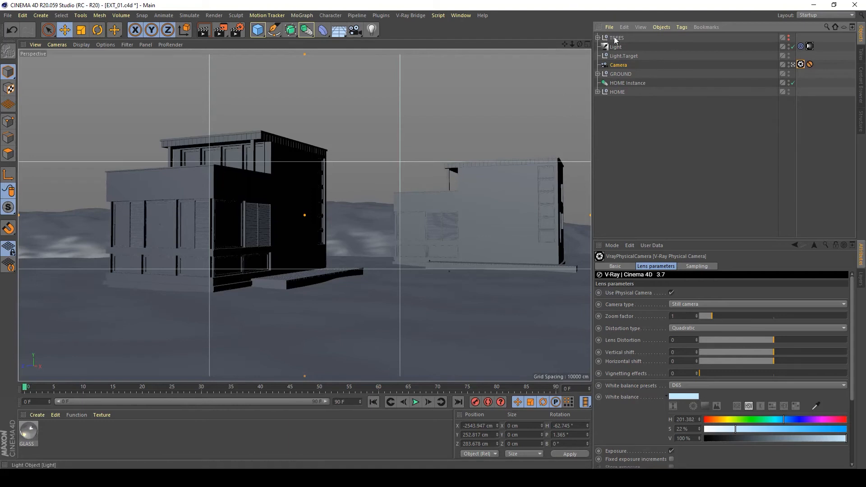
pyautogui.moveTo(214, 222)
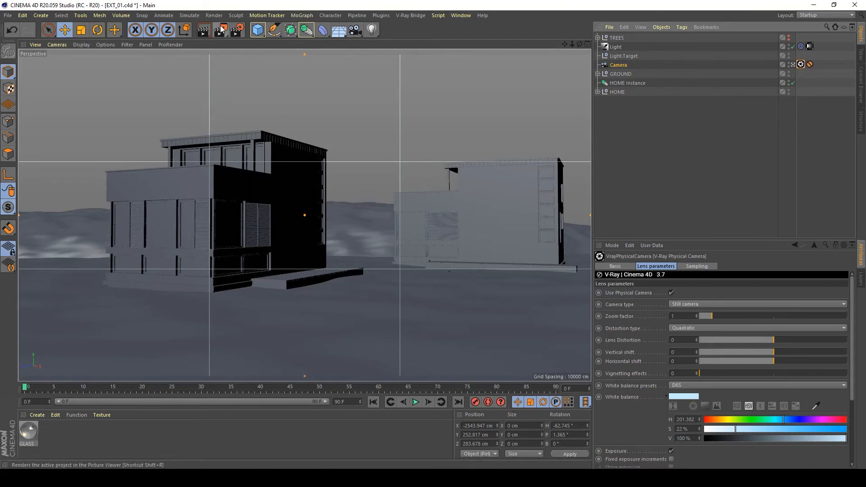
pyautogui.moveTo(220, 29)
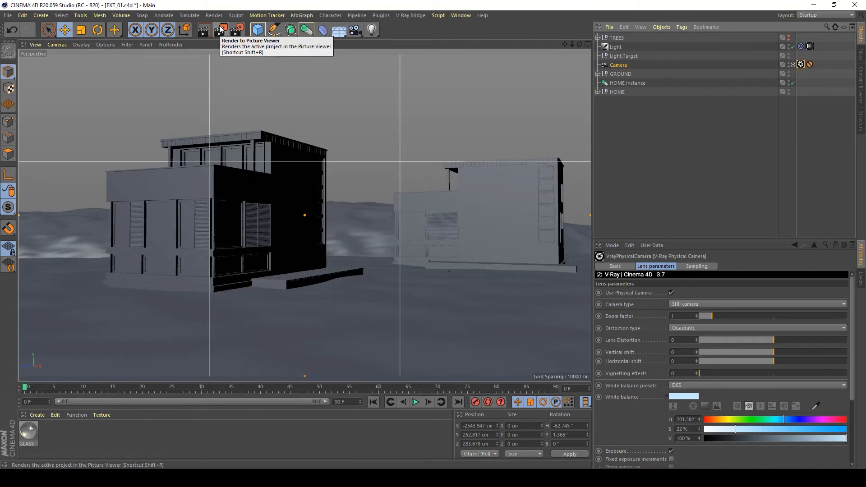
# Render the two-house scene with V-Ray in the Picture Viewer.
pyautogui.click(220, 29)
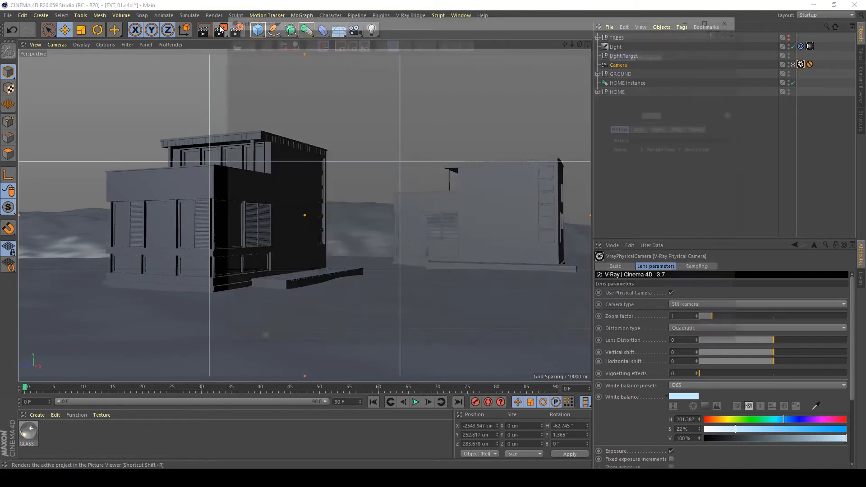
pyautogui.click(220, 30)
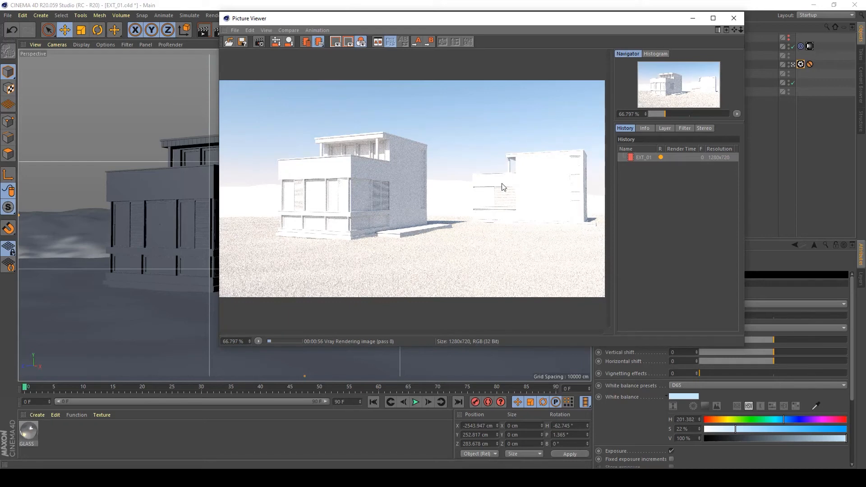
pyautogui.moveTo(511, 185)
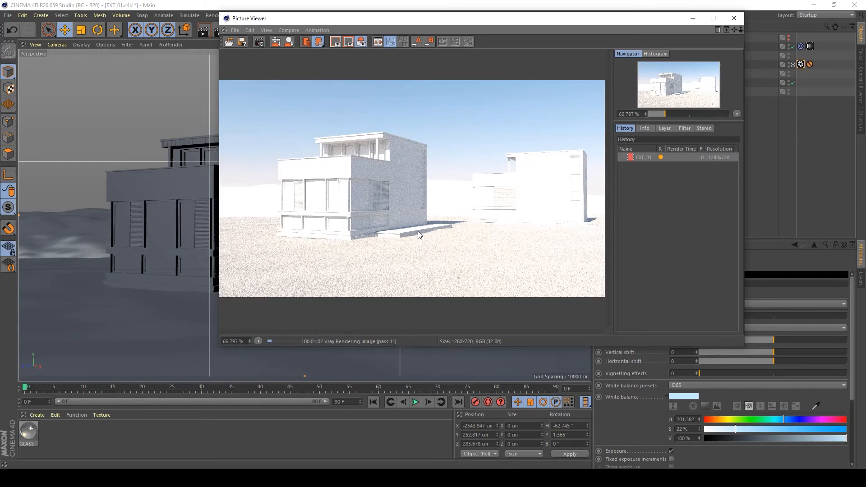
pyautogui.moveTo(331, 216)
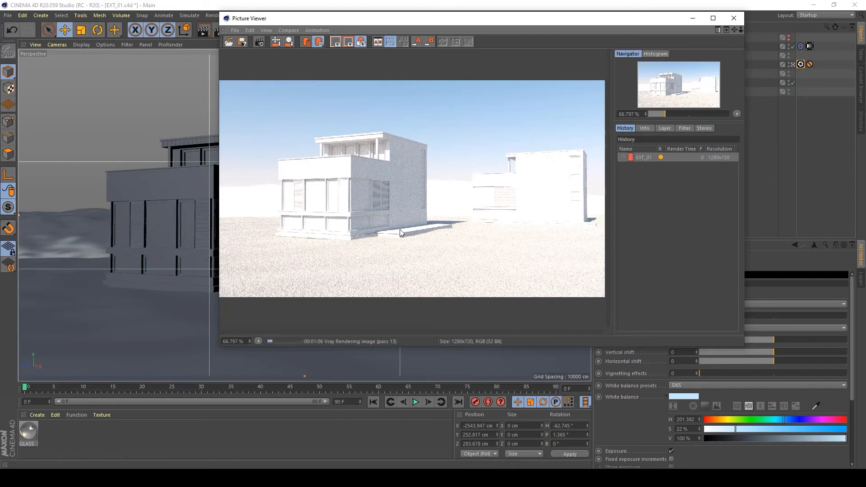
pyautogui.moveTo(430, 214)
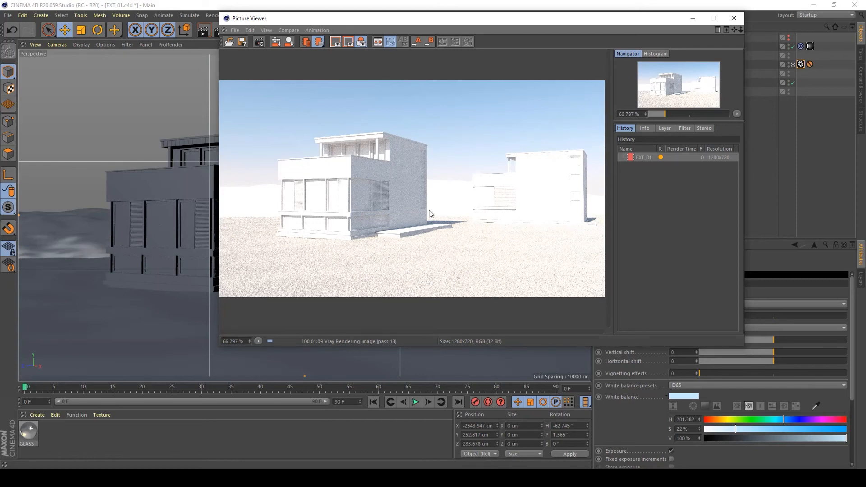
pyautogui.moveTo(461, 221)
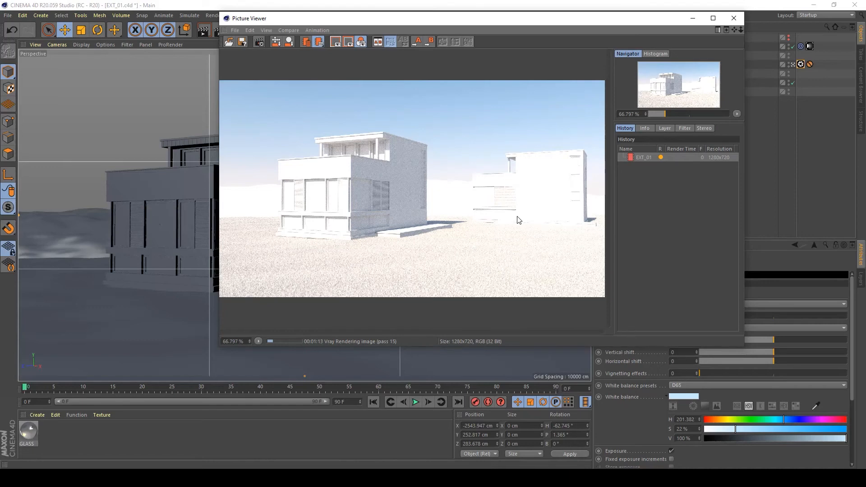
pyautogui.moveTo(297, 225)
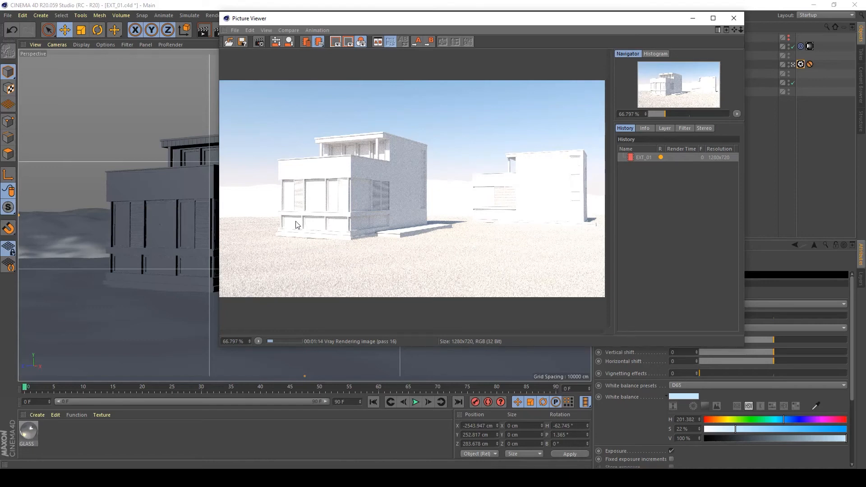
pyautogui.moveTo(341, 254)
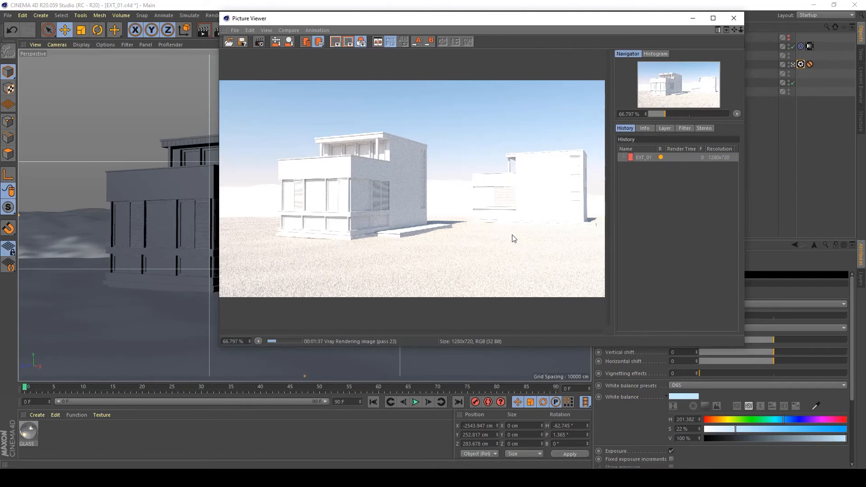
pyautogui.moveTo(605, 191)
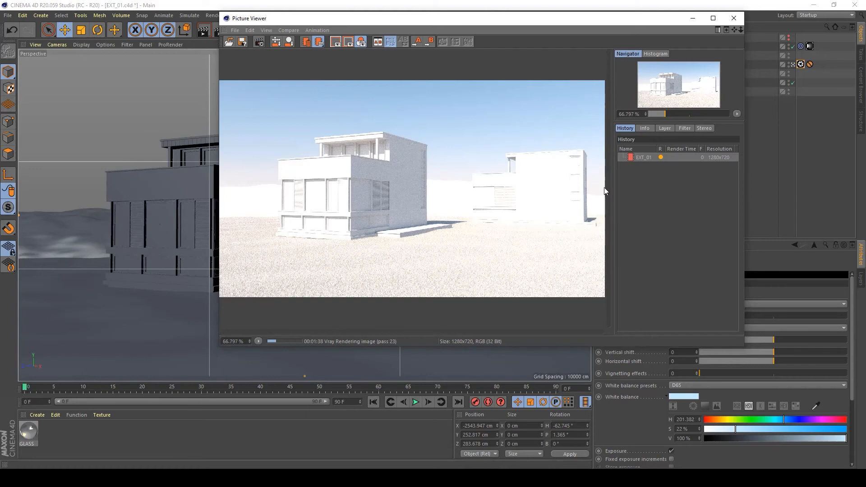
pyautogui.moveTo(512, 196)
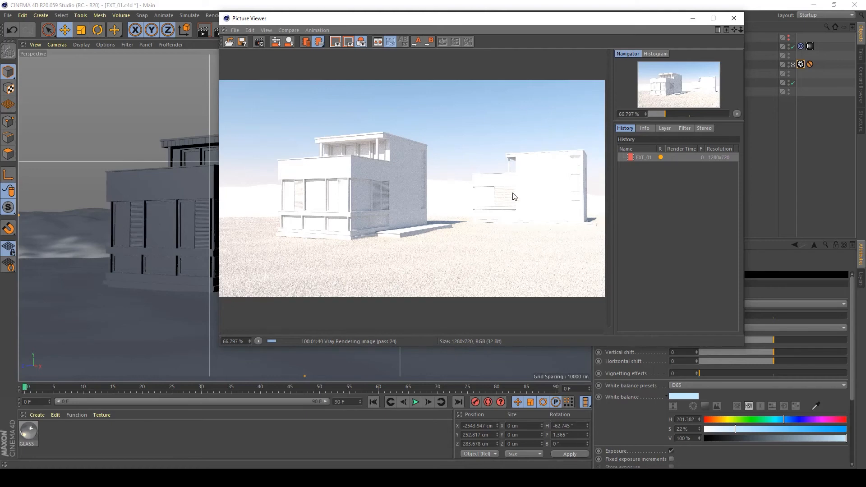
pyautogui.moveTo(580, 275)
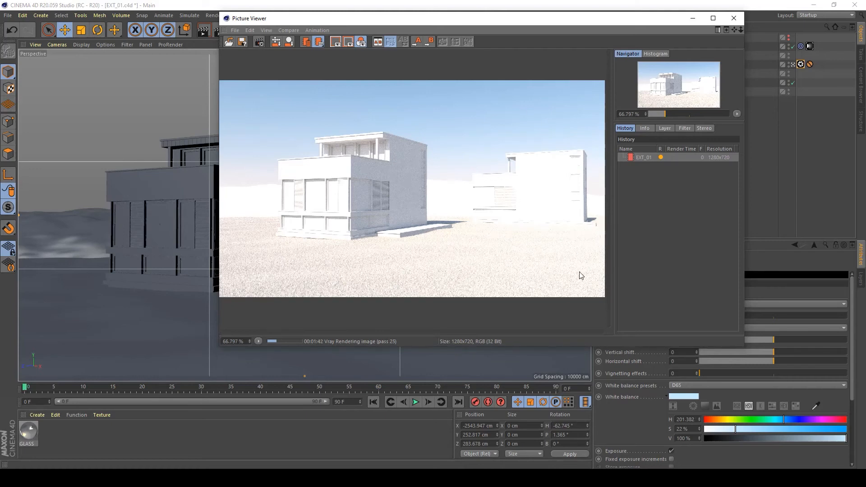
pyautogui.moveTo(587, 157)
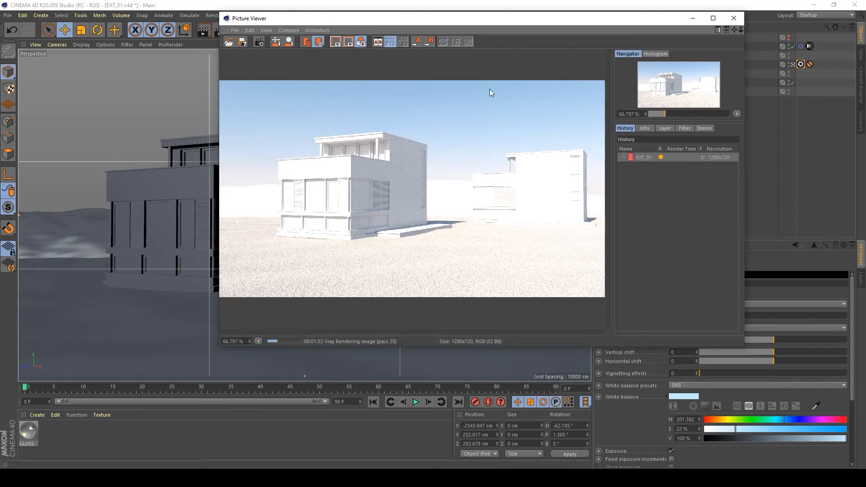
pyautogui.moveTo(325, 71)
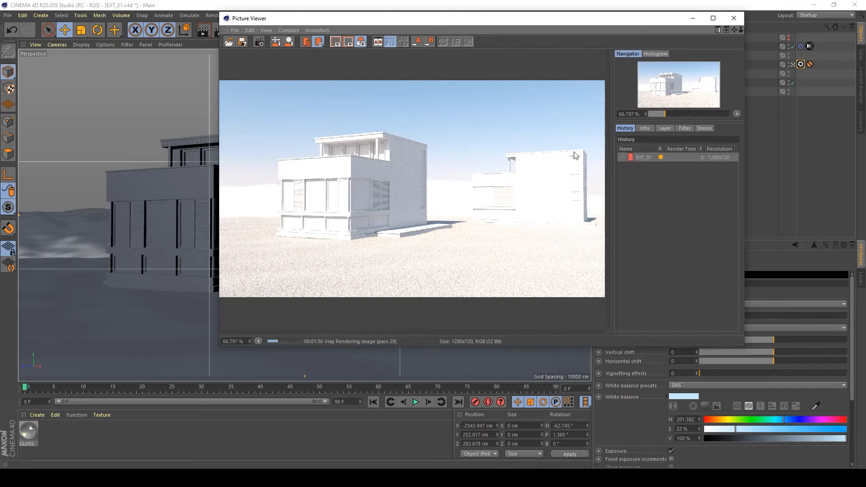
pyautogui.moveTo(520, 137)
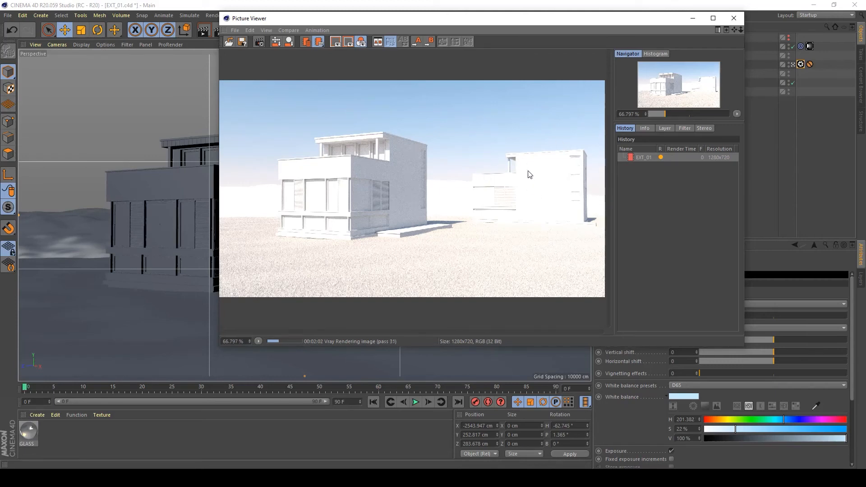
pyautogui.moveTo(595, 204)
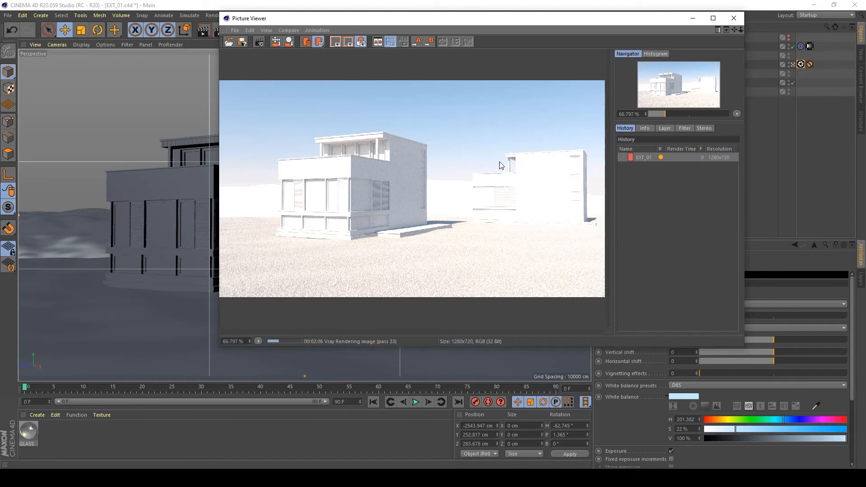
pyautogui.moveTo(591, 258)
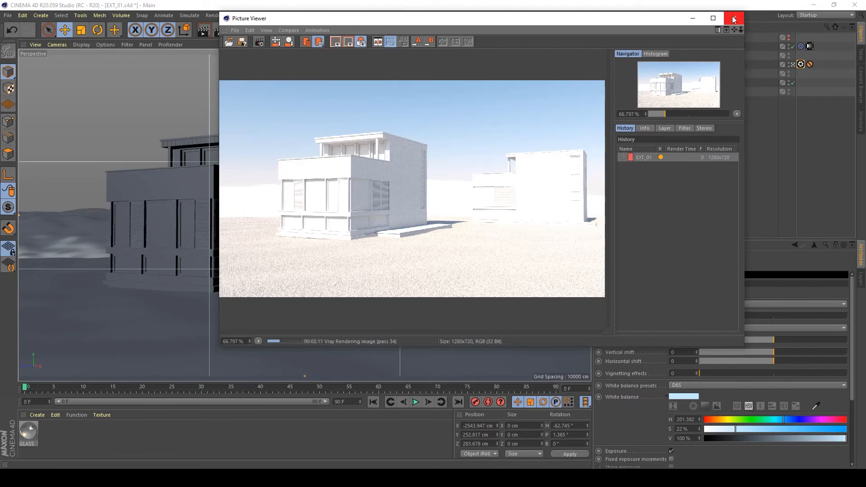
pyautogui.moveTo(734, 18)
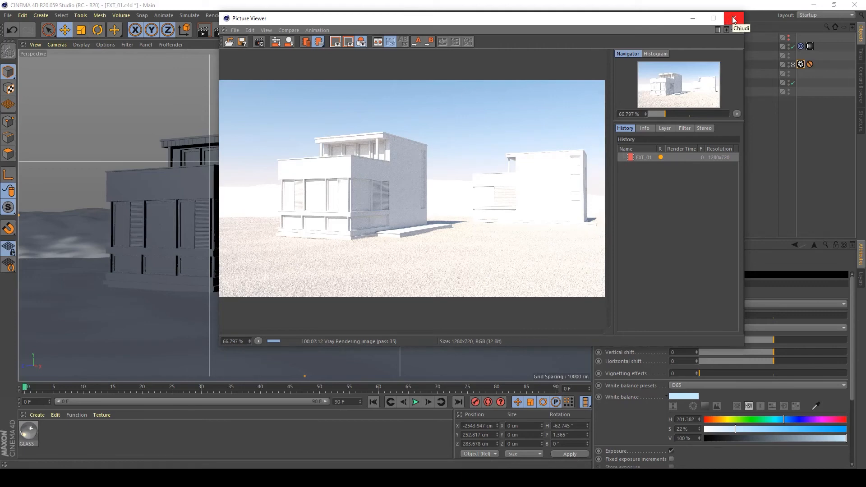
pyautogui.moveTo(732, 9)
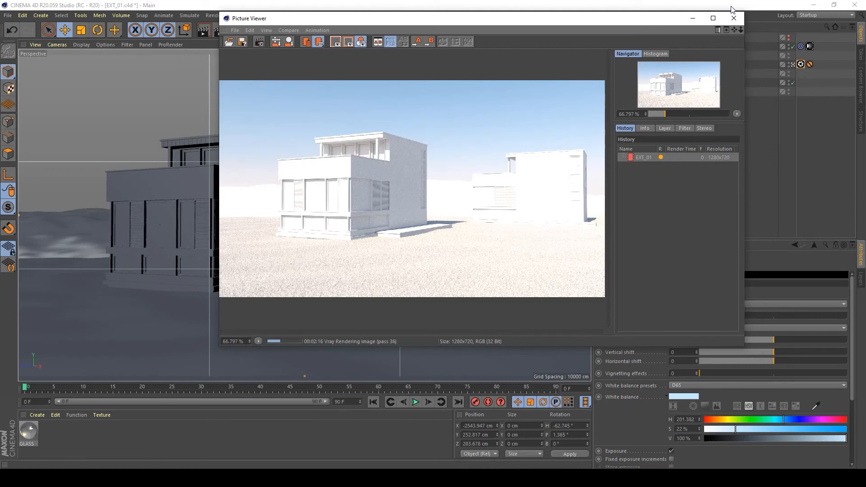
# Close the Picture Viewer and confirm stopping the V-Ray render at pass 37.
pyautogui.click(733, 18)
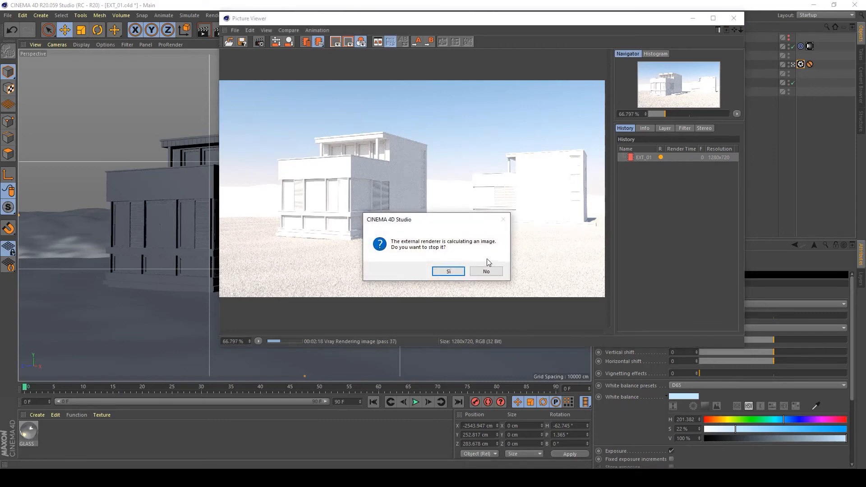
pyautogui.click(485, 271)
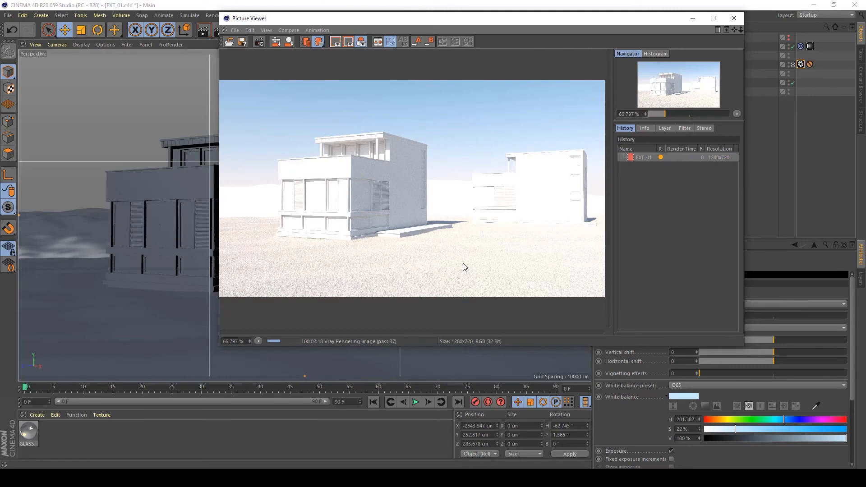
pyautogui.moveTo(462, 266)
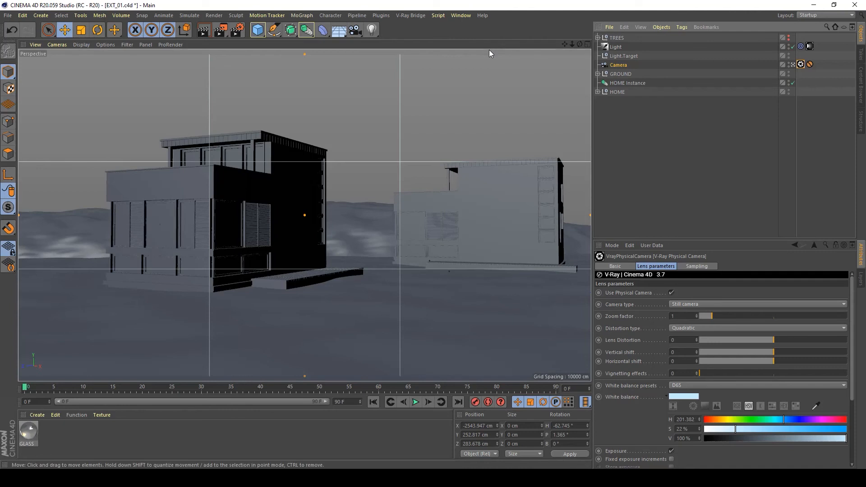
pyautogui.moveTo(469, 57)
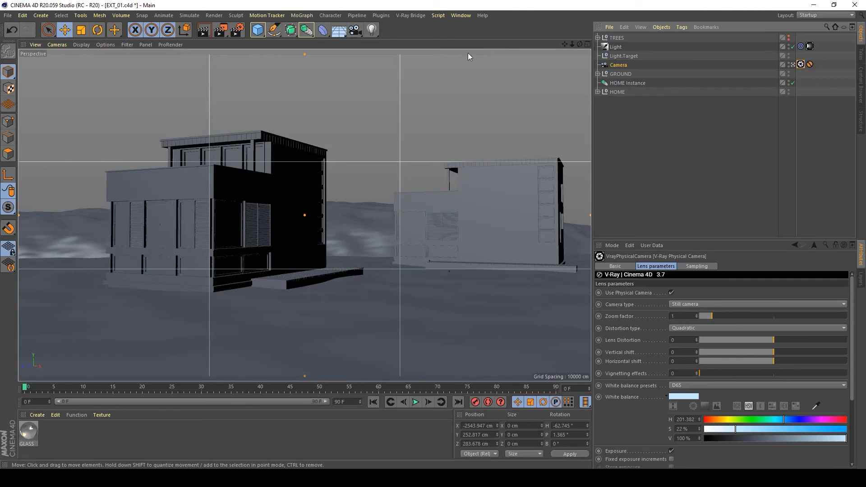
pyautogui.moveTo(542, 162)
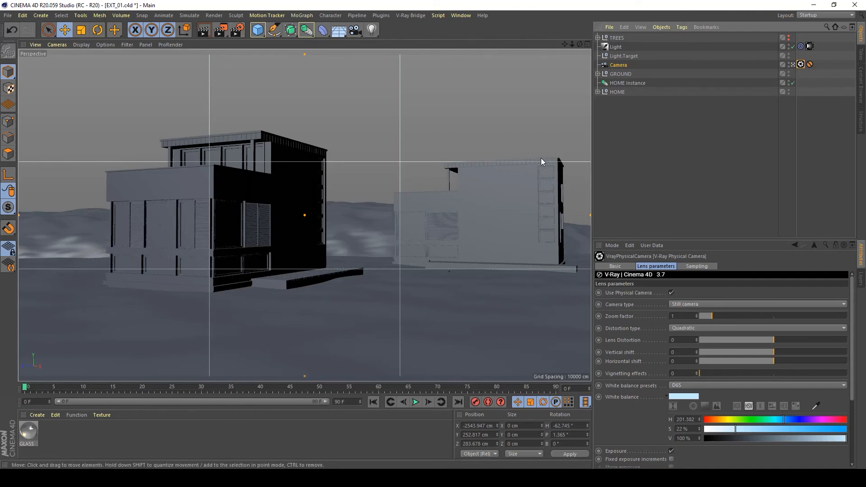
pyautogui.moveTo(754, 217)
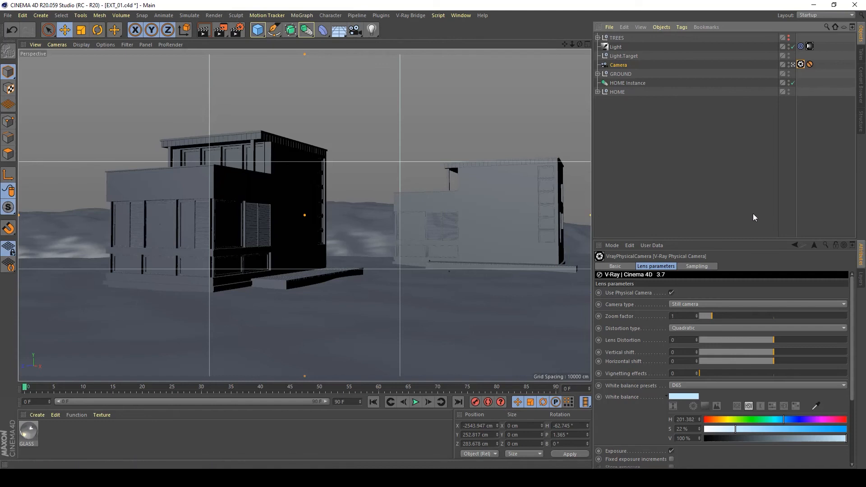
pyautogui.moveTo(469, 62)
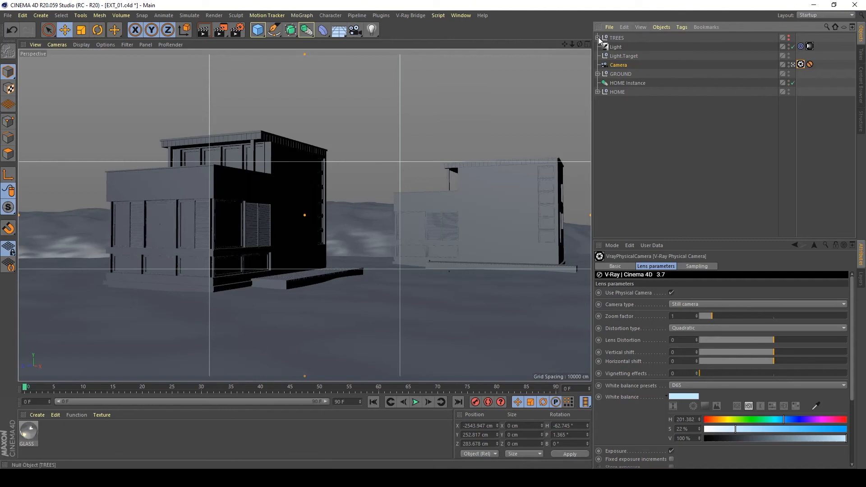
# Expand the TREES null and scroll through its tree instances.
pyautogui.click(598, 37)
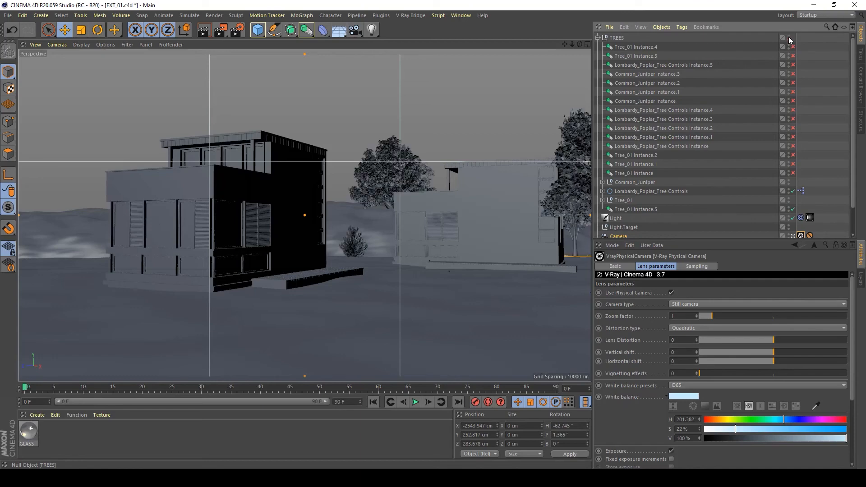
pyautogui.scroll(-3)
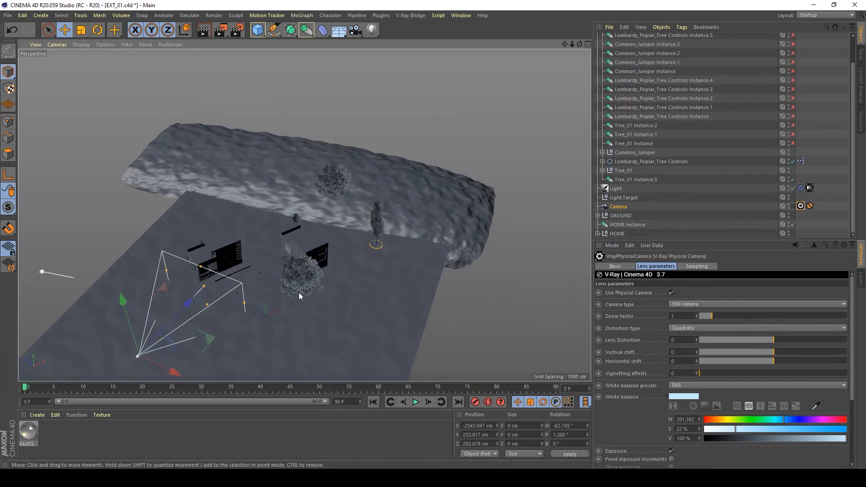
pyautogui.moveTo(361, 250)
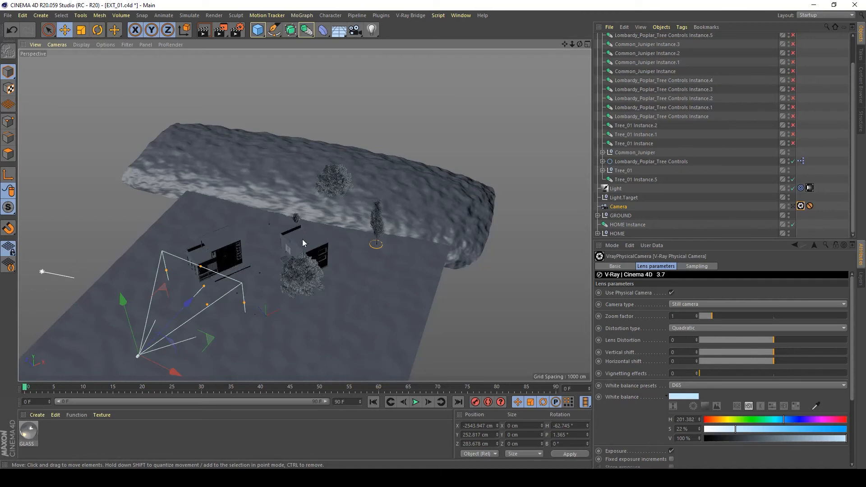
pyautogui.moveTo(410, 226)
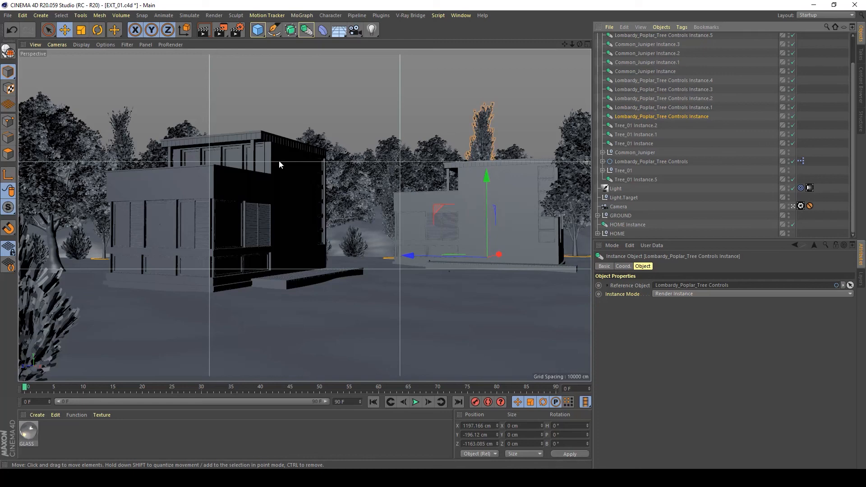
pyautogui.moveTo(464, 65)
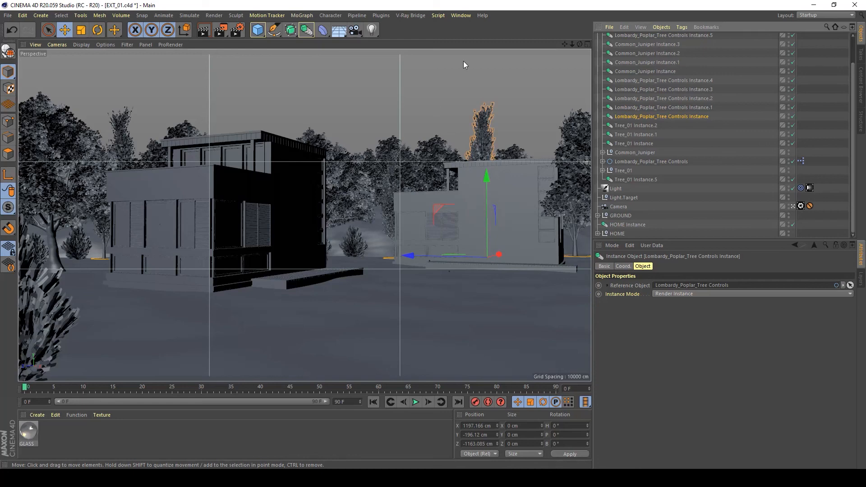
pyautogui.moveTo(457, 210)
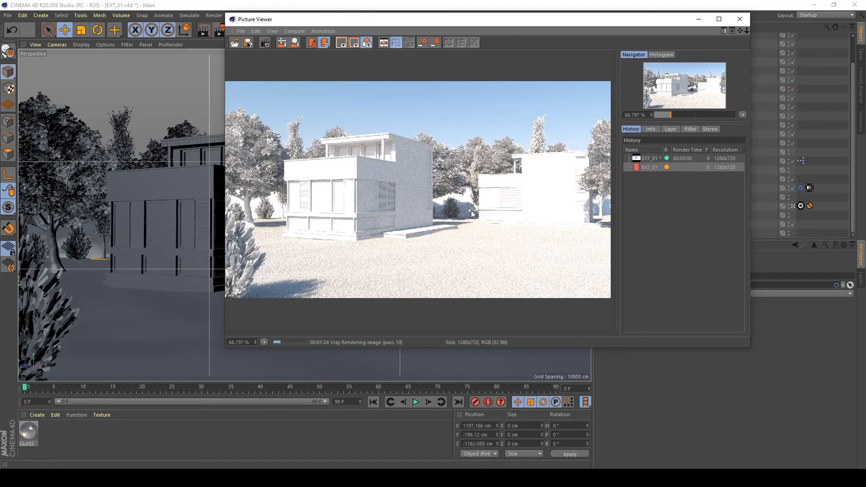
pyautogui.moveTo(452, 196)
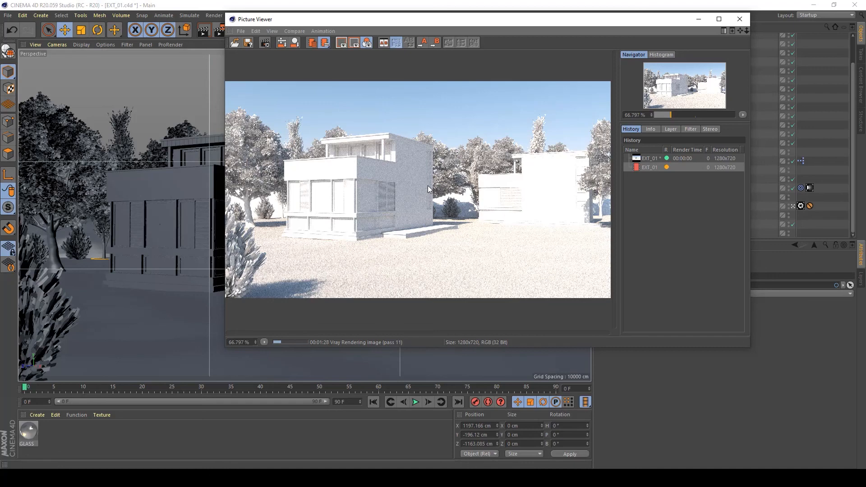
pyautogui.moveTo(523, 321)
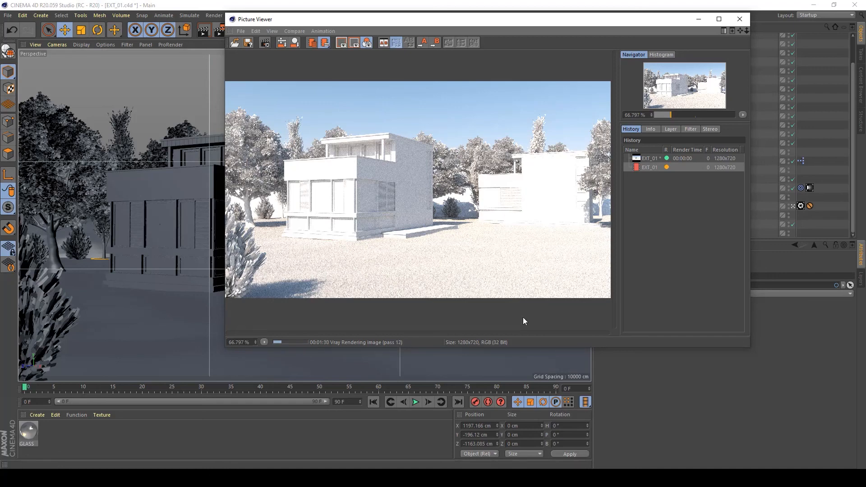
pyautogui.moveTo(556, 311)
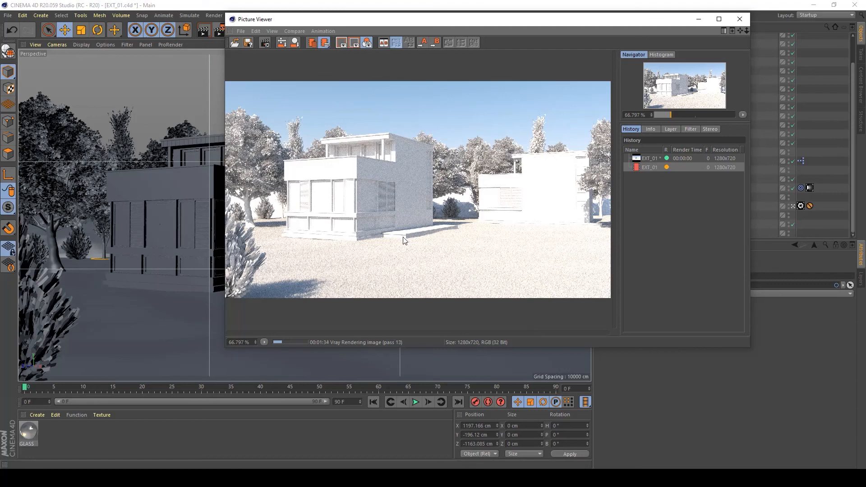
pyautogui.moveTo(279, 188)
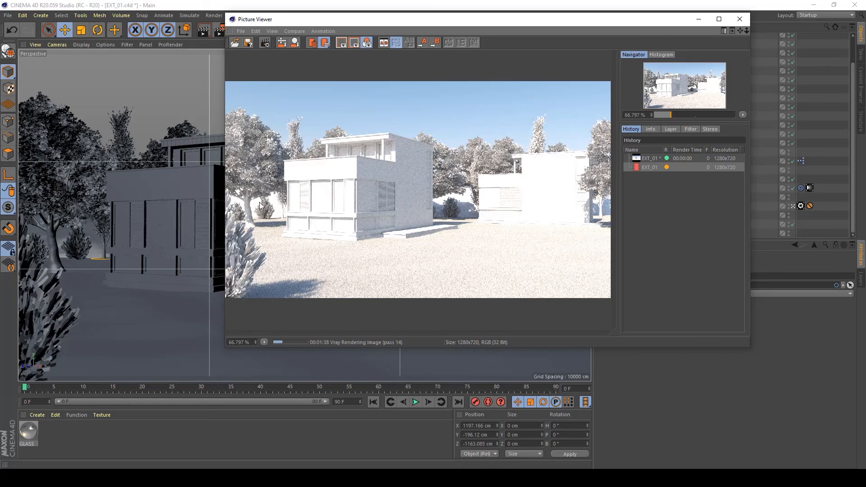
pyautogui.moveTo(596, 279)
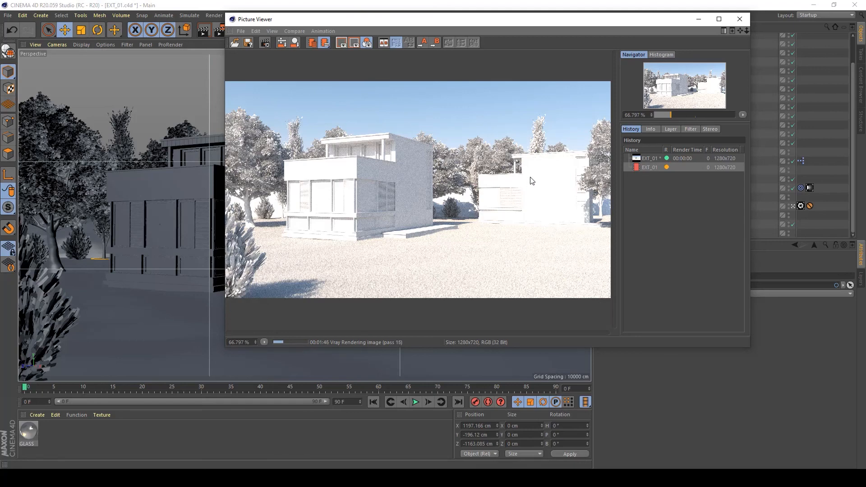
pyautogui.moveTo(470, 232)
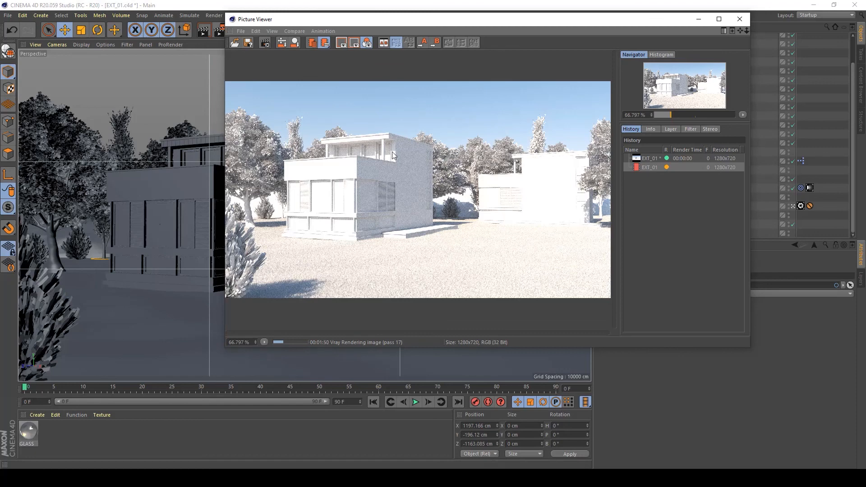
pyautogui.moveTo(349, 212)
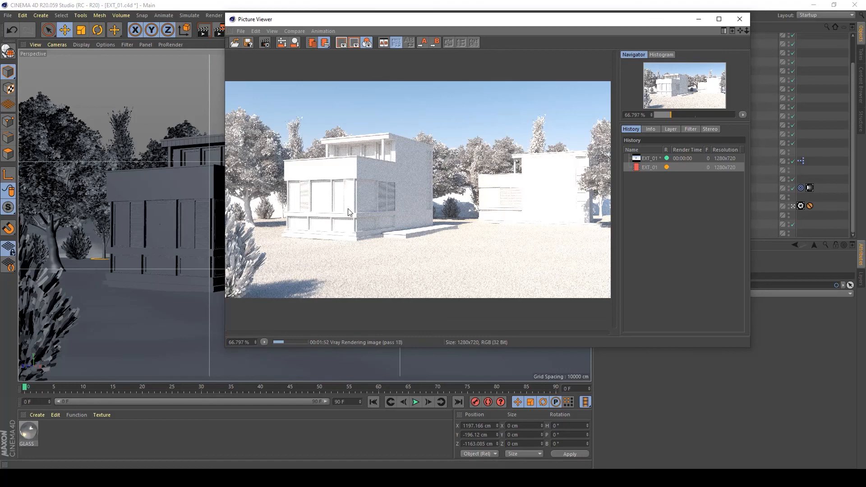
pyautogui.moveTo(352, 241)
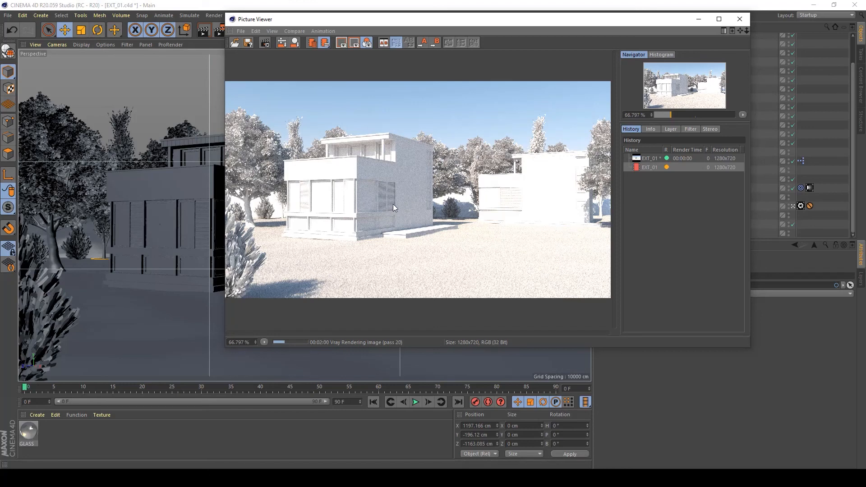
pyautogui.moveTo(518, 125)
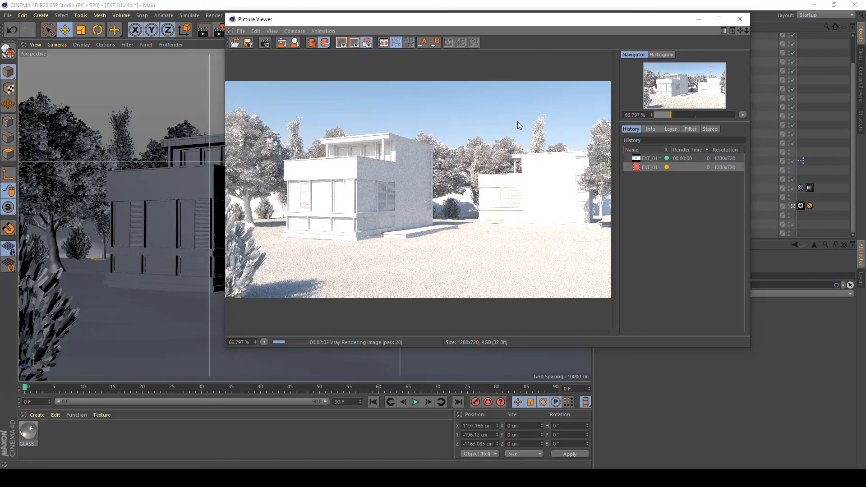